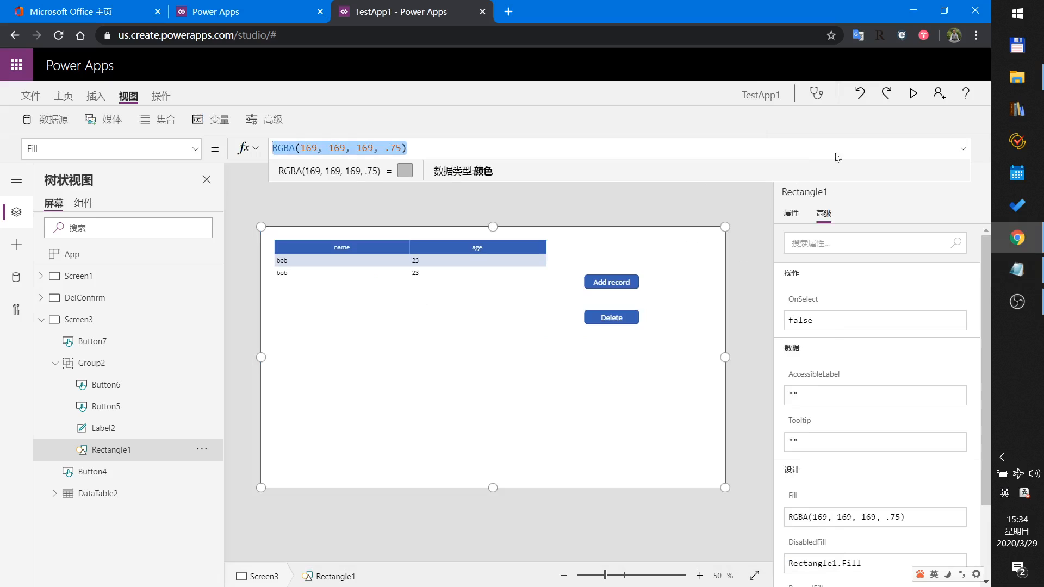
# - Run the TestApp1 records screen with its Add record and Delete buttons in preview
pyautogui.click(913, 92)
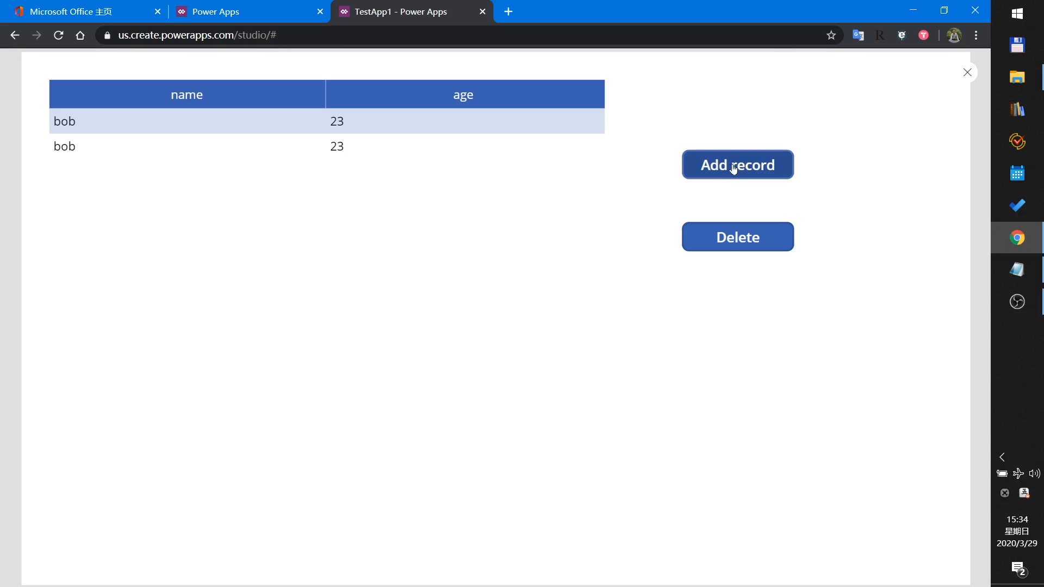
# - Add two records, then press Delete and confirm Yes to empty the table
pyautogui.click(736, 165)
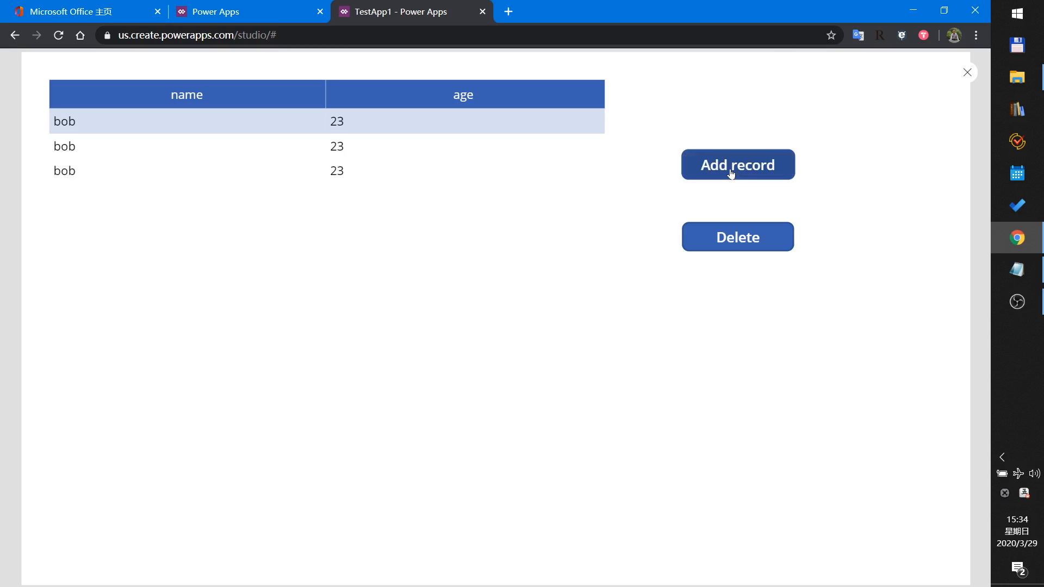
pyautogui.click(737, 164)
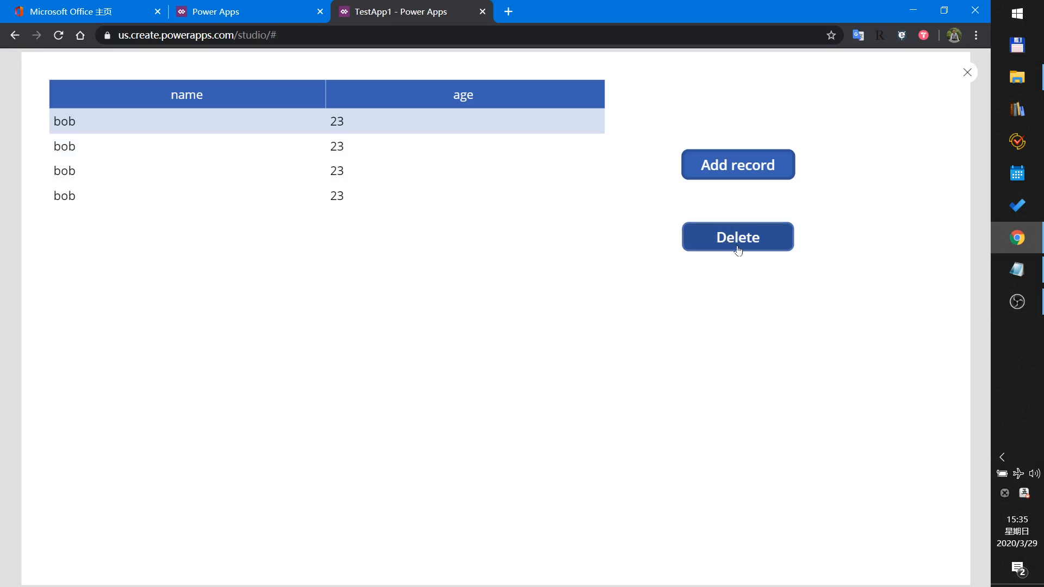
pyautogui.click(737, 236)
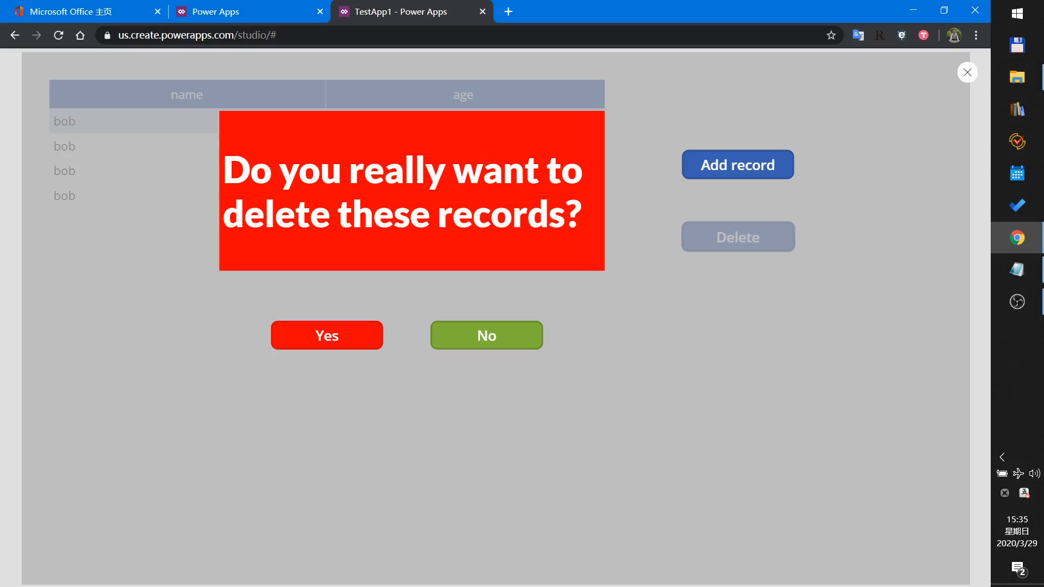
pyautogui.moveTo(463, 253)
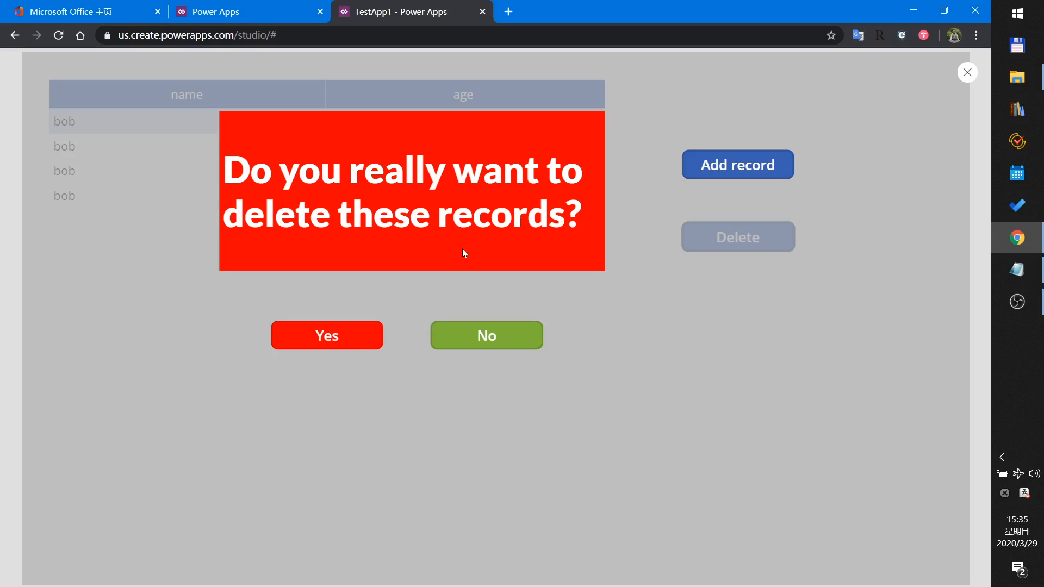
pyautogui.moveTo(615, 179)
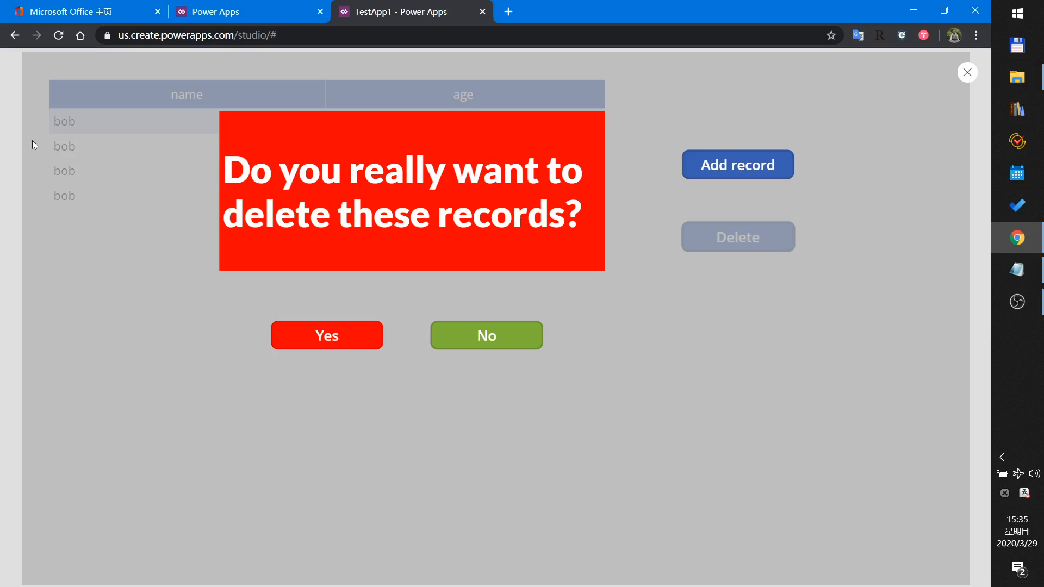
pyautogui.moveTo(93, 140)
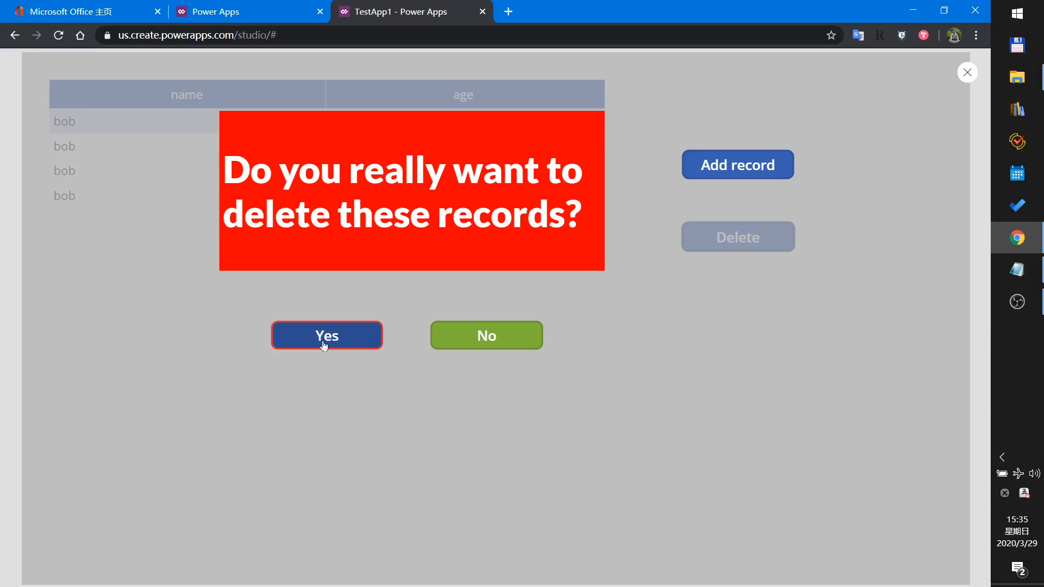
pyautogui.click(326, 335)
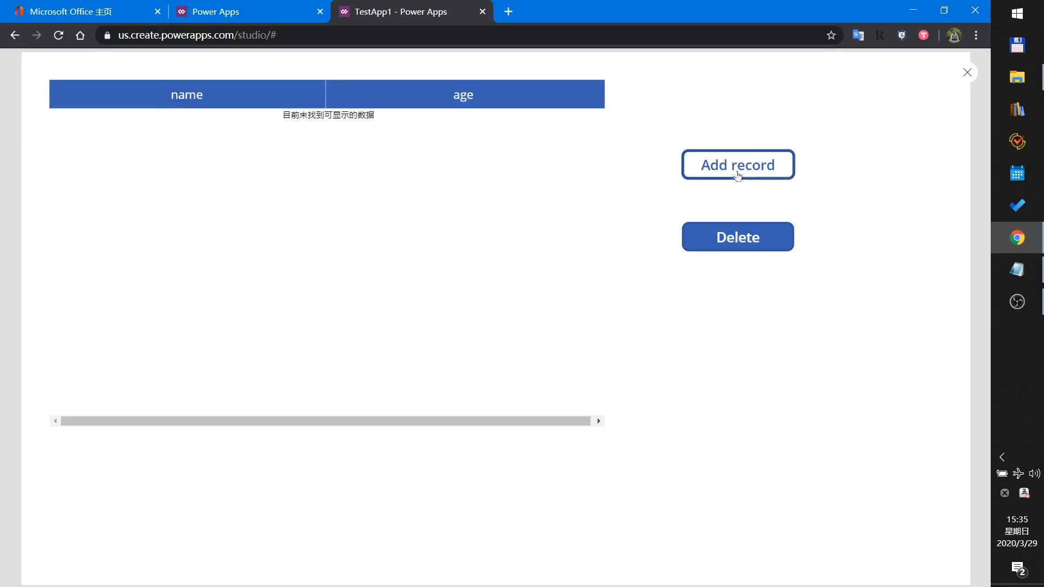
# - Add a record, then press Delete and choose No to keep the rows
pyautogui.click(736, 164)
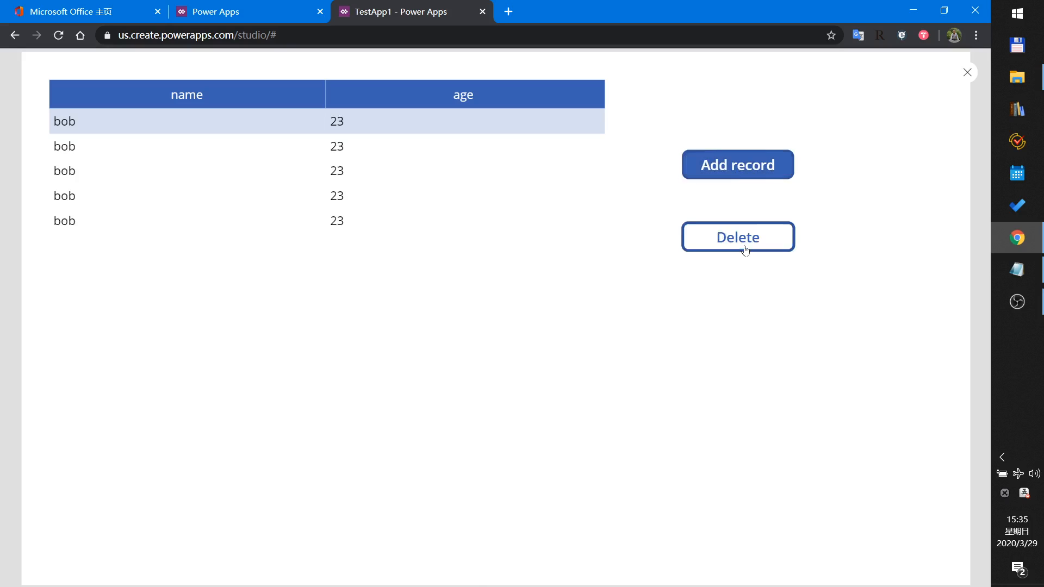
pyautogui.click(737, 237)
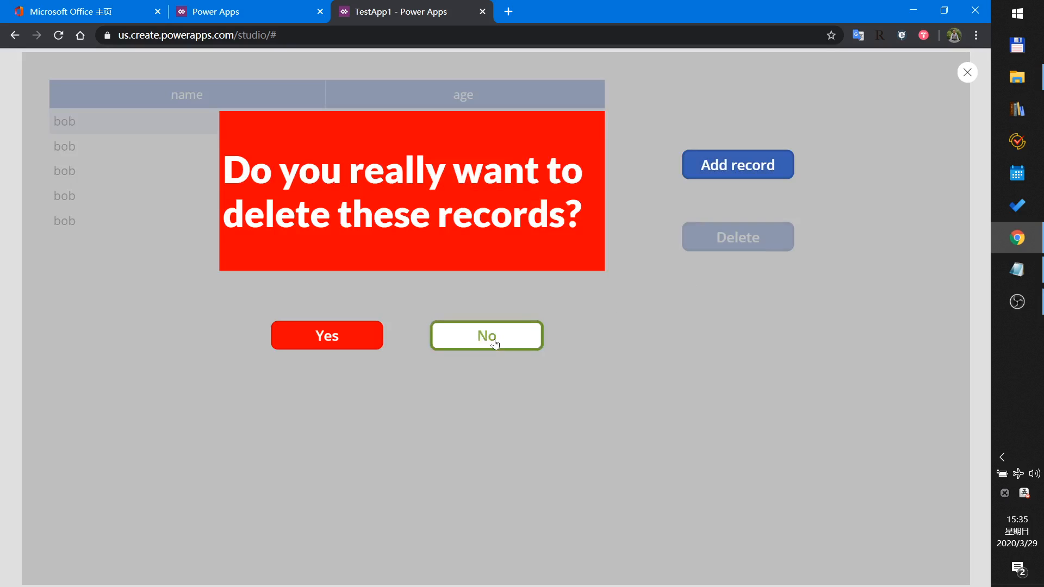
pyautogui.click(486, 334)
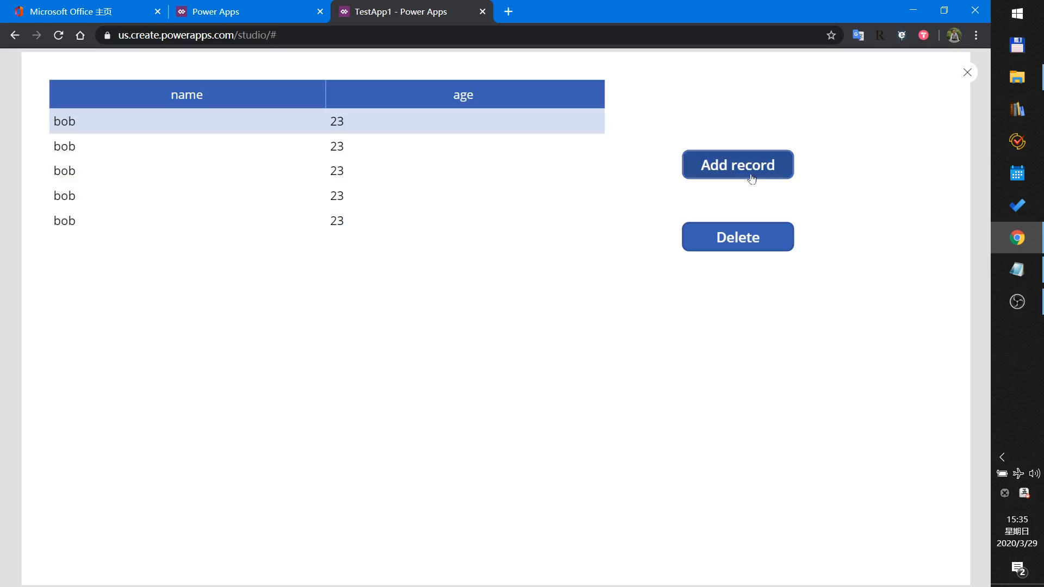
pyautogui.moveTo(725, 174)
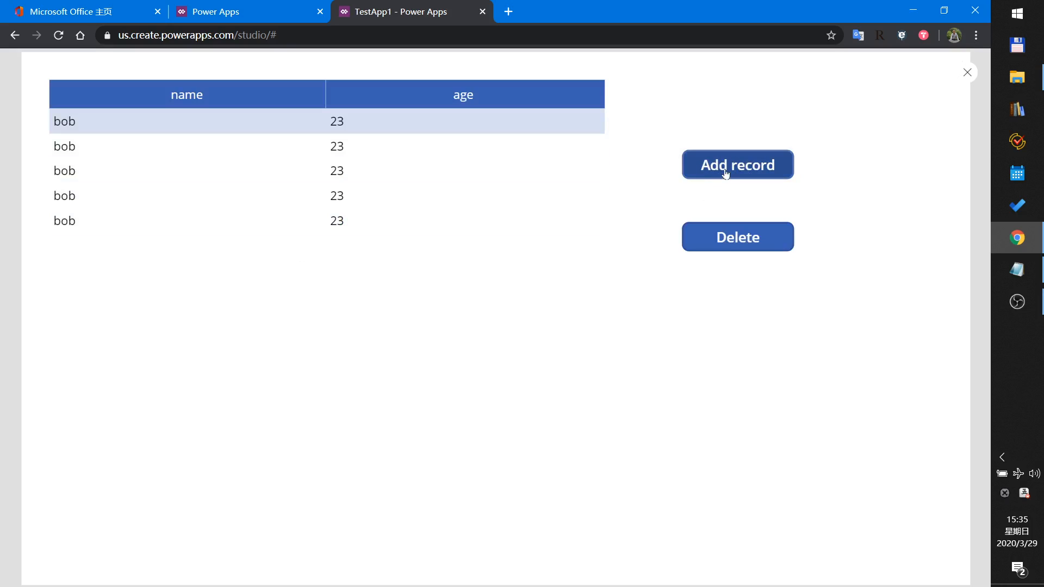
# - Repeat the add and delete test, dismiss the confirmation, and exit preview to the home page
pyautogui.click(737, 164)
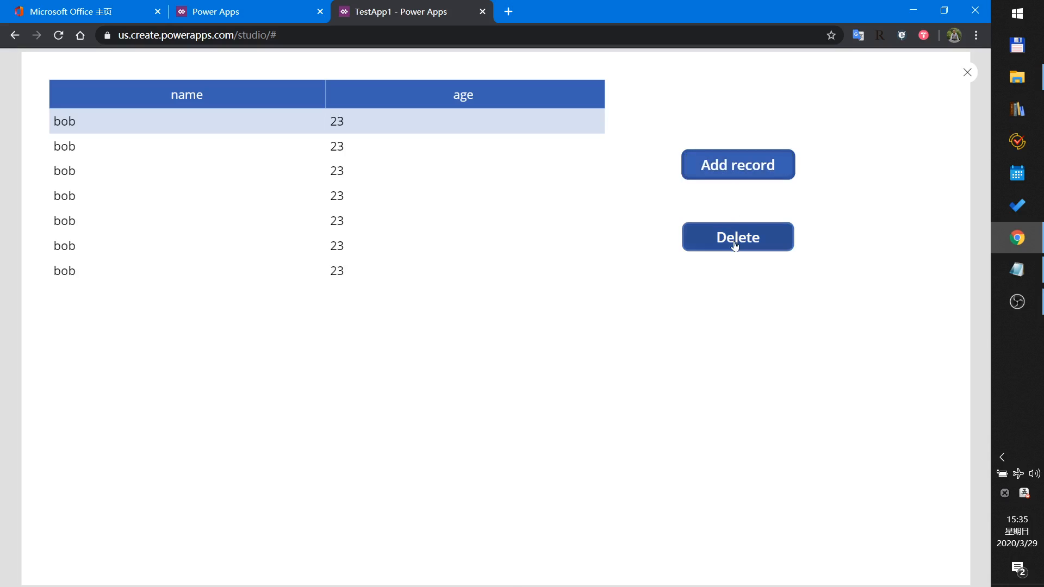
pyautogui.click(737, 237)
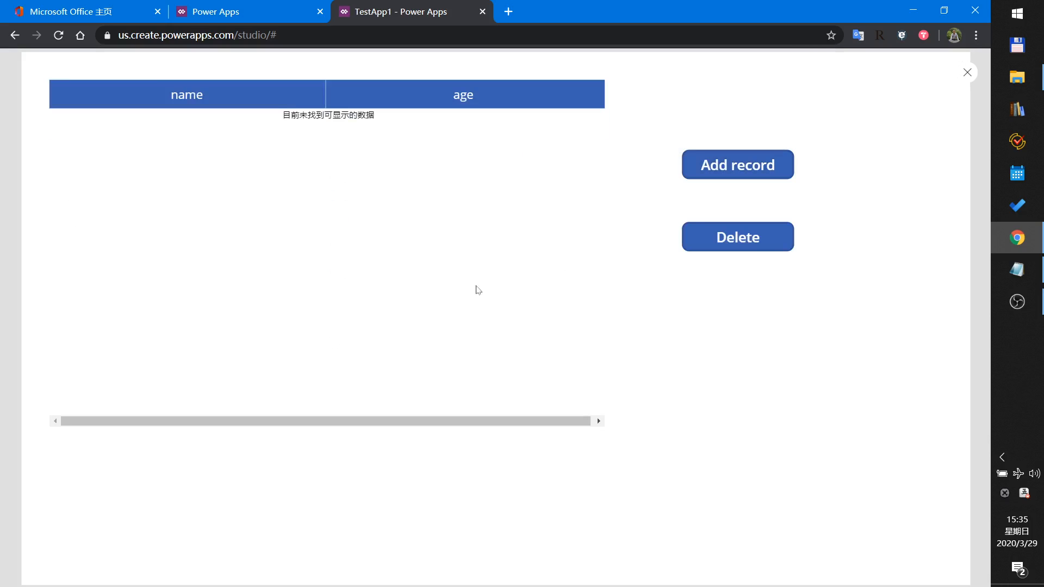
pyautogui.click(737, 164)
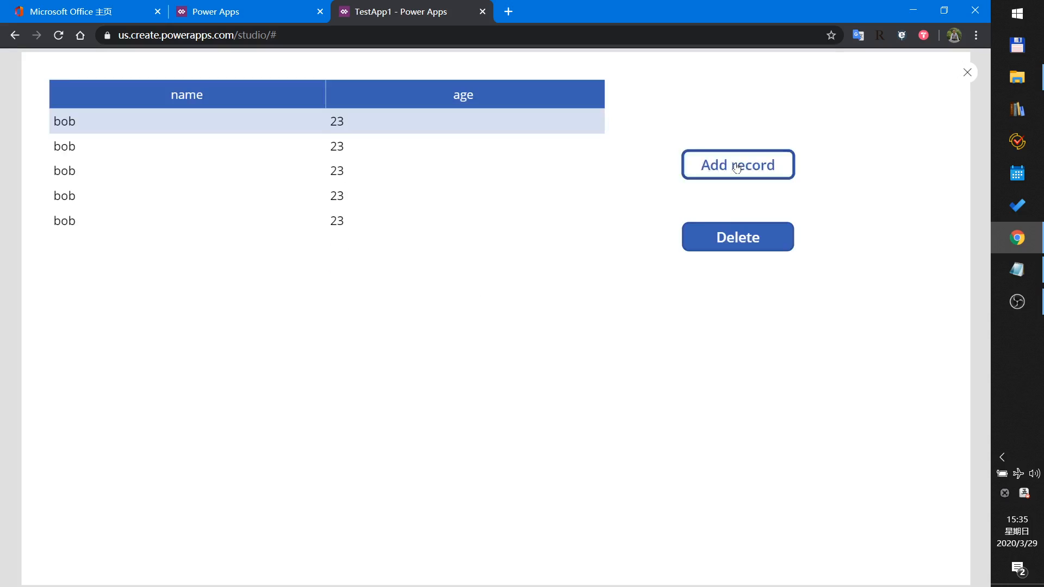
pyautogui.click(736, 237)
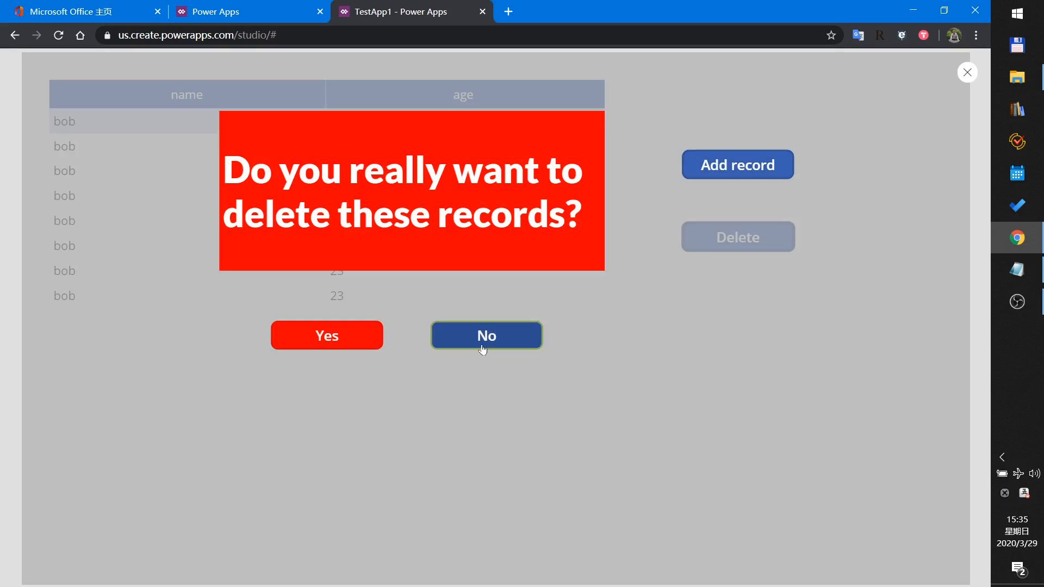
pyautogui.click(486, 335)
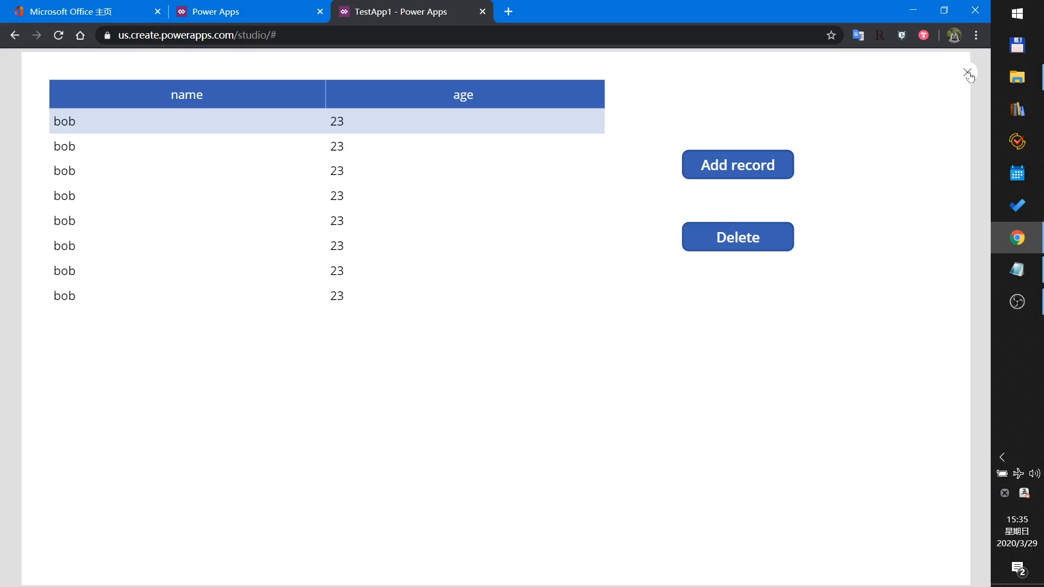
pyautogui.click(969, 72)
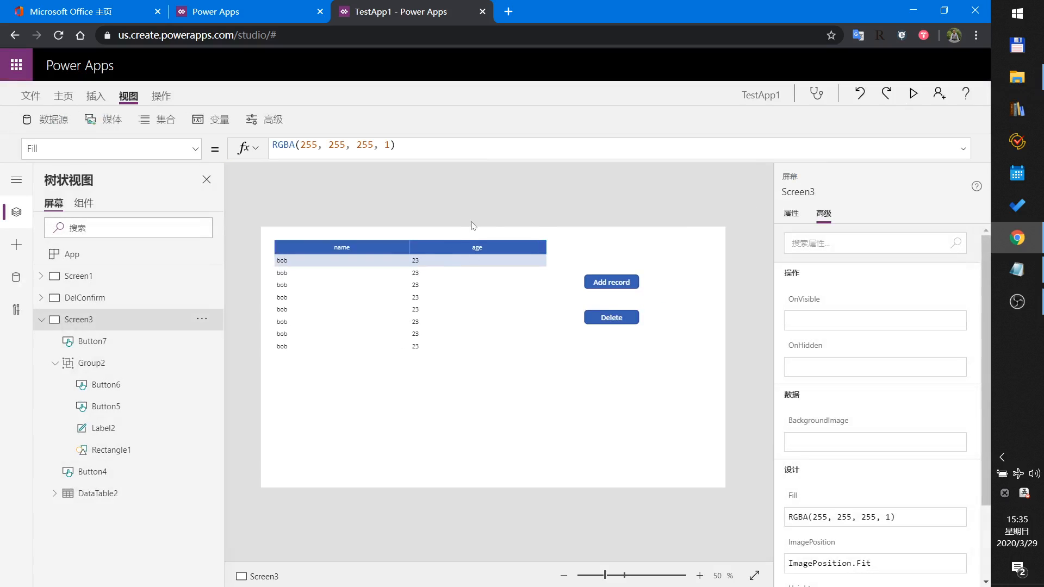
pyautogui.moveTo(450, 184)
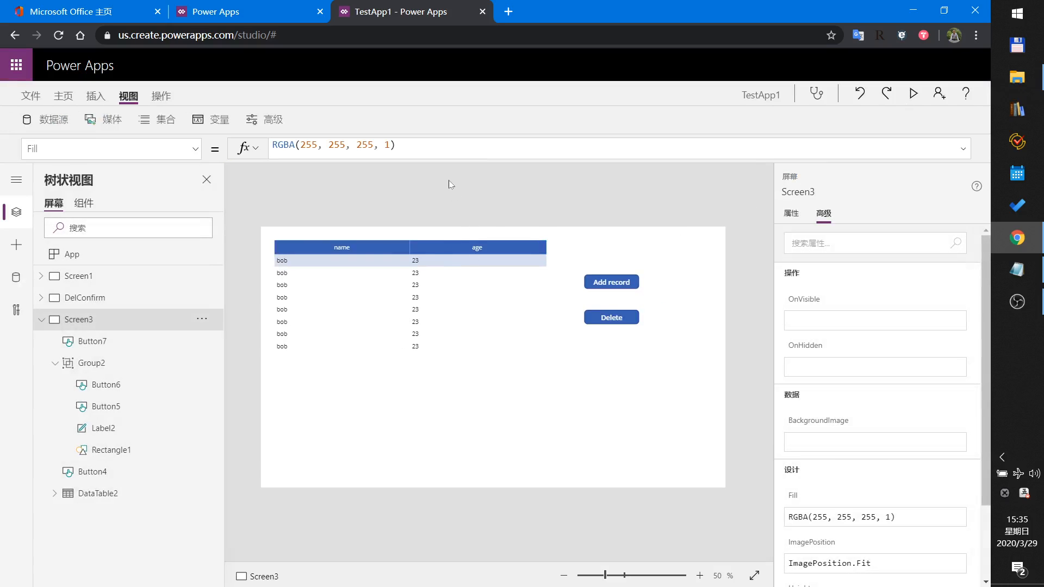
pyautogui.click(72, 254)
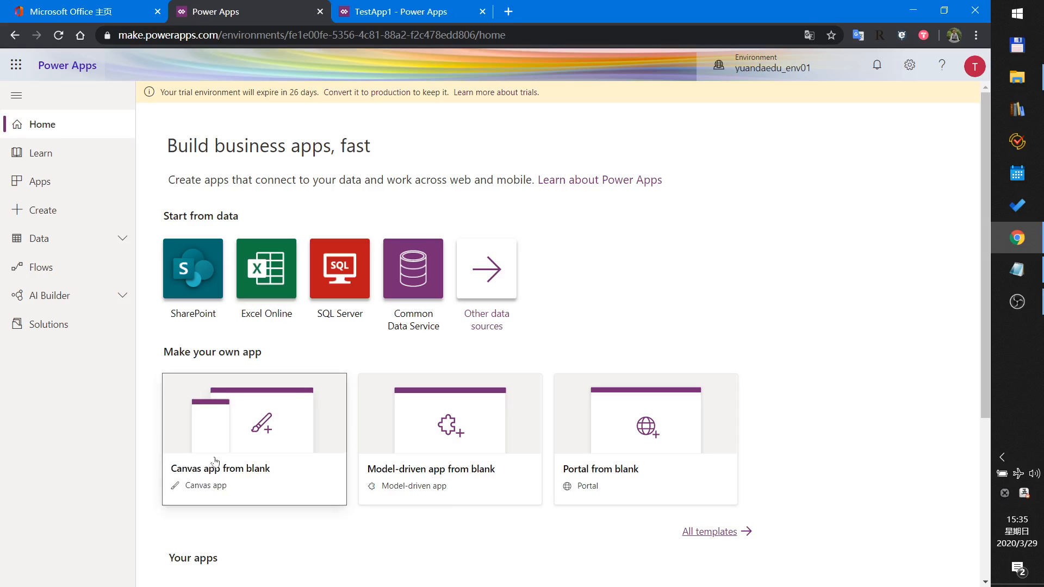
# - Create a blank Tablet-format canvas app with the App name TestApp2
pyautogui.click(255, 439)
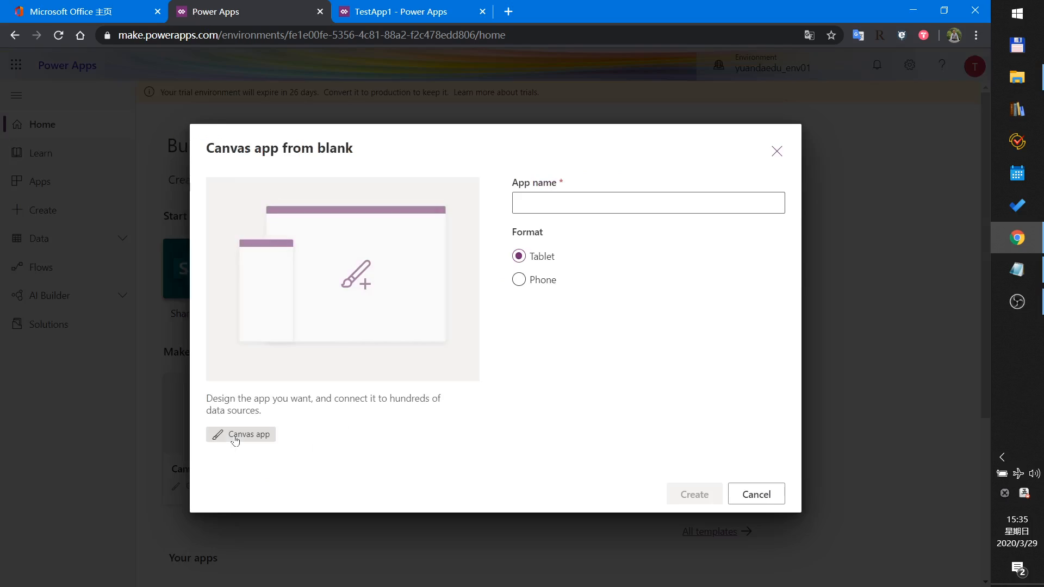
pyautogui.click(646, 202)
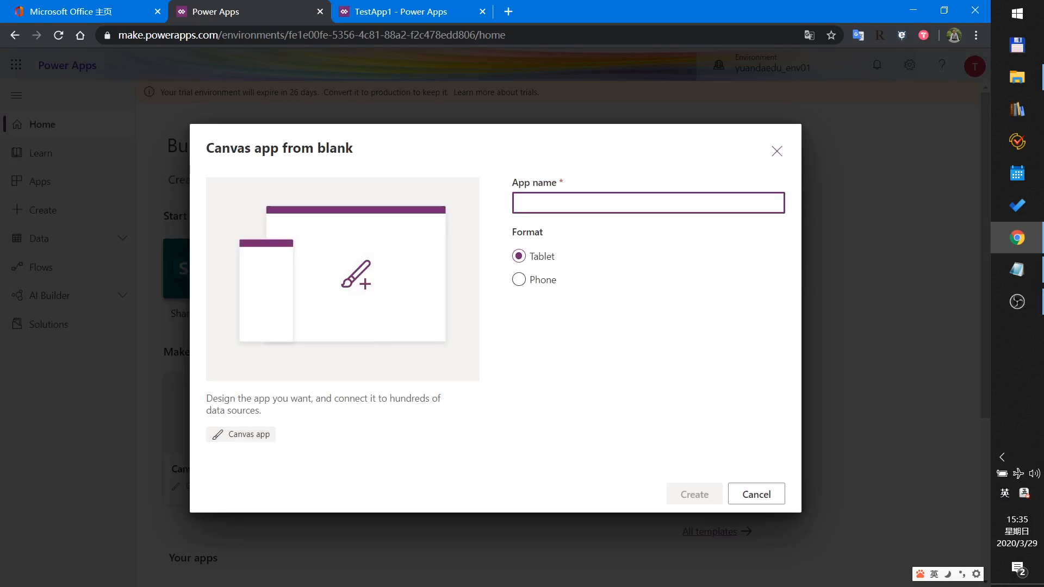
pyautogui.write('TestApp2')
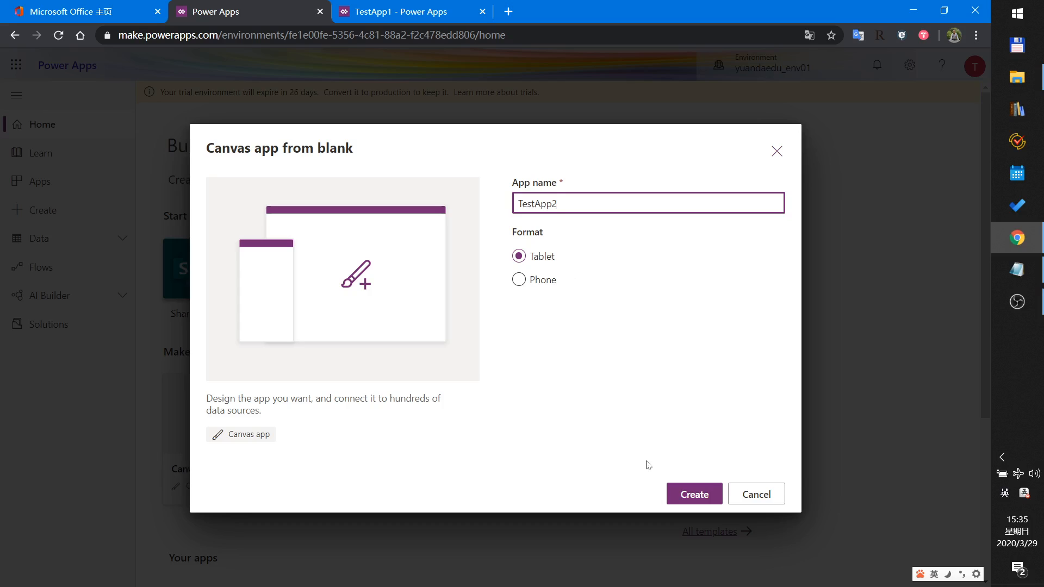
pyautogui.click(693, 494)
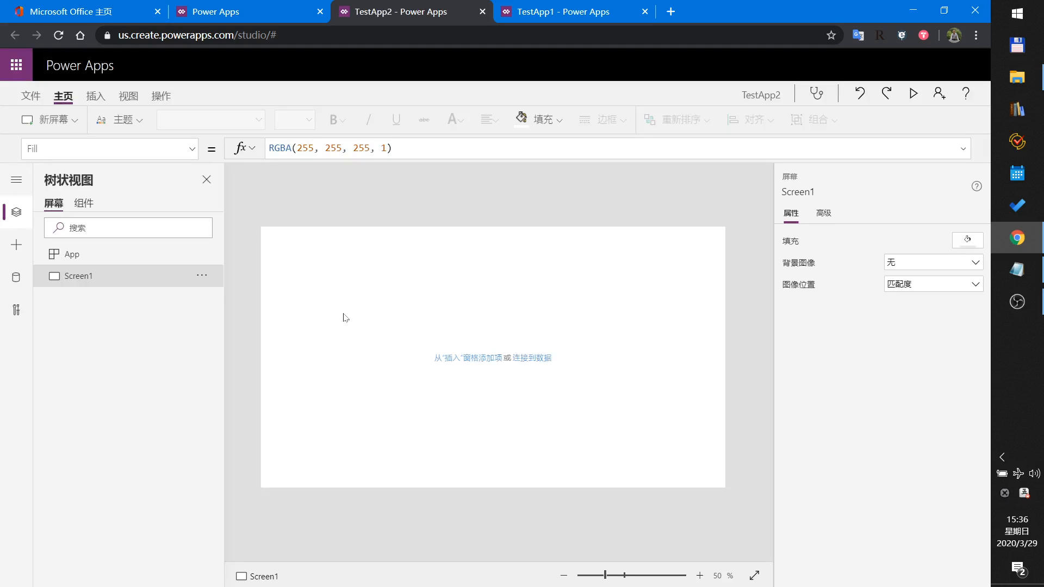
pyautogui.moveTo(78, 276)
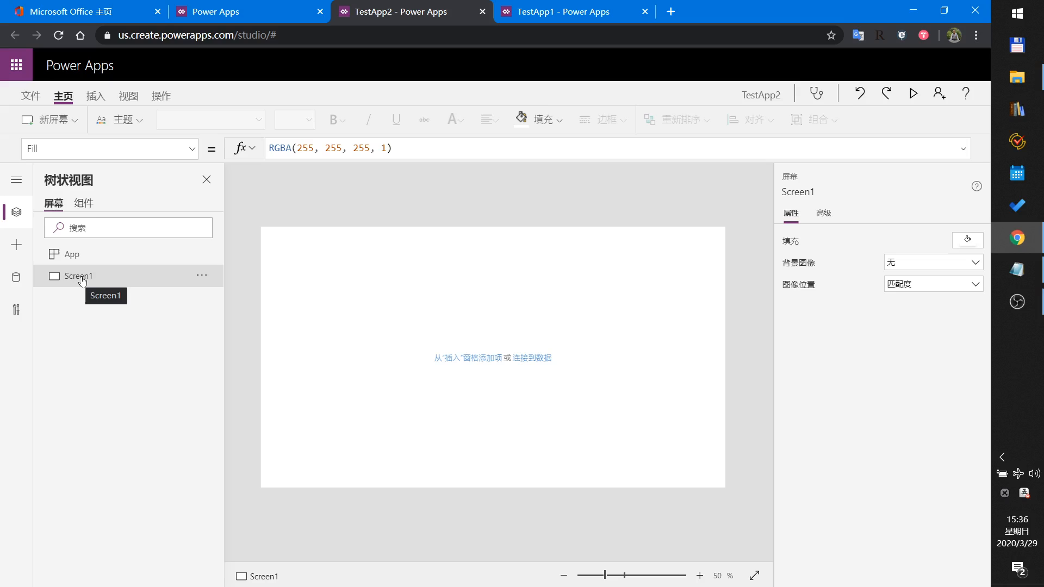
# - Set the App's OnStart to ClearCollect(col2,{name:"Jack",age:22})
pyautogui.click(71, 253)
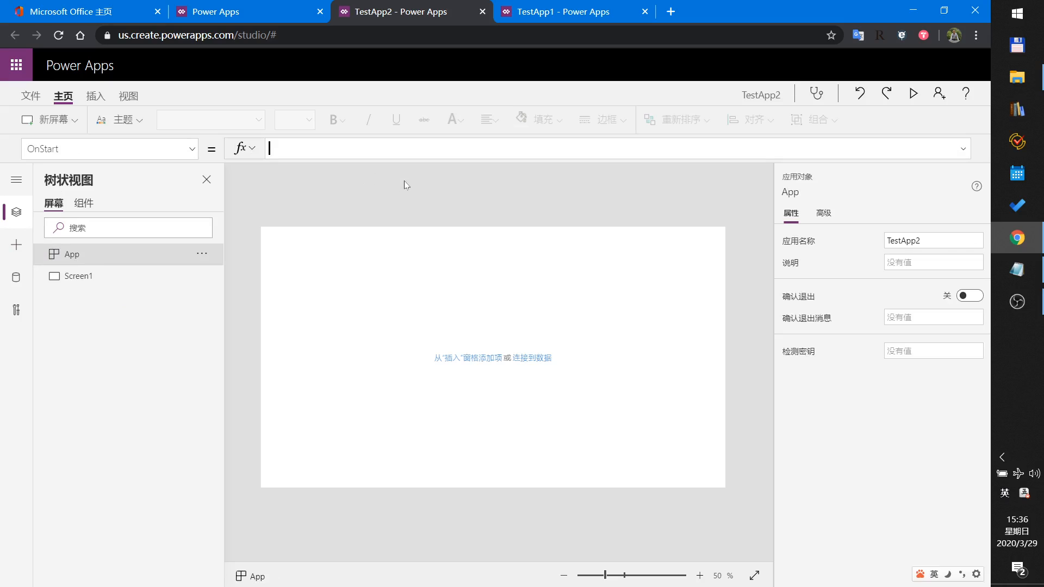
pyautogui.write('clearc')
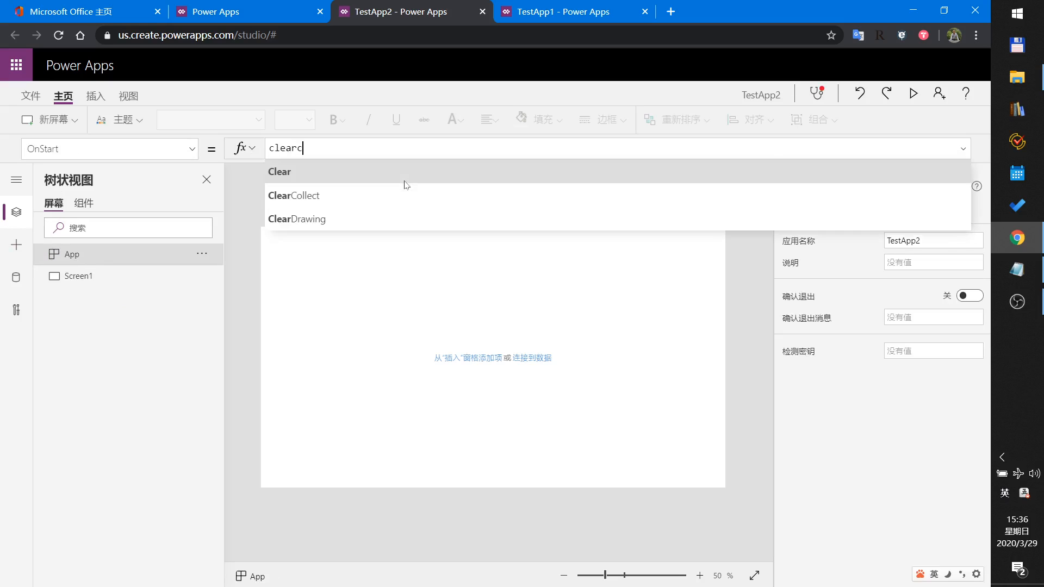
pyautogui.click(293, 195)
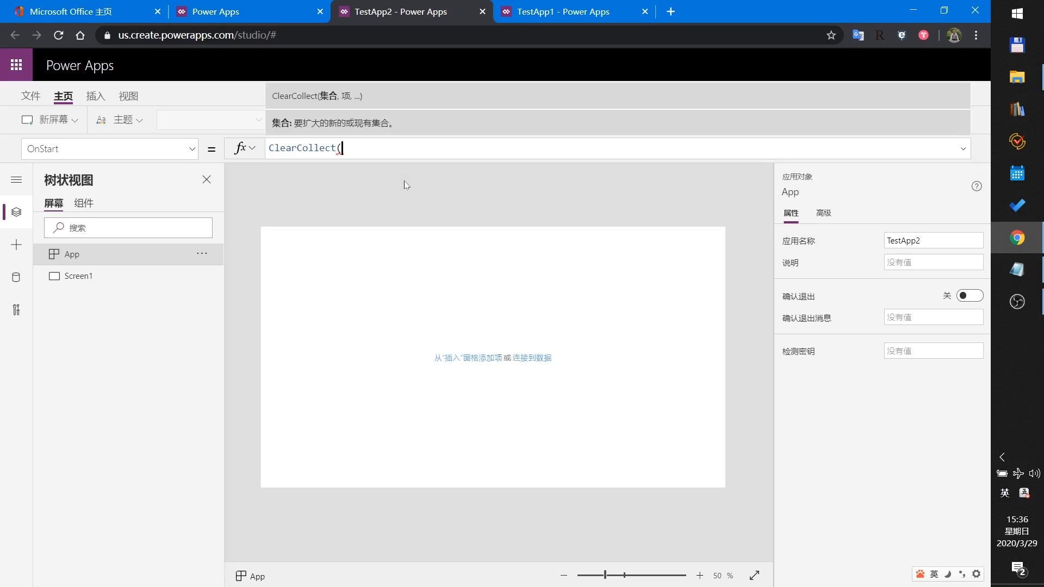
pyautogui.write('col2,')
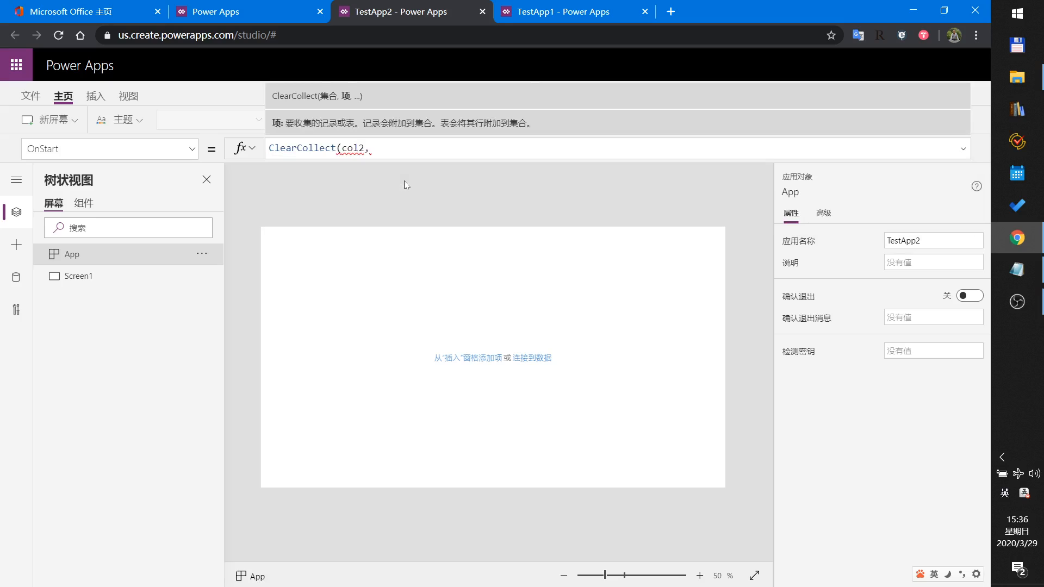
pyautogui.write('{name:')
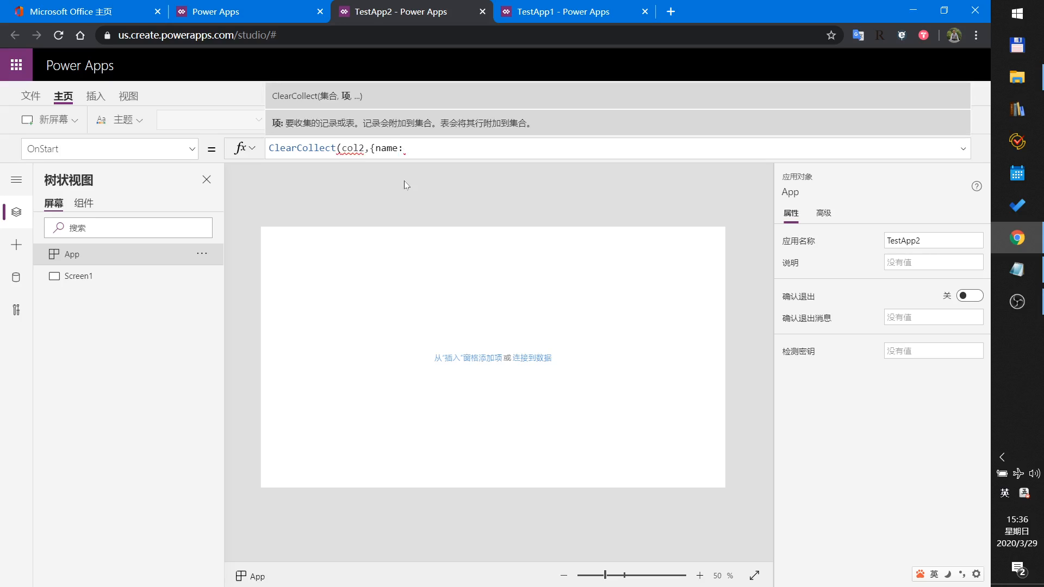
pyautogui.write('"Jack"')
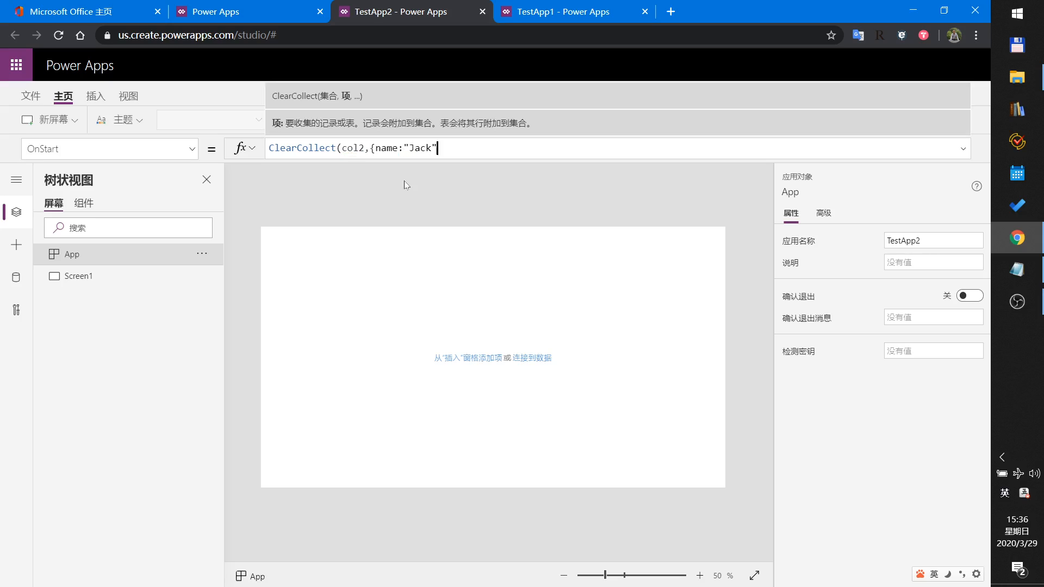
pyautogui.write(',age:')
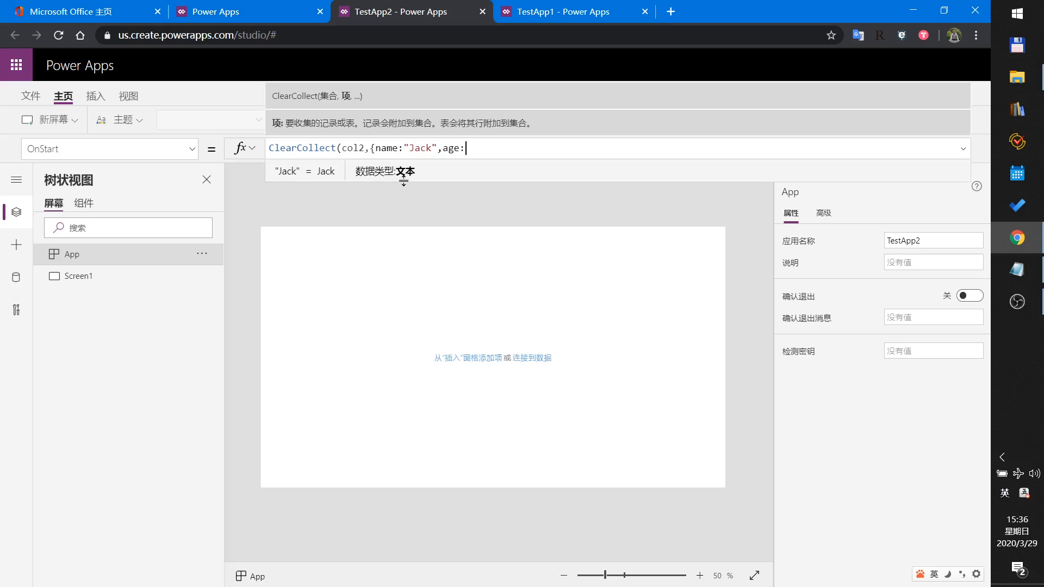
pyautogui.write('22})')
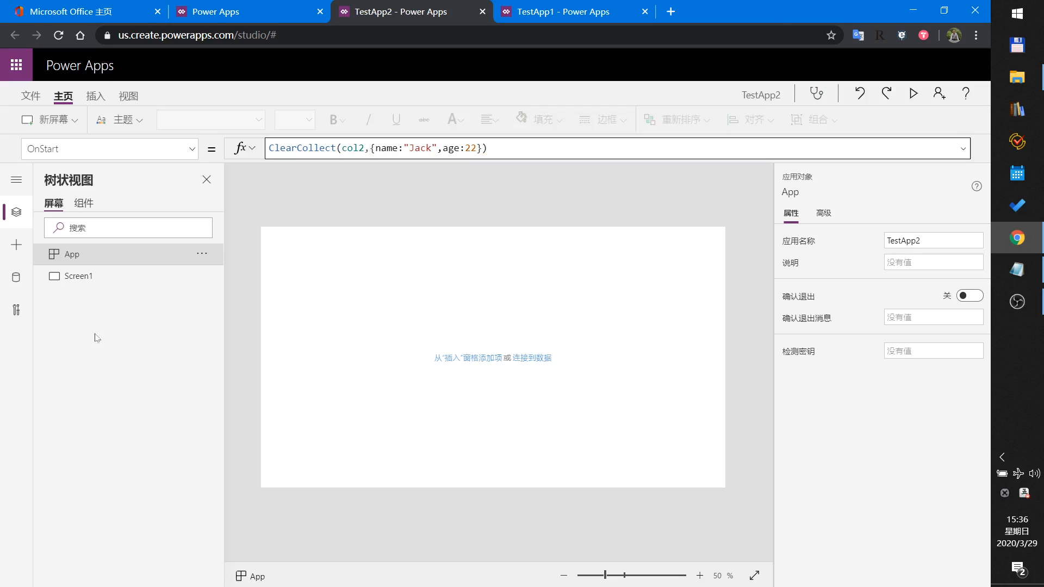
pyautogui.click(78, 276)
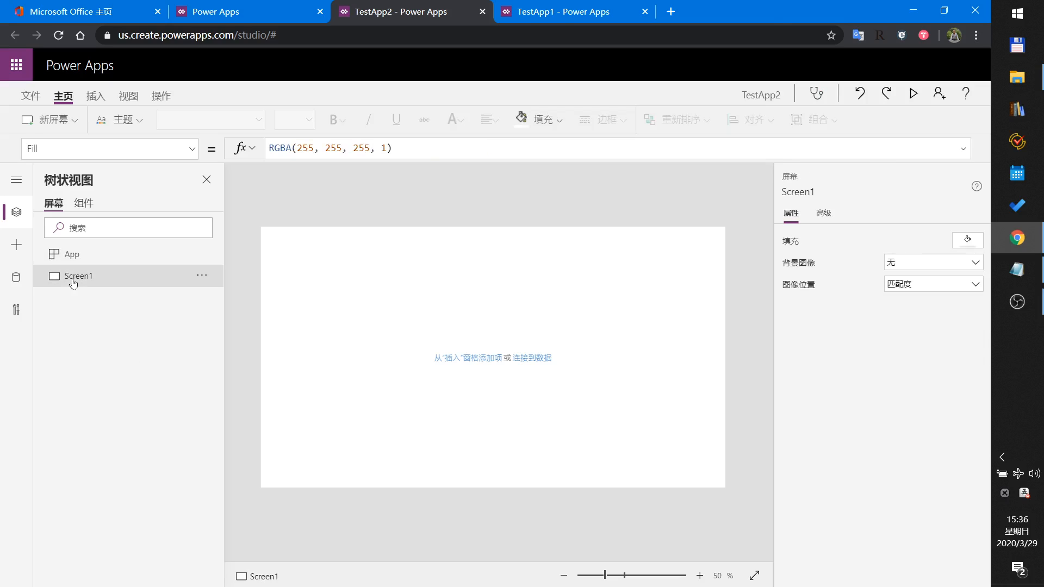
pyautogui.moveTo(245, 84)
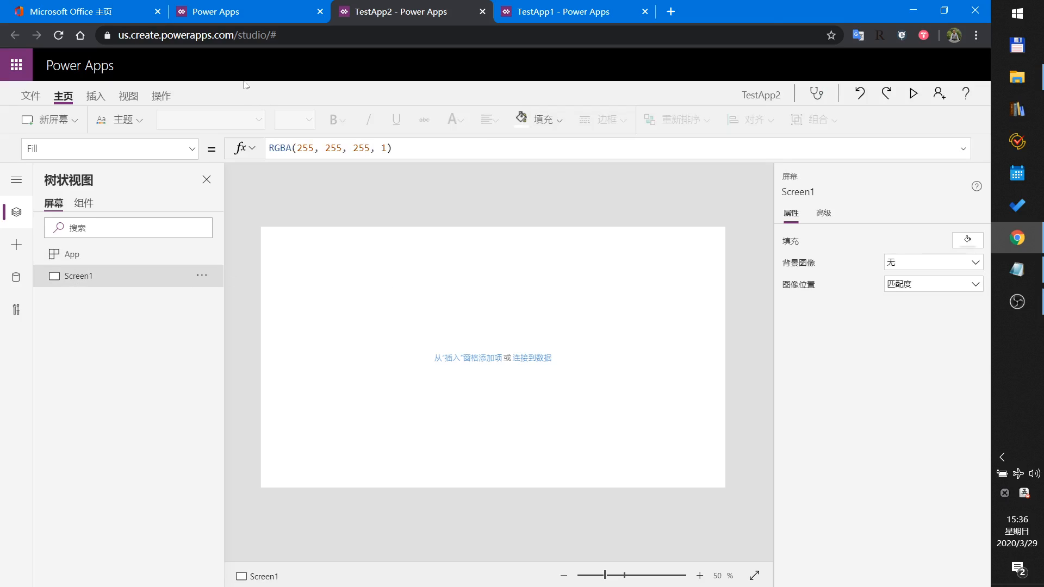
# - Insert a data table with col2 as its data source, adding the name and age fields
pyautogui.click(95, 95)
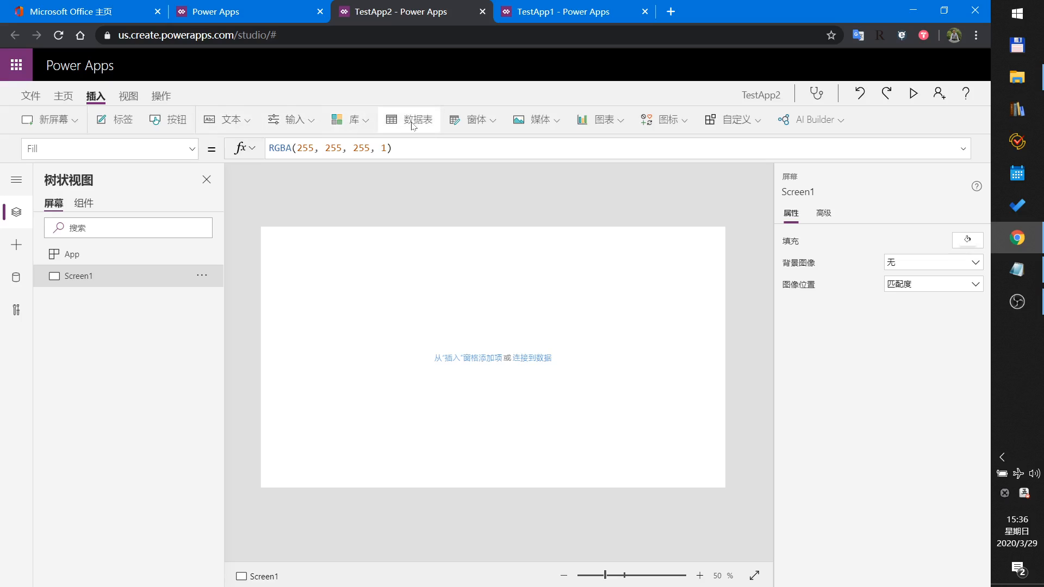
pyautogui.click(408, 119)
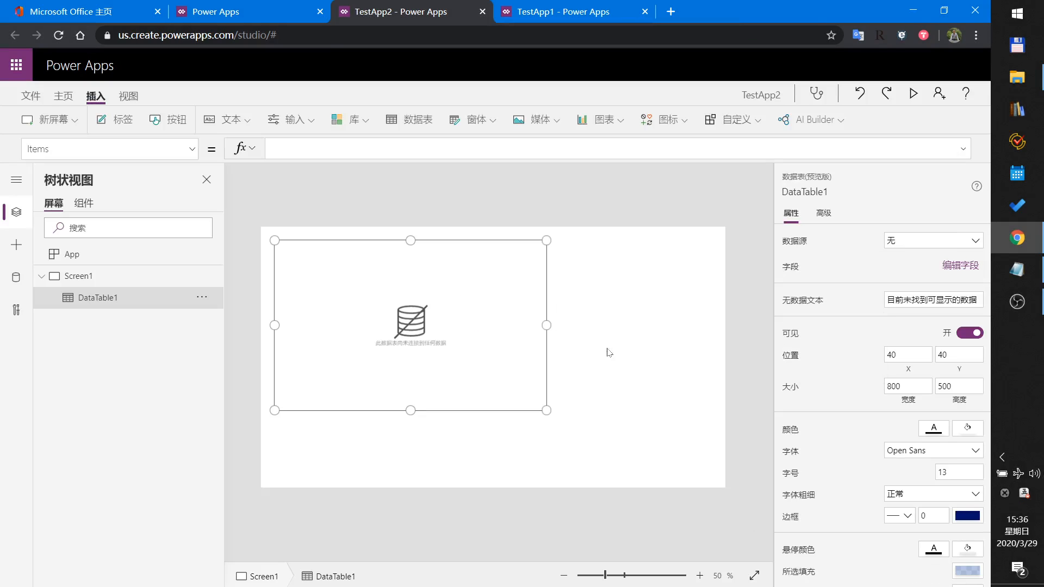
pyautogui.click(931, 240)
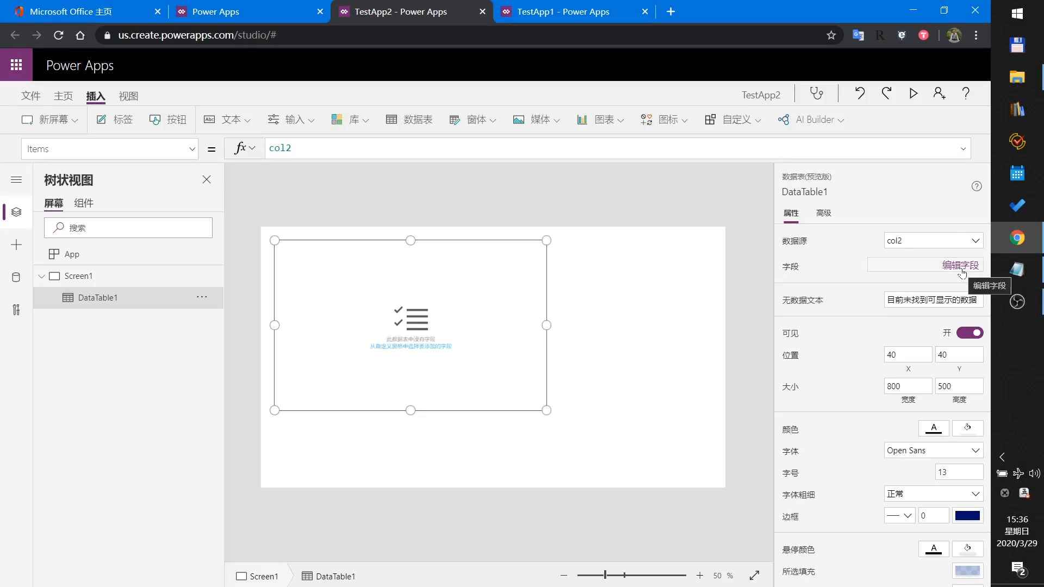
pyautogui.click(961, 266)
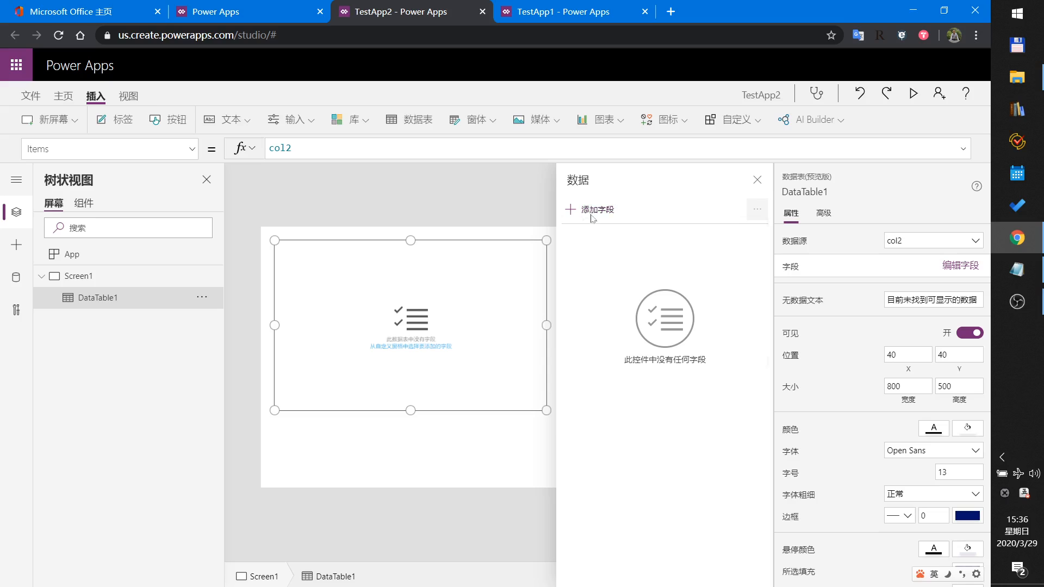
pyautogui.click(594, 208)
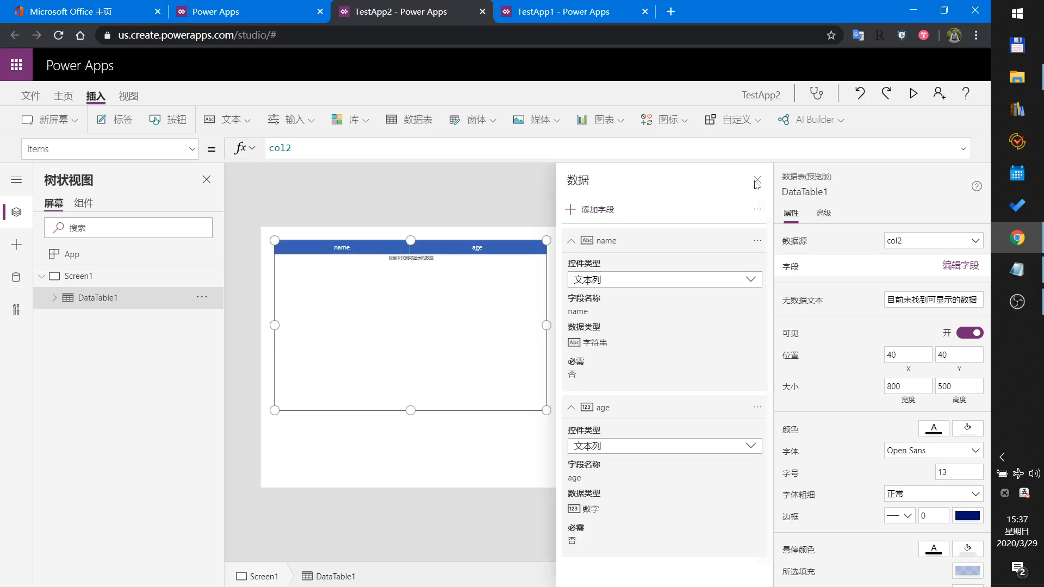
pyautogui.click(756, 182)
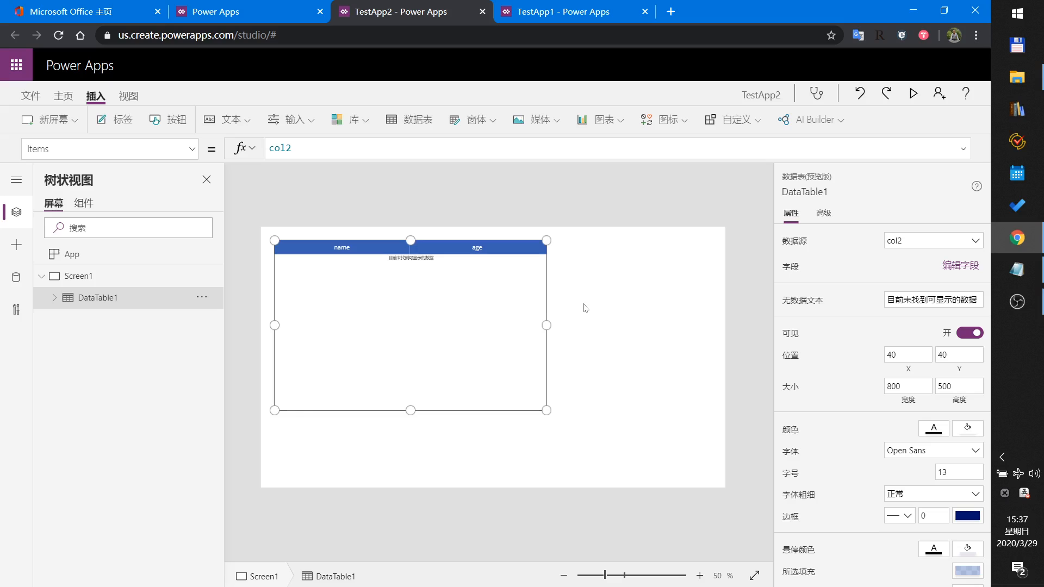
pyautogui.moveTo(409, 411)
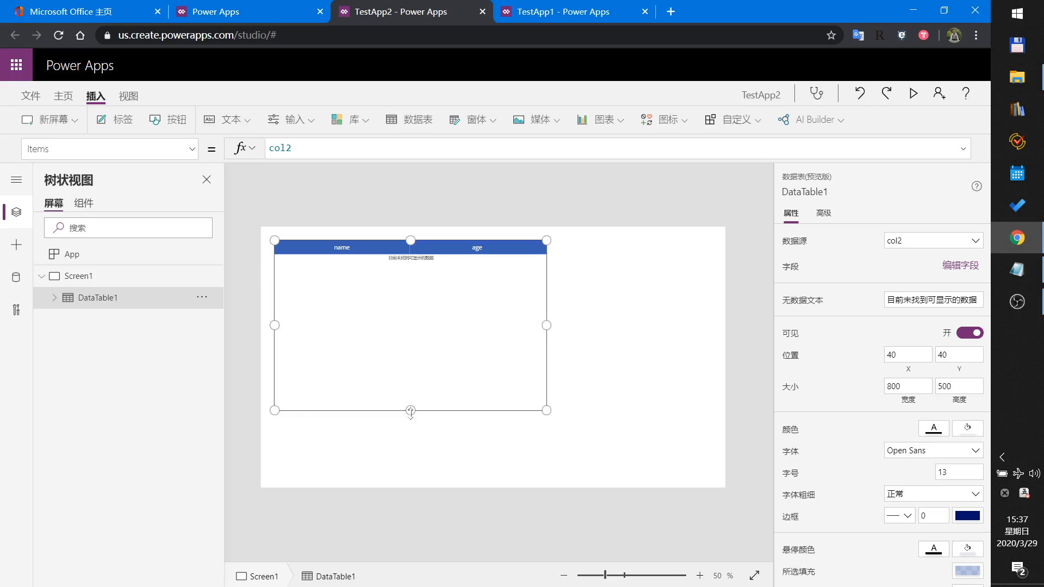
# - Resize the data table and the new button, labelling the button 'Add a Record'
pyautogui.moveTo(409, 411); pyautogui.dragTo(412, 427)
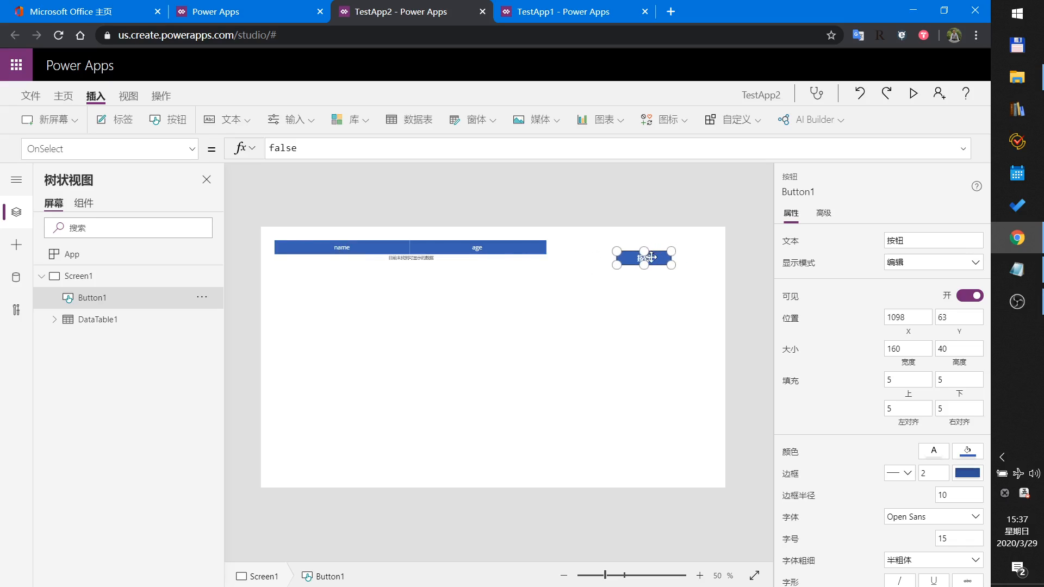
pyautogui.moveTo(674, 257); pyautogui.dragTo(676, 276)
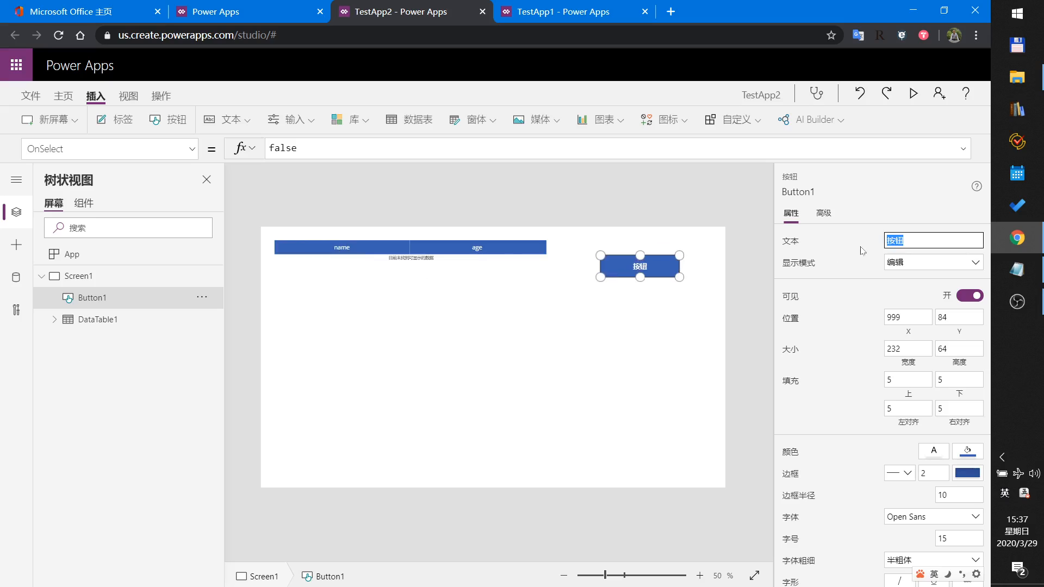
pyautogui.write('Add a Record')
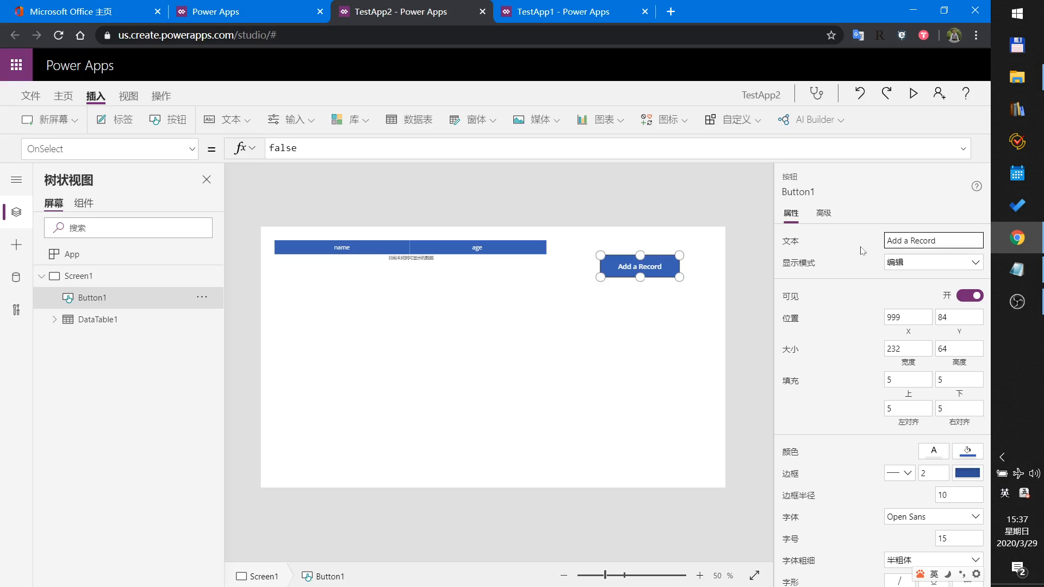
# - Set the button's OnSelect to Collect(col2,{name:"bob",age:21})
pyautogui.click(282, 148)
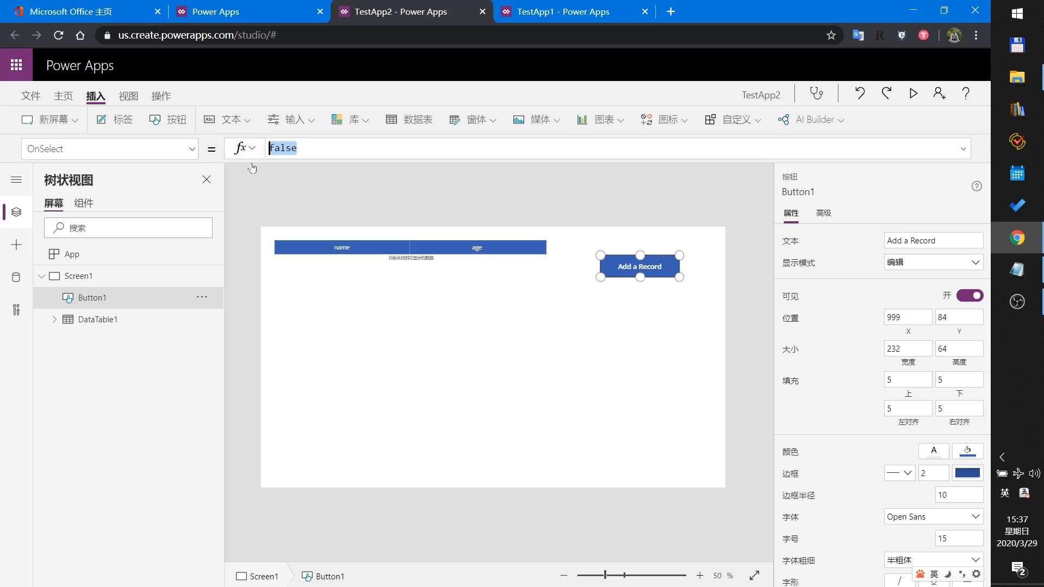
pyautogui.write('coll')
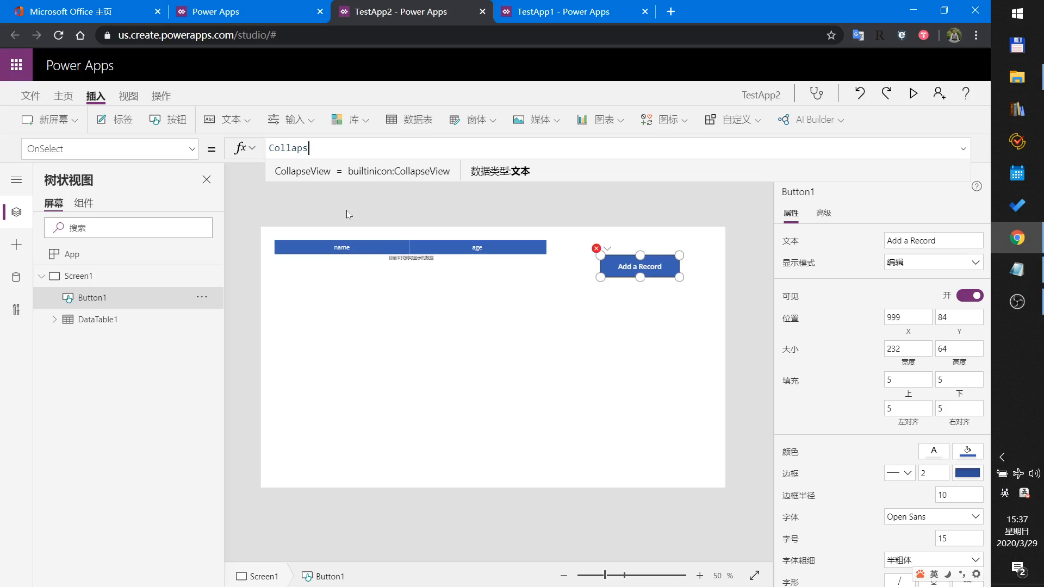
pyautogui.write('Collect(')
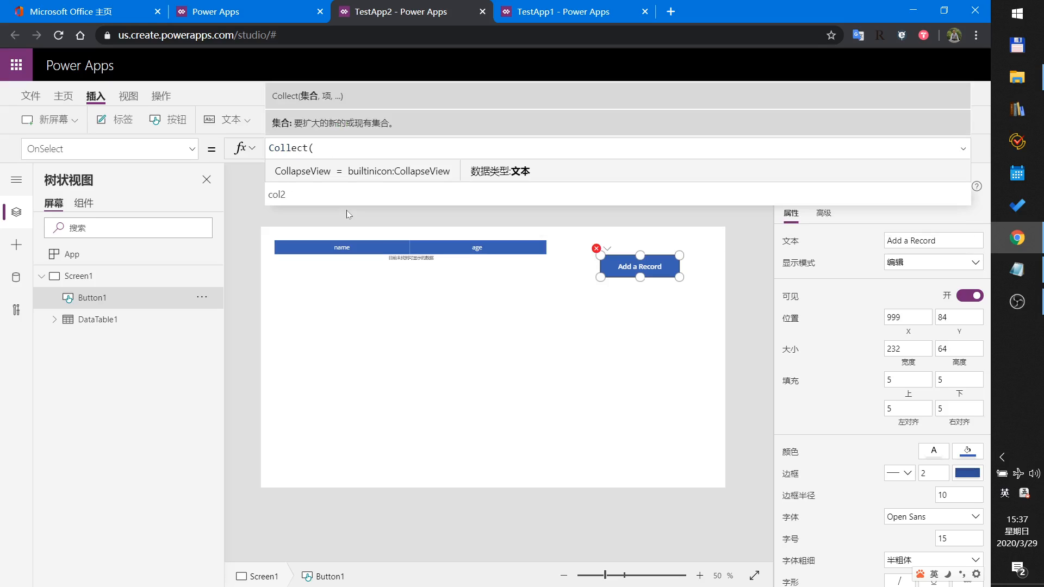
pyautogui.write('col2,')
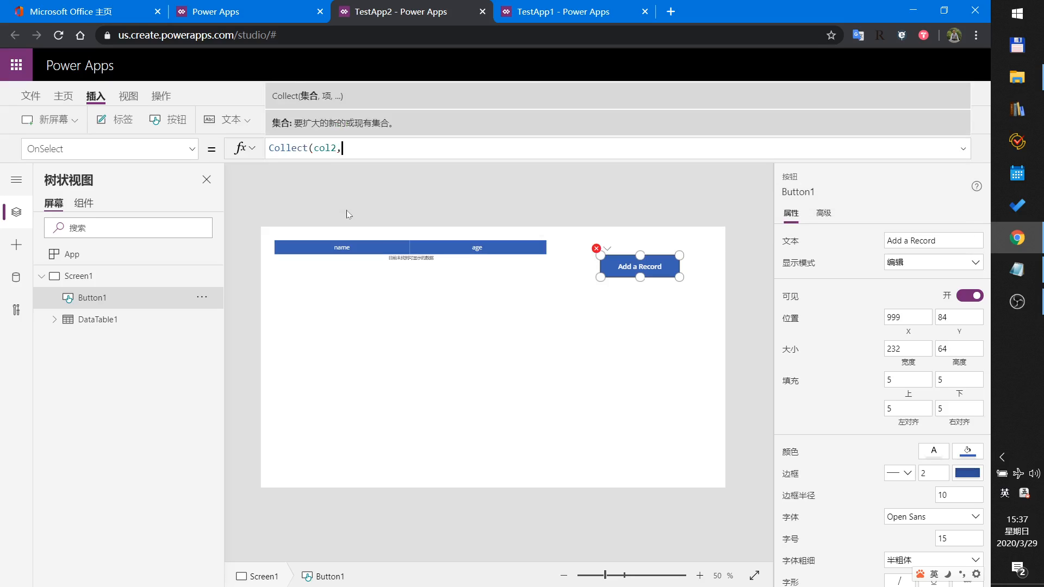
pyautogui.write('{')
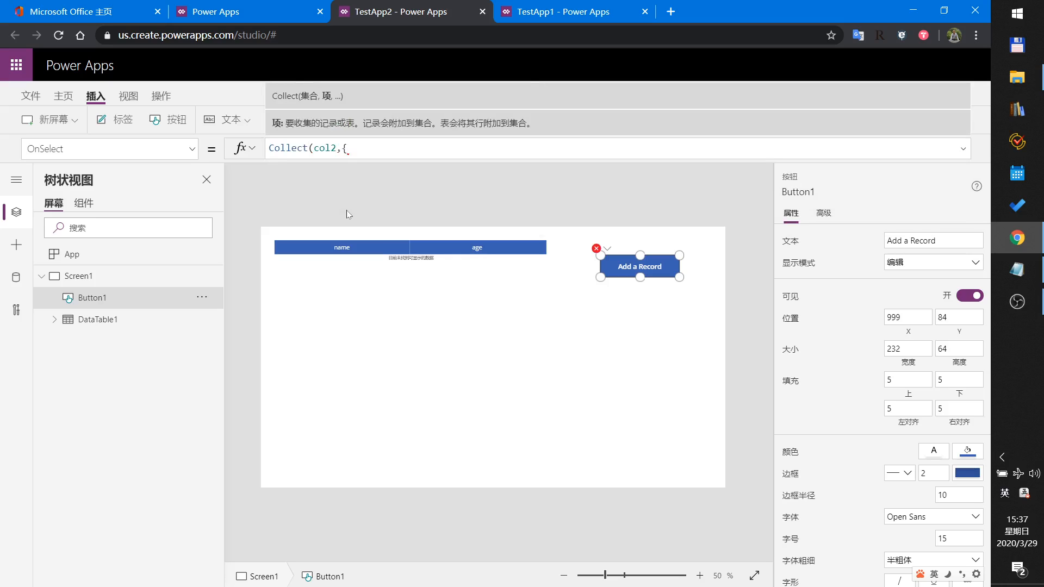
pyautogui.write('name:"')
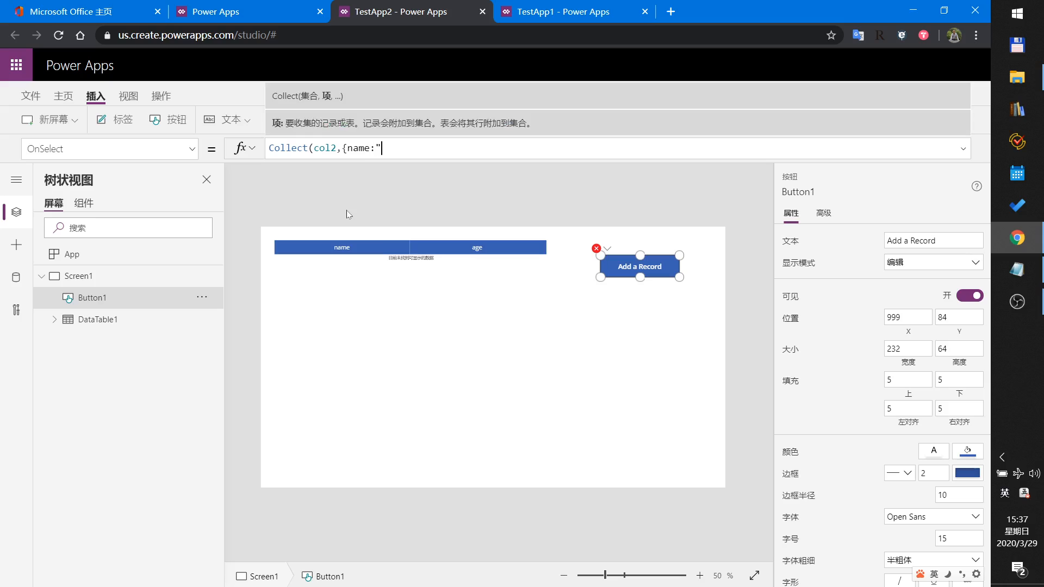
pyautogui.write('bob"')
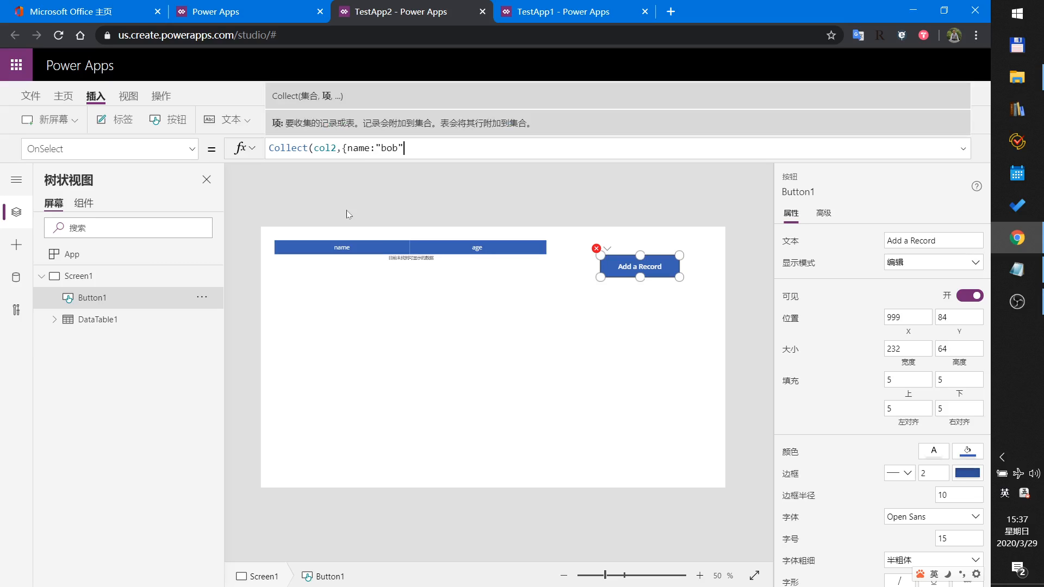
pyautogui.write(',age:')
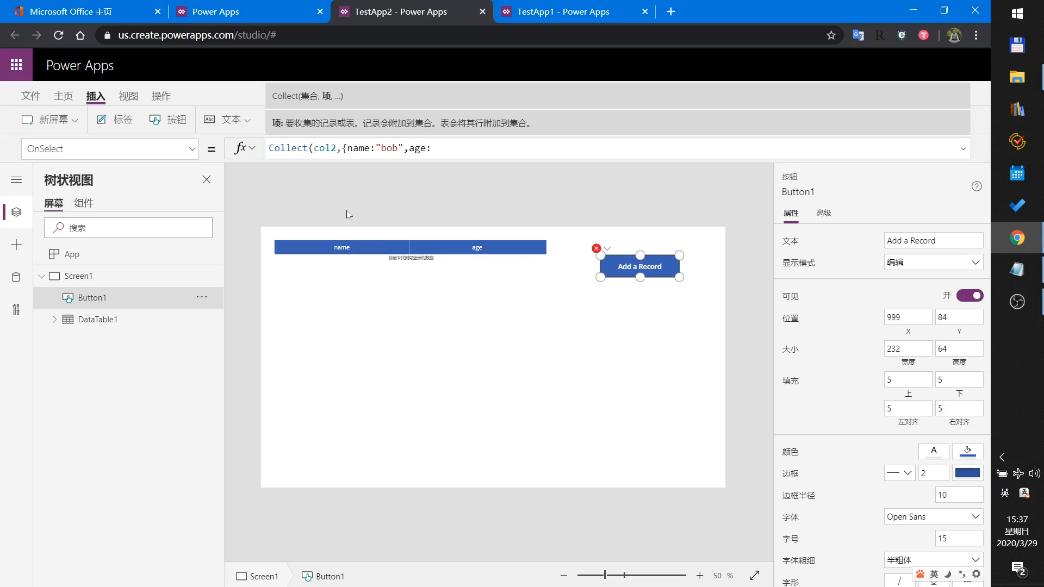
pyautogui.write('21')
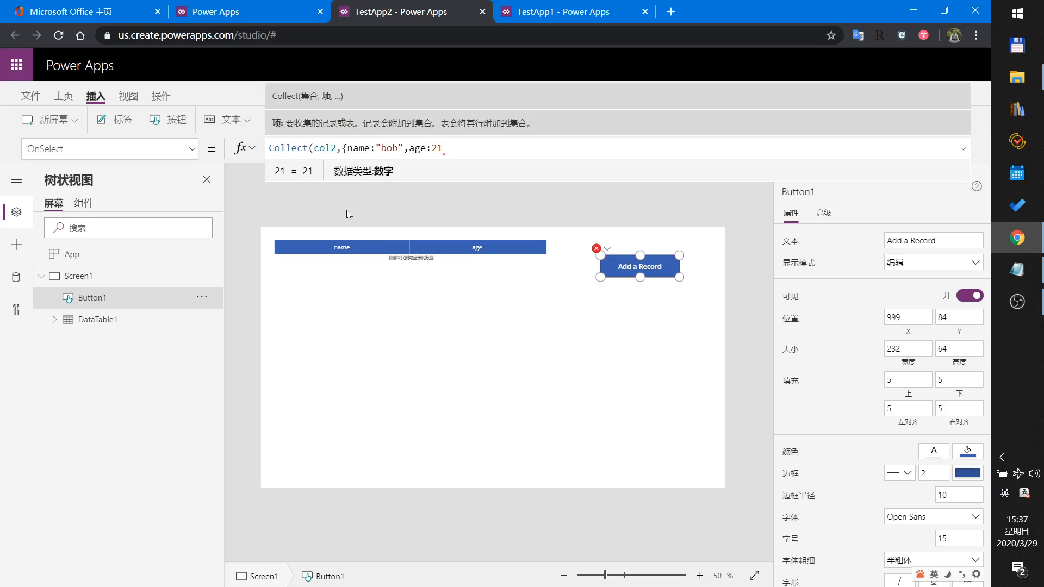
pyautogui.write('})')
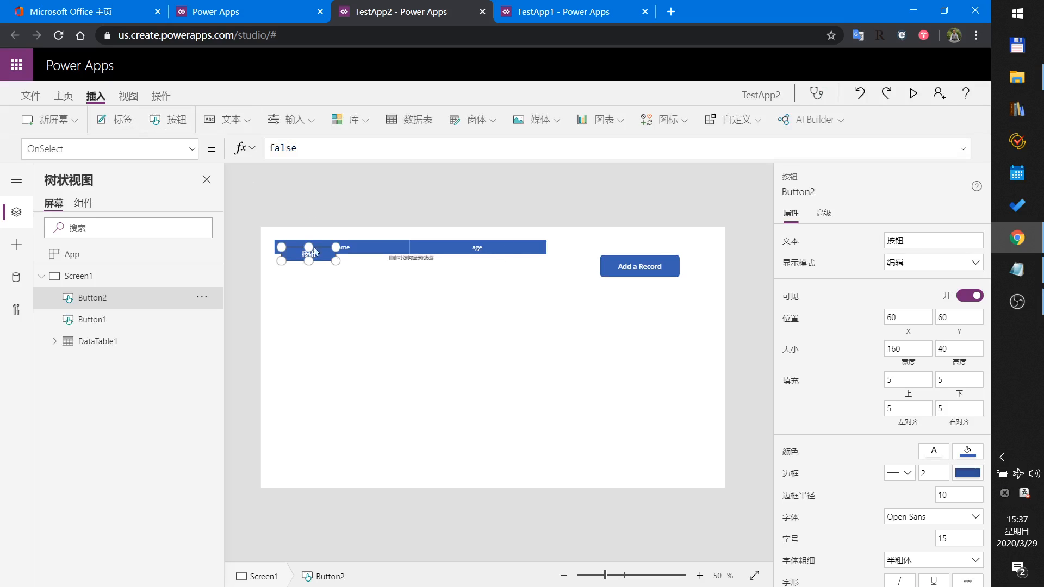
# - Place and size the second button below Add a Record, label it Delete, and edit its OnSelect
pyautogui.moveTo(309, 251); pyautogui.dragTo(633, 314)
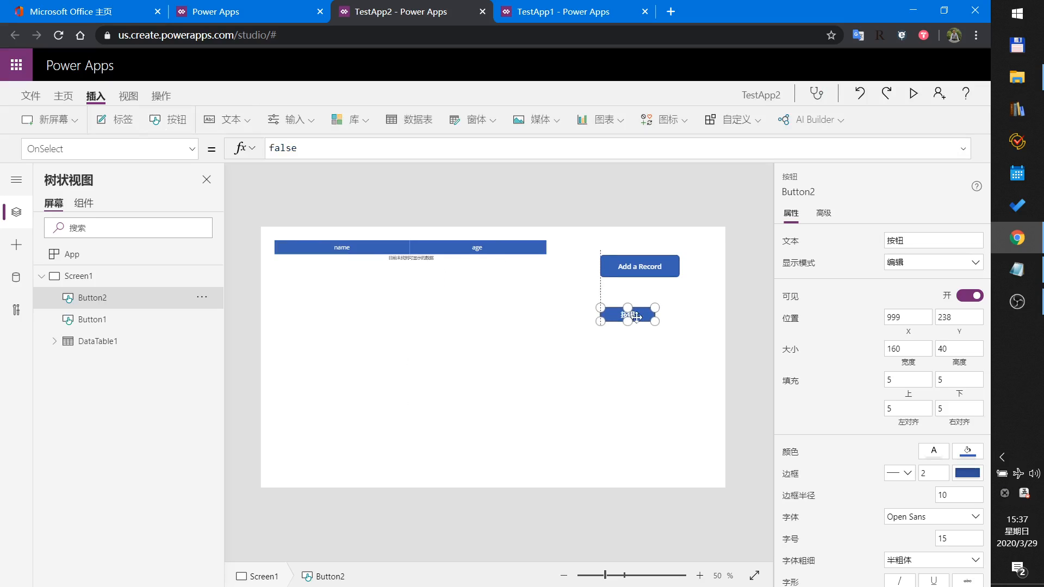
pyautogui.moveTo(656, 321); pyautogui.dragTo(680, 336)
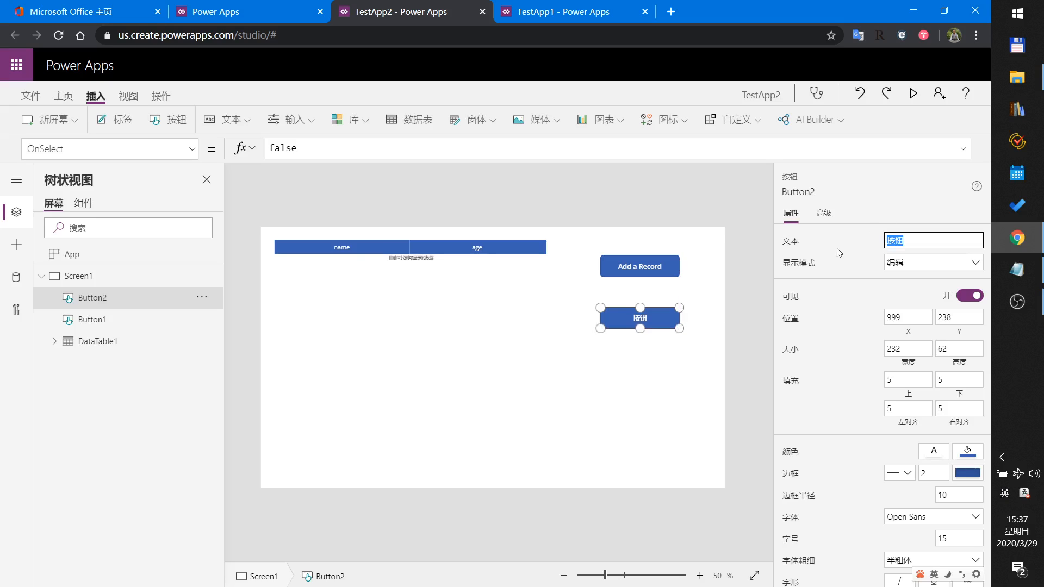
pyautogui.write('Delete')
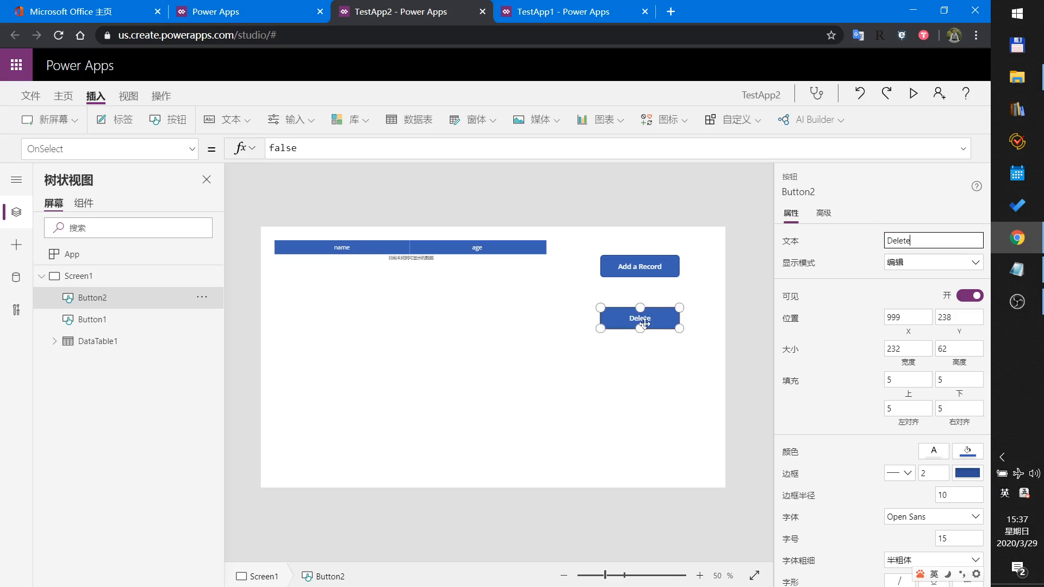
pyautogui.moveTo(666, 267)
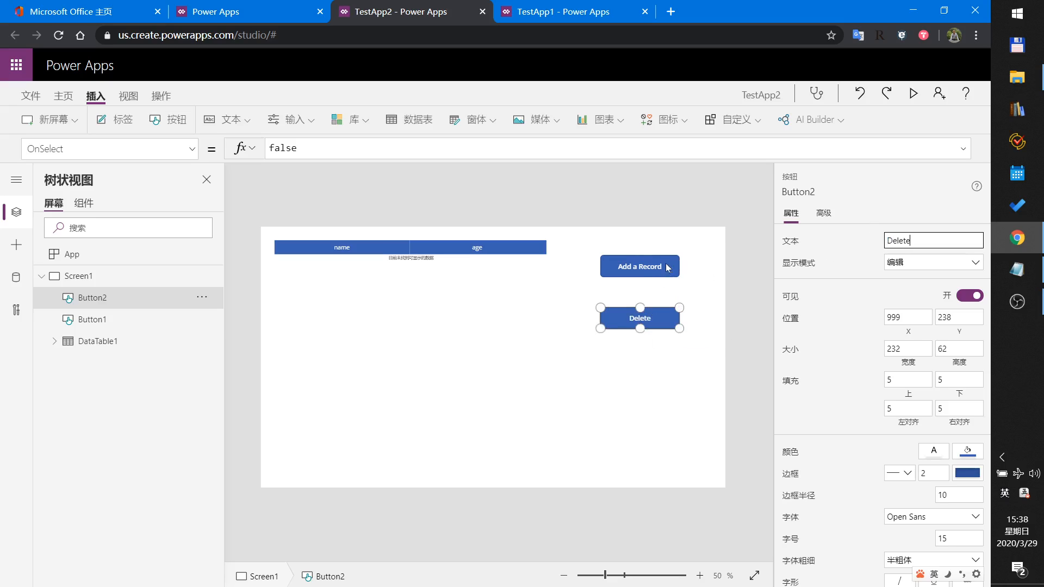
pyautogui.click(639, 267)
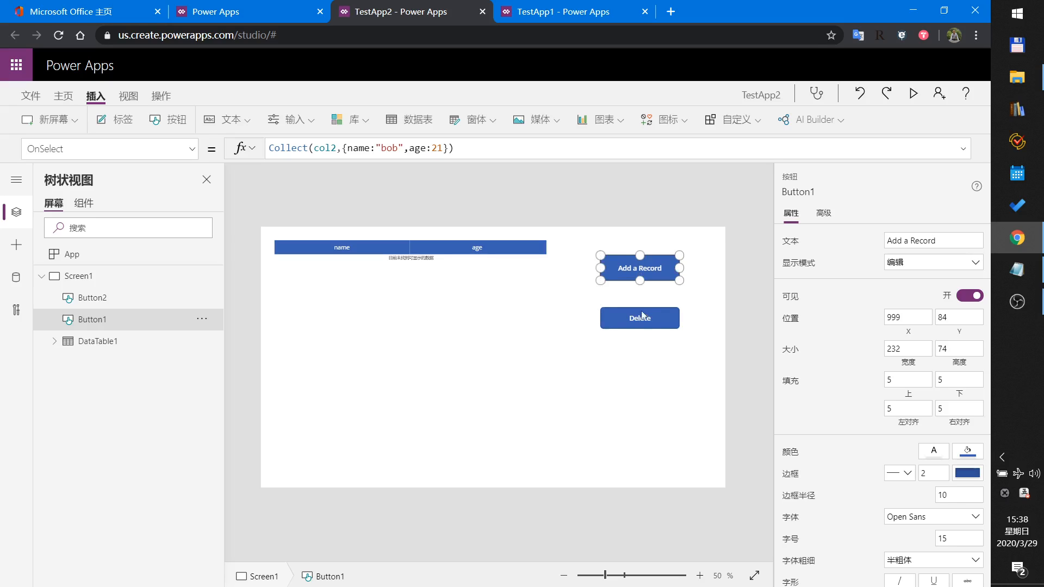
pyautogui.click(638, 317)
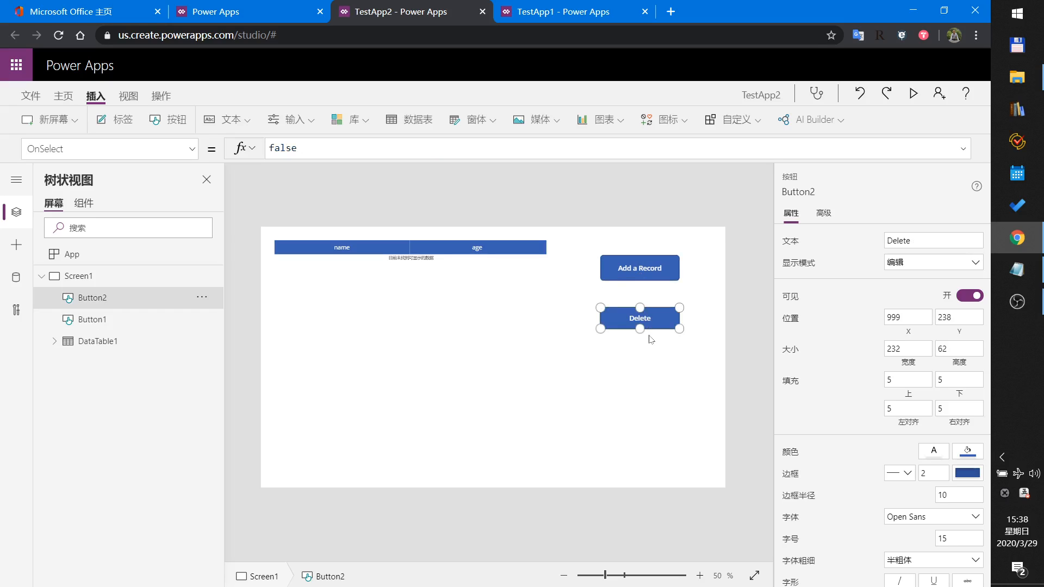
pyautogui.moveTo(522, 308)
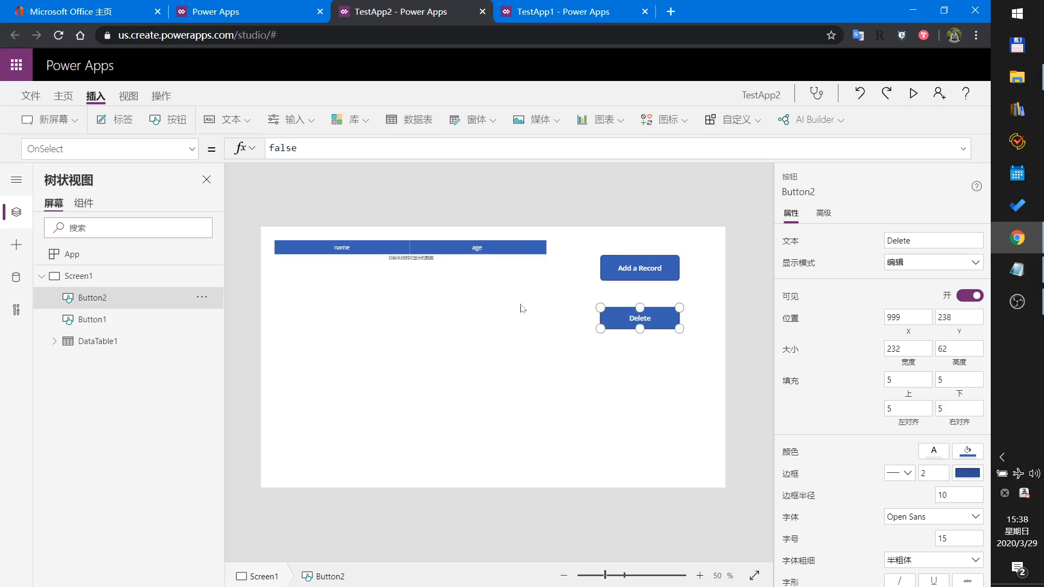
pyautogui.moveTo(475, 329)
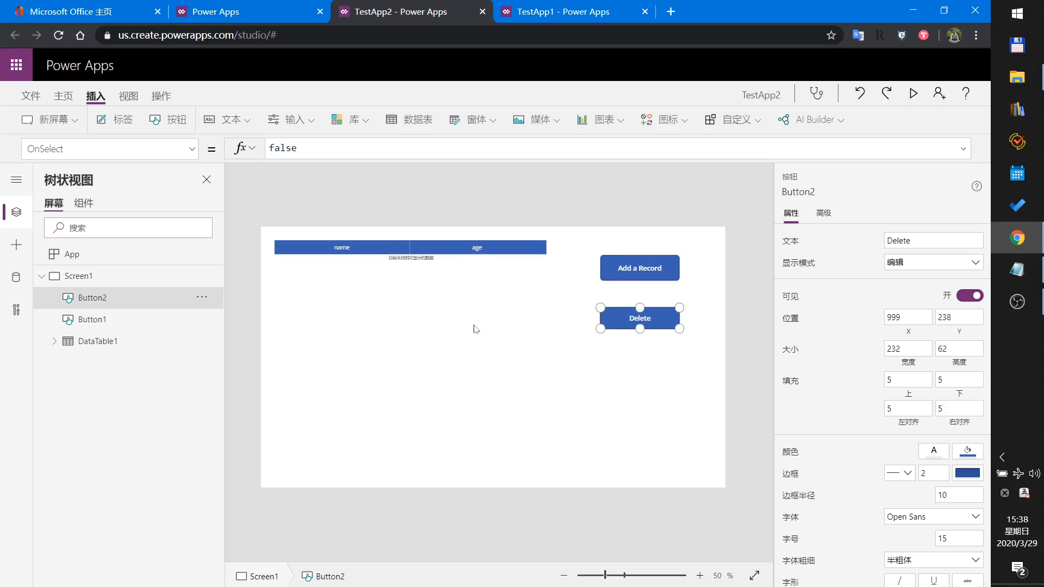
pyautogui.moveTo(576, 297)
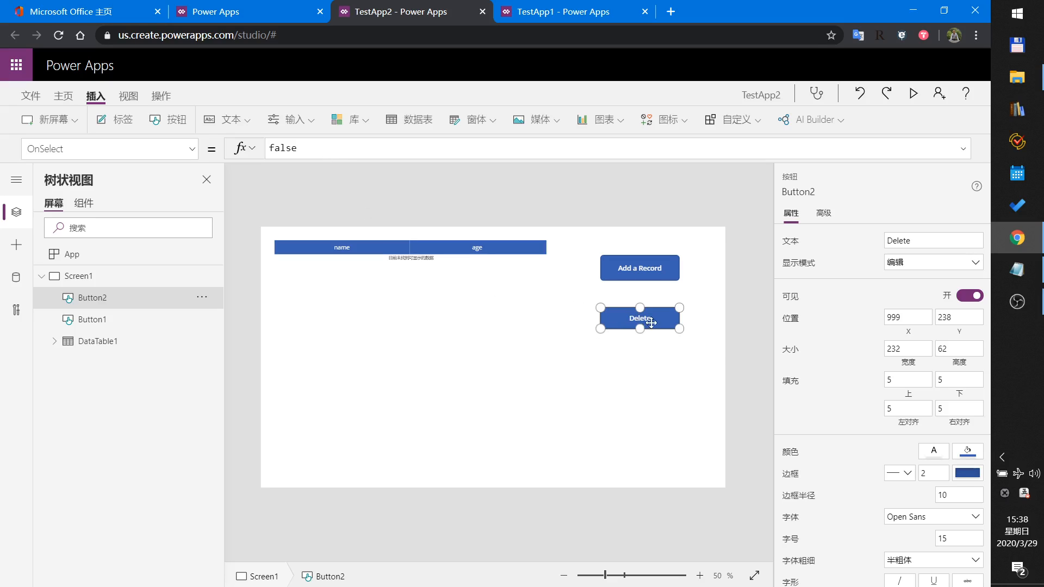
pyautogui.click(285, 148)
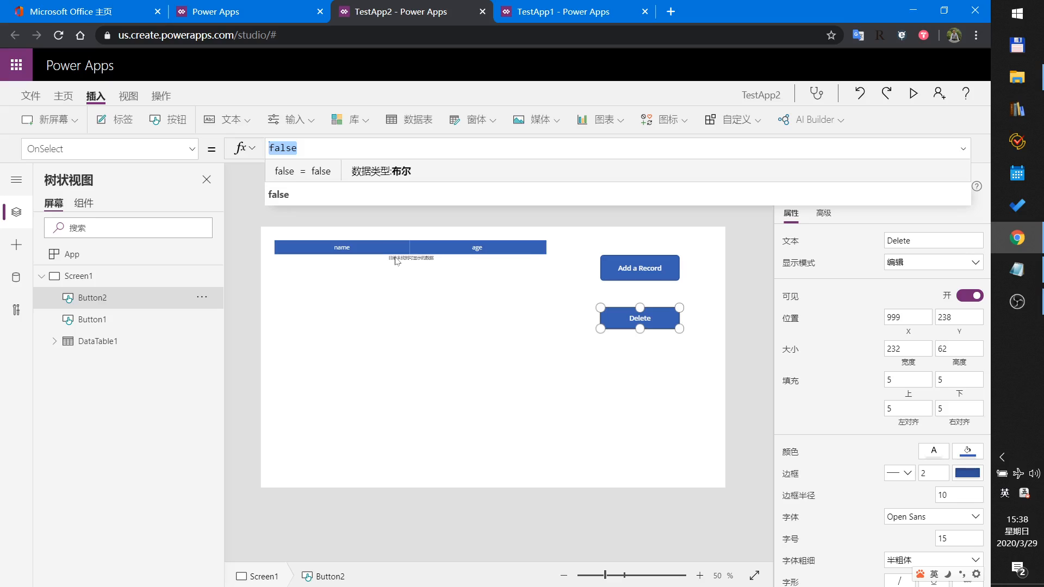
# - Set the Delete button's OnSelect to UpdateContext({showPop:true})
pyautogui.write('upda')
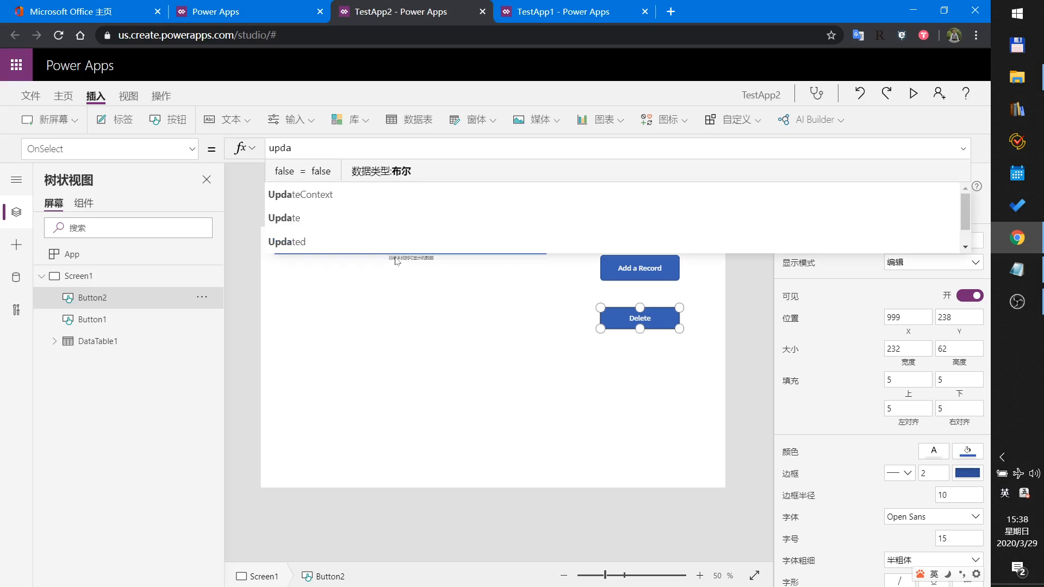
pyautogui.click(300, 194)
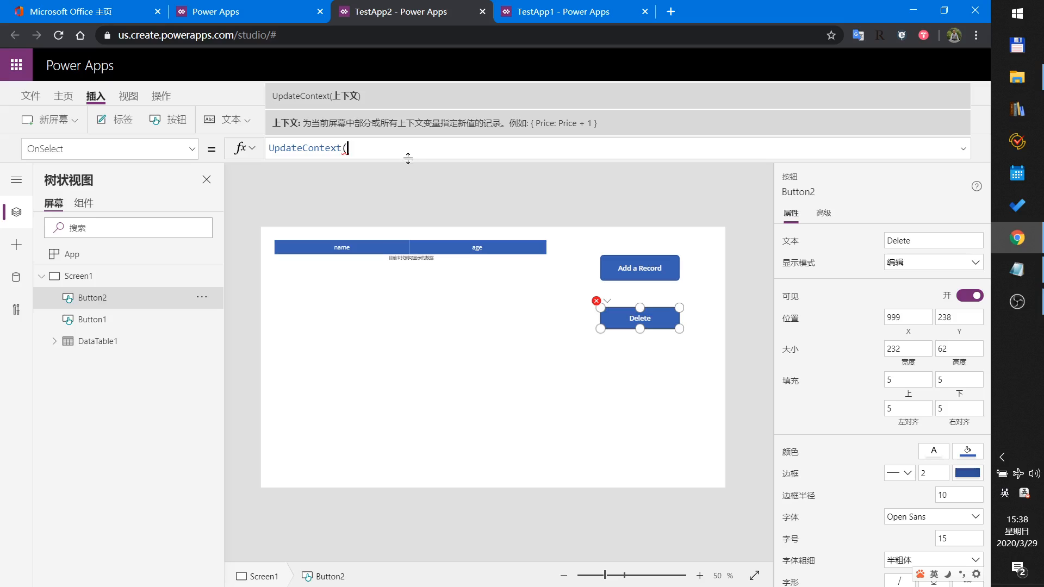
pyautogui.moveTo(423, 175)
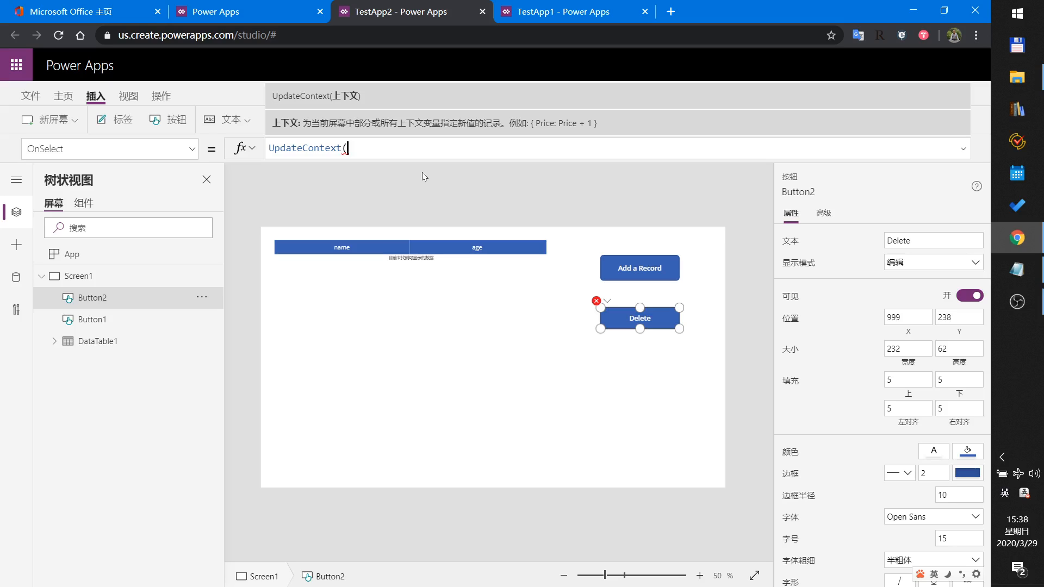
pyautogui.write('{')
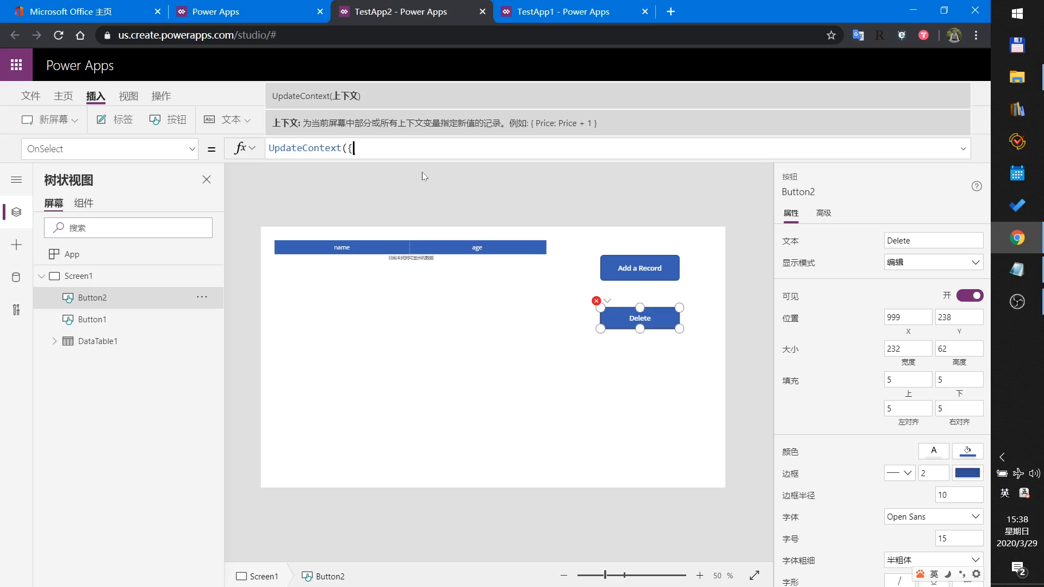
pyautogui.write('showPop')
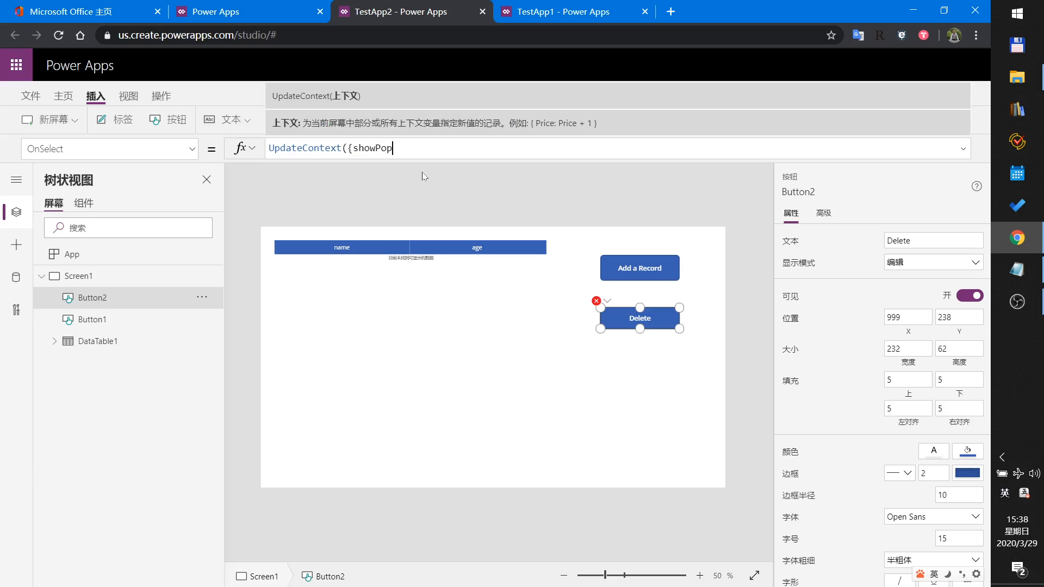
pyautogui.write(':')
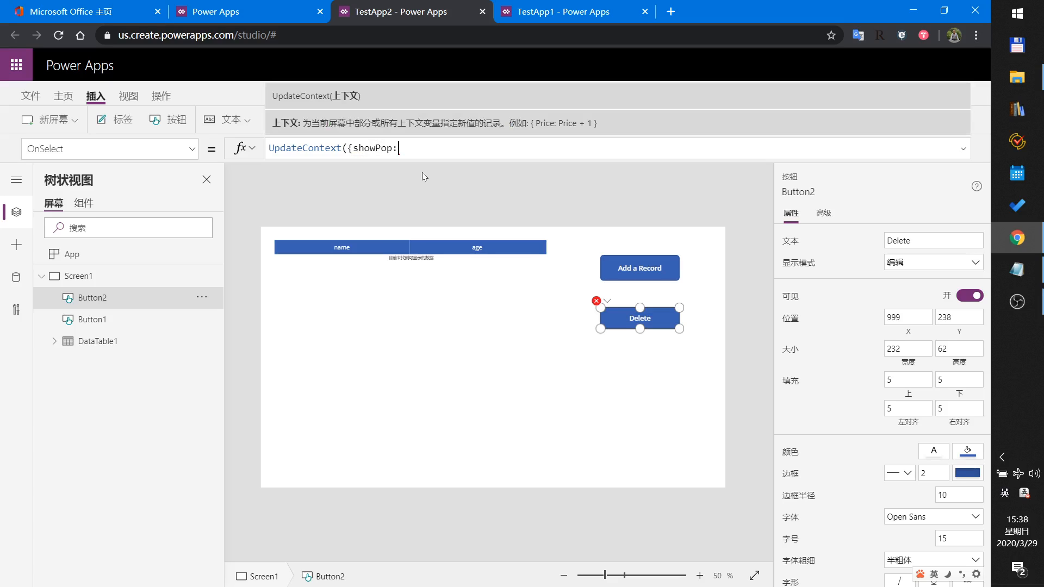
pyautogui.write('true})')
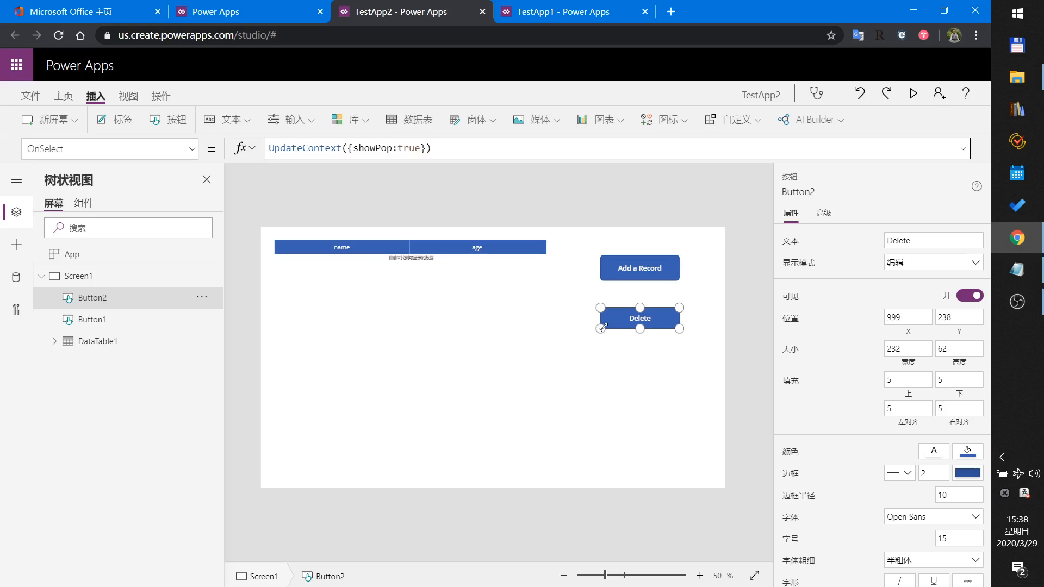
pyautogui.moveTo(522, 321)
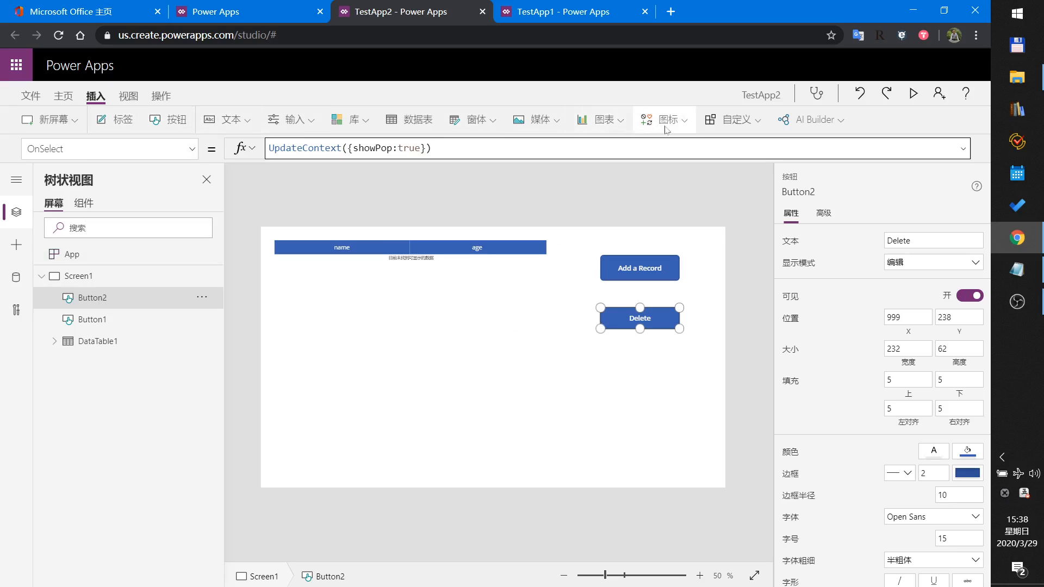
# - Open the Icons menu and scroll down to the rectangle, circle and triangle shapes
pyautogui.click(662, 119)
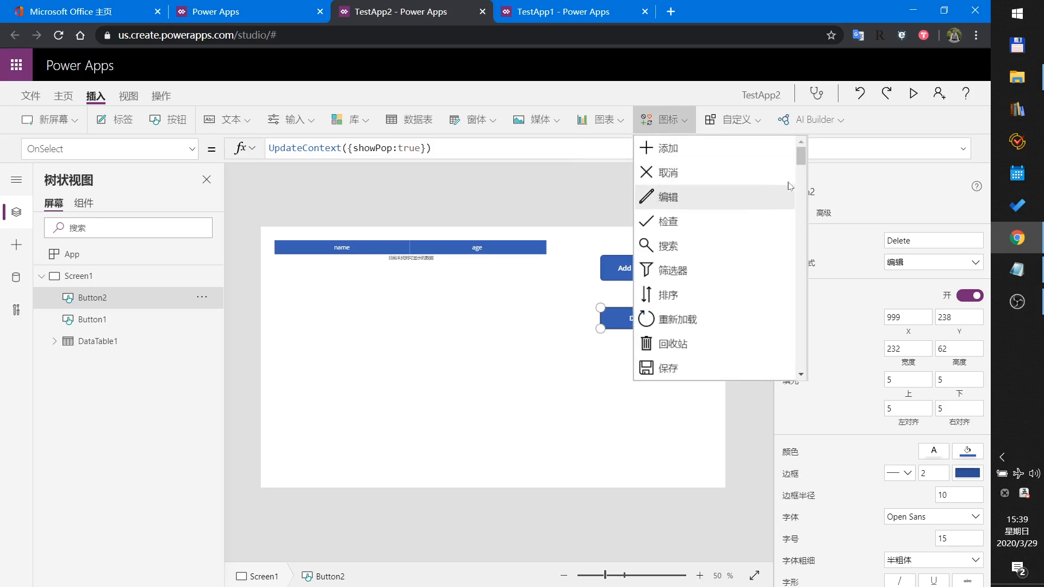
pyautogui.scroll(-3)
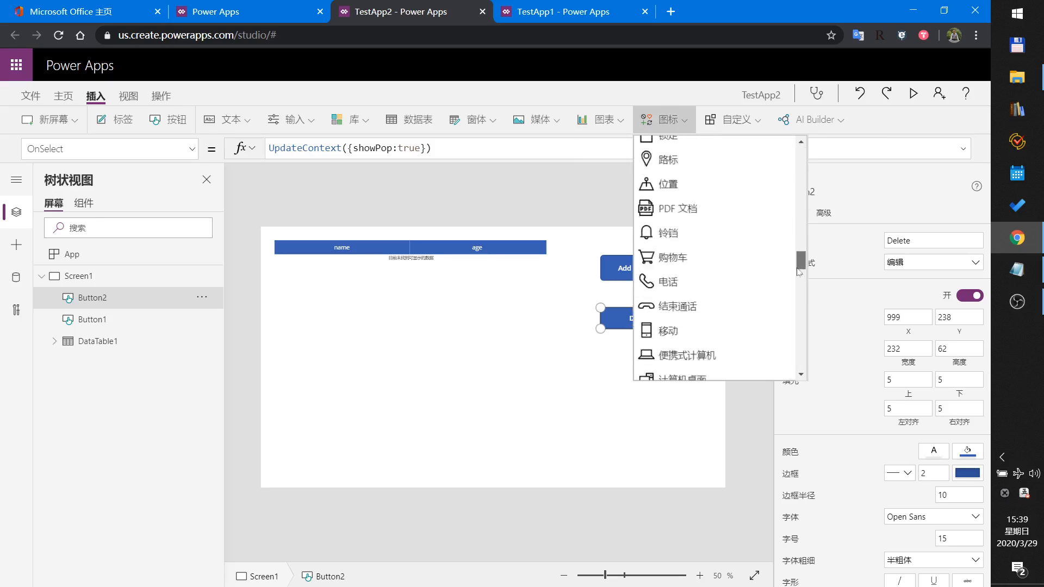
pyautogui.scroll(-3)
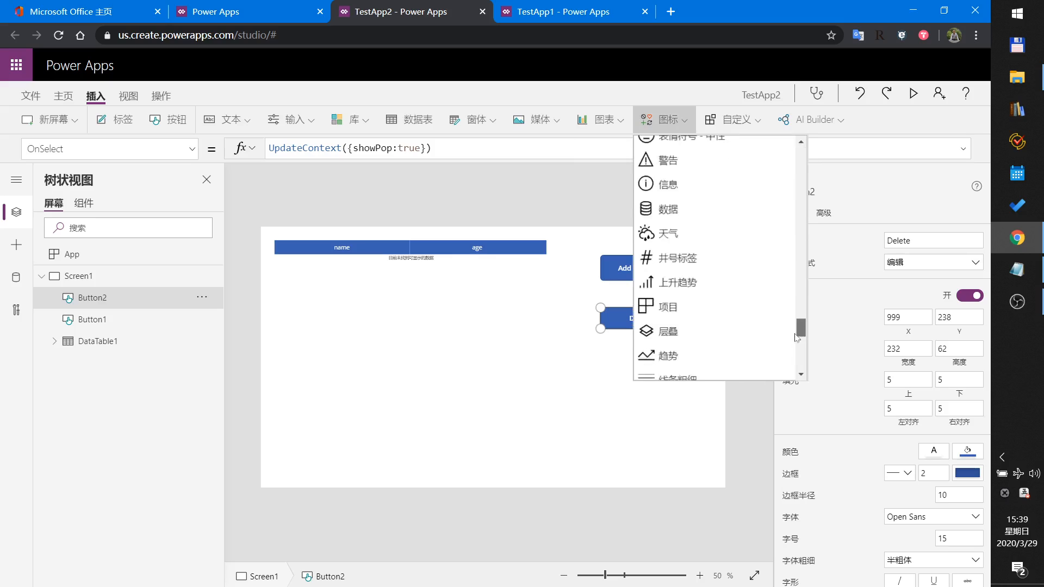
pyautogui.scroll(-3)
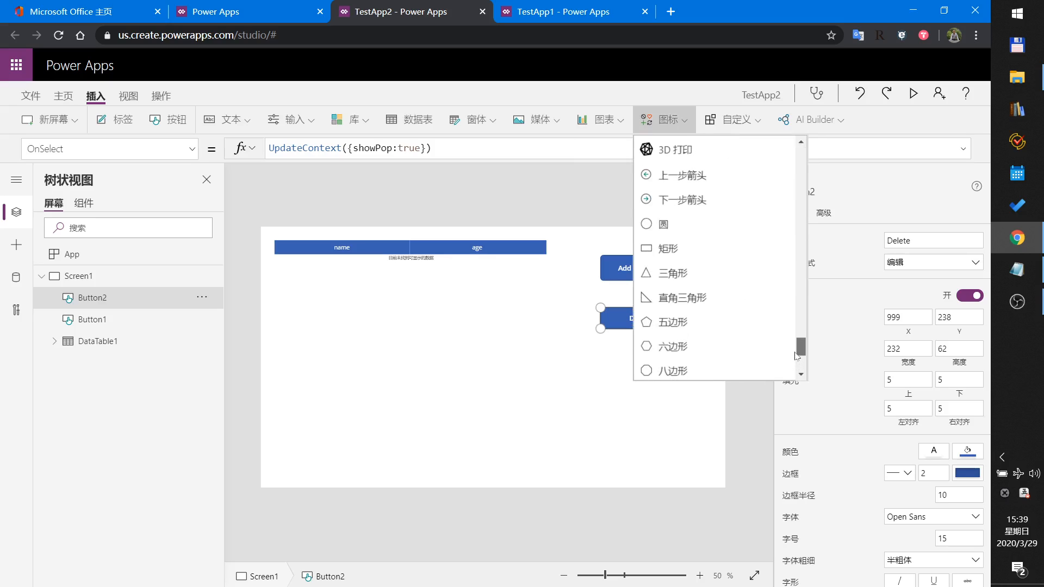
pyautogui.moveTo(666, 248)
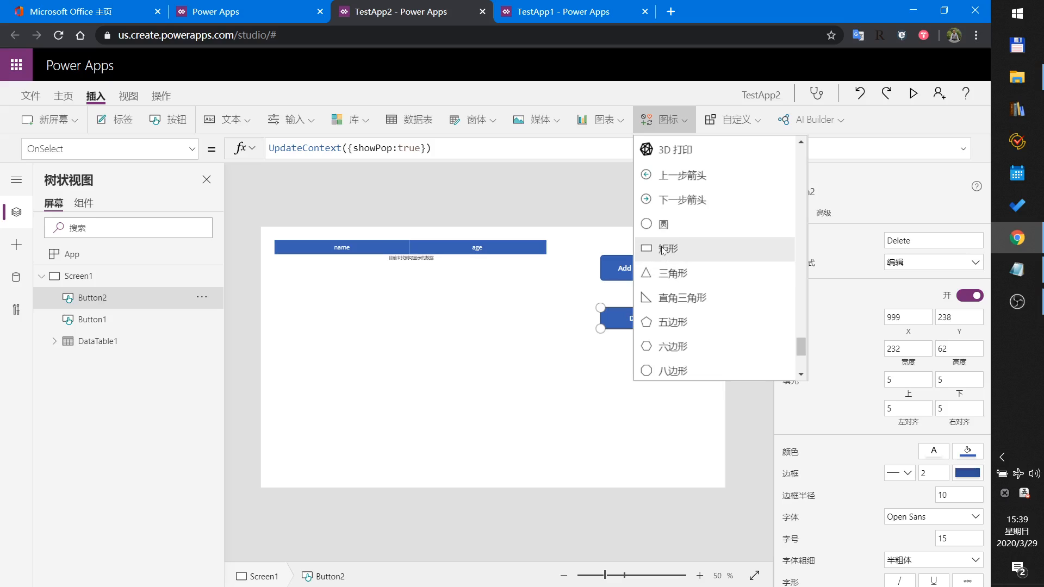
# - Insert a rectangle and stretch it from the top-left corner to fill the 1366×768 screen
pyautogui.click(667, 249)
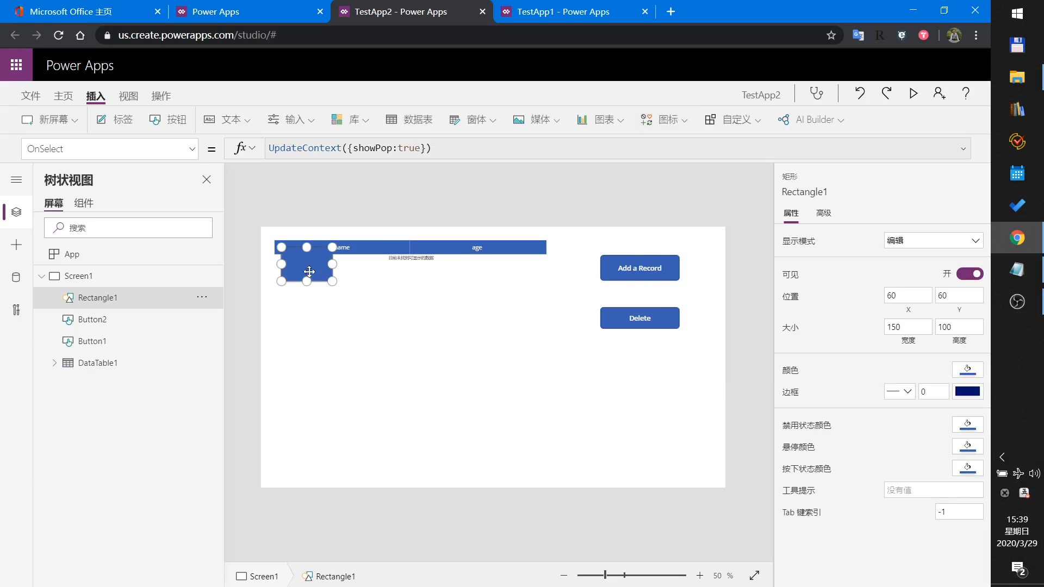
pyautogui.moveTo(306, 264); pyautogui.dragTo(291, 247)
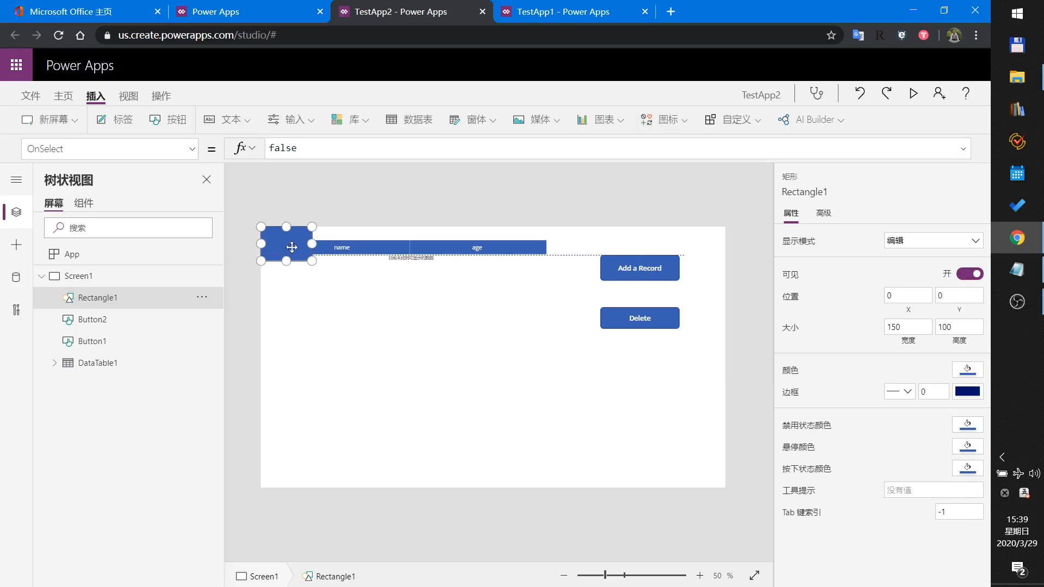
pyautogui.moveTo(313, 260); pyautogui.dragTo(715, 488)
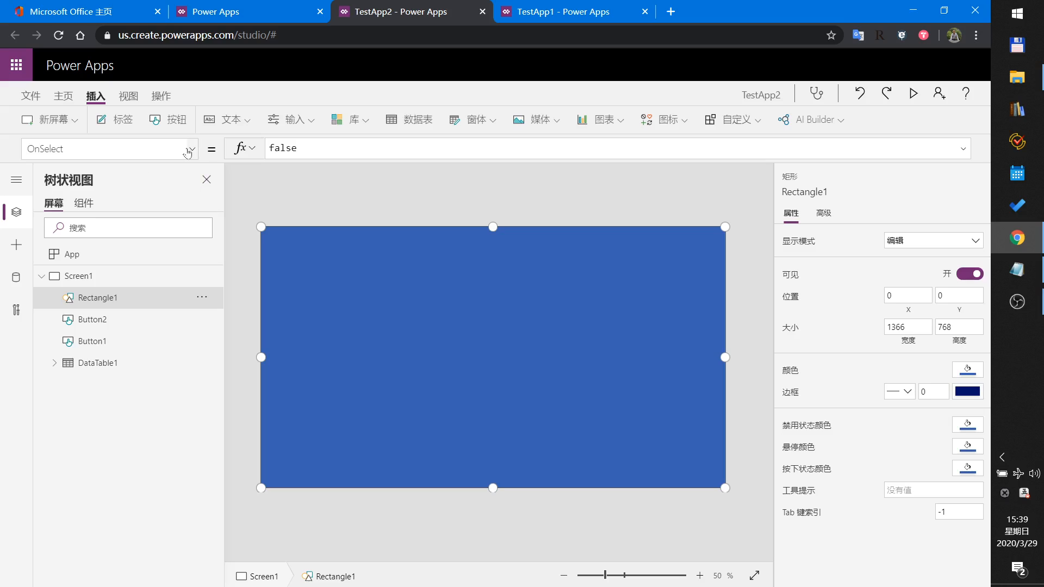
pyautogui.click(188, 149)
pyautogui.write('Fi')
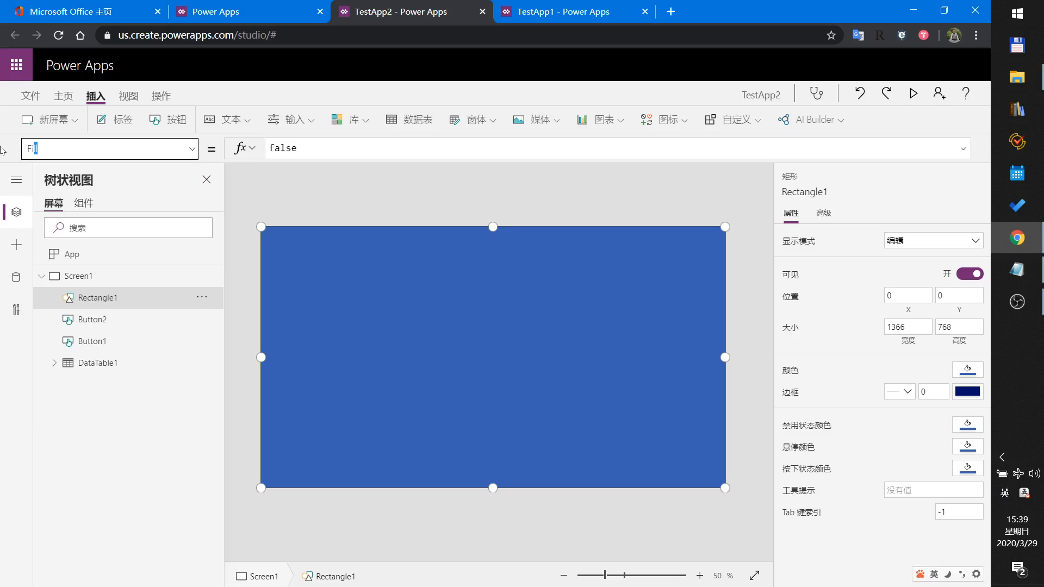
# - Fill the full-screen rectangle with semi-transparent grey RGBA(169, 169, 169, .75)
pyautogui.click(107, 148)
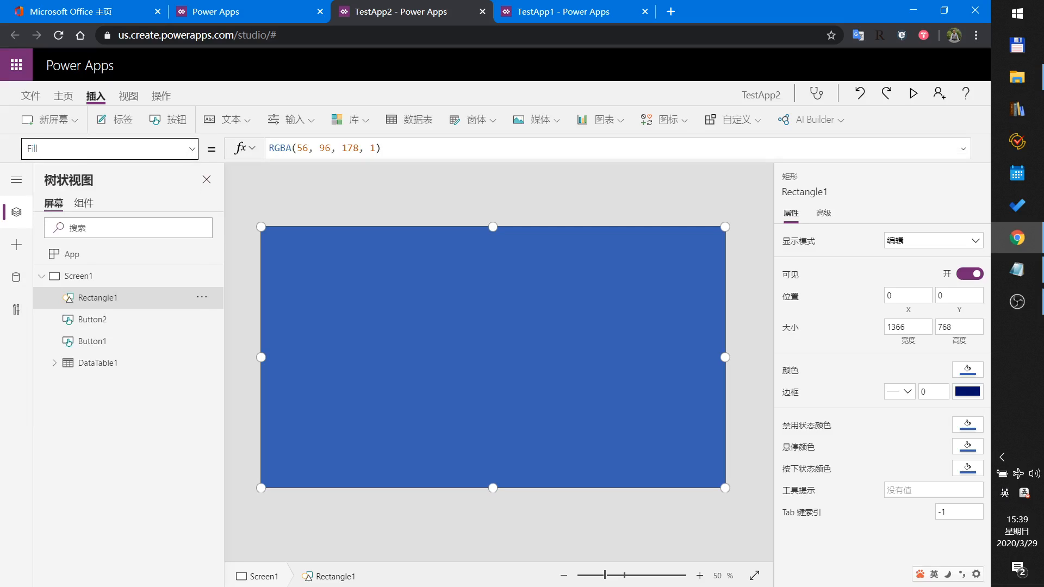
pyautogui.click(360, 148)
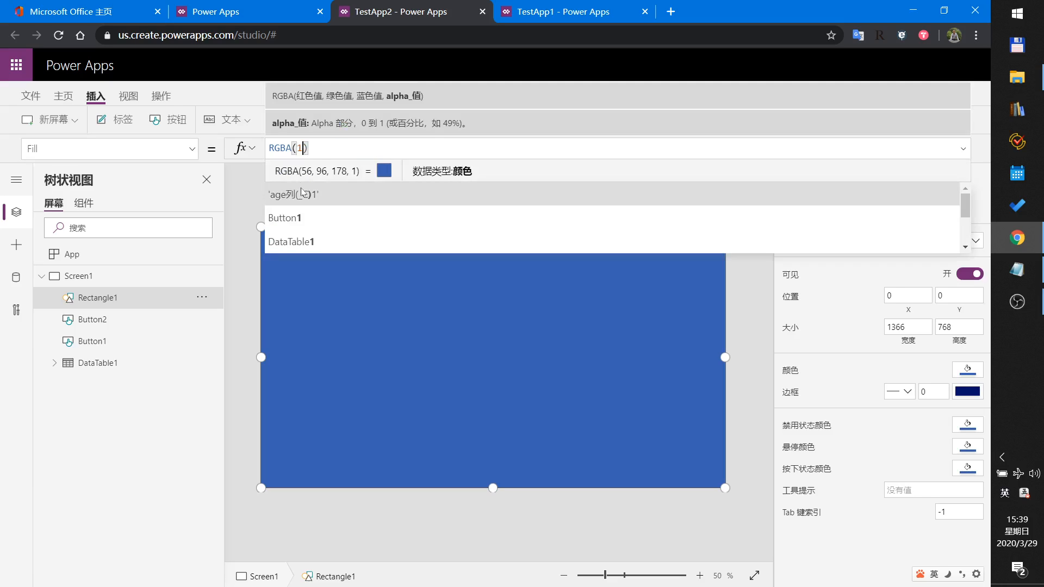
pyautogui.write('69')
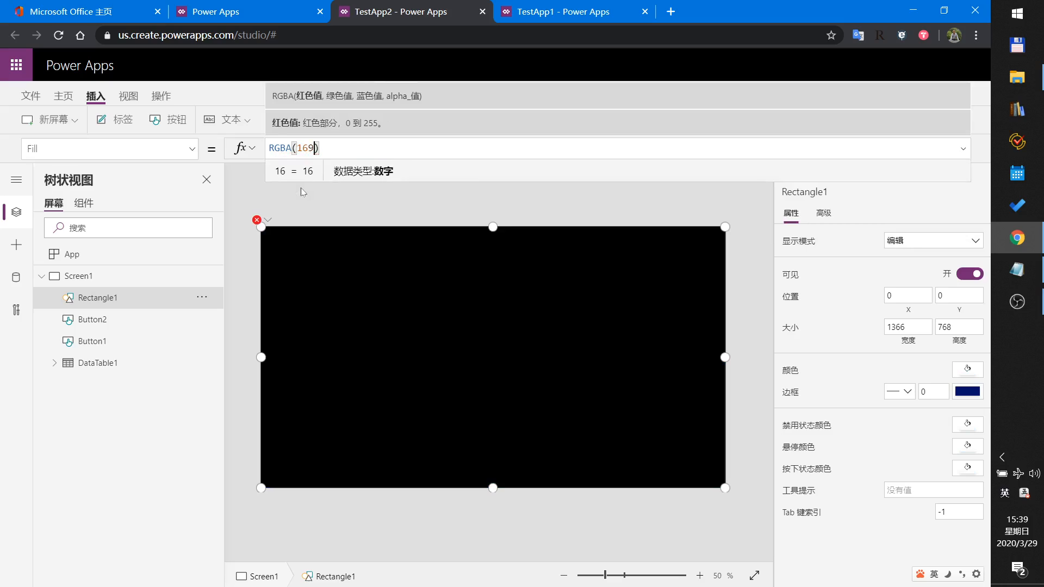
pyautogui.write(', 169')
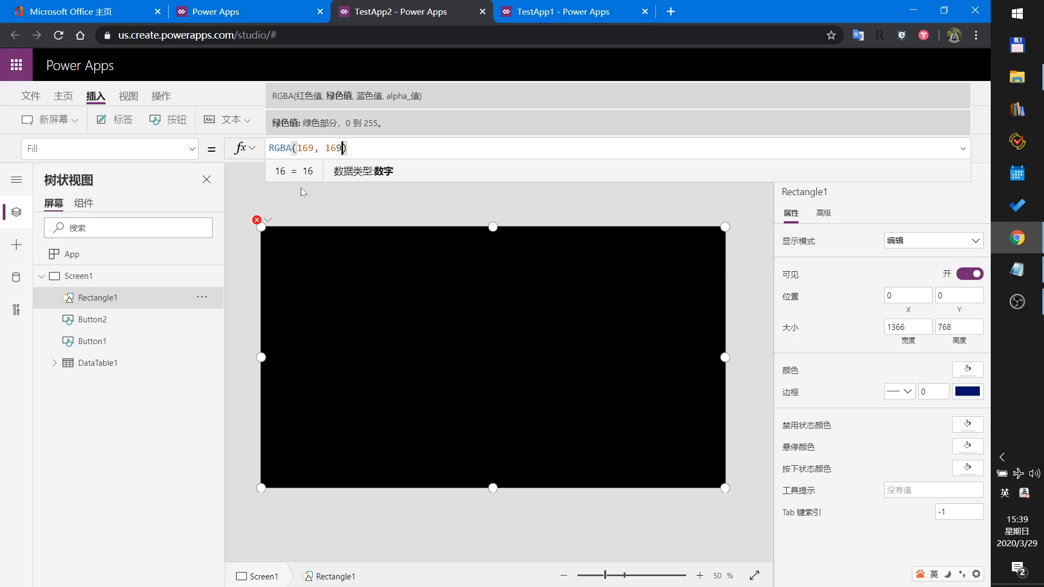
pyautogui.write(', 1')
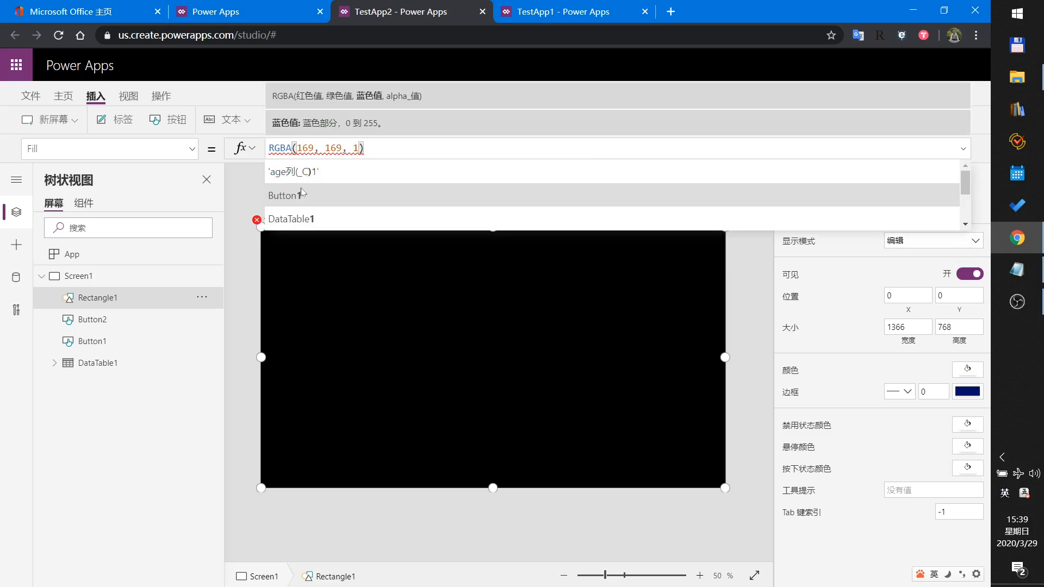
pyautogui.write('69')
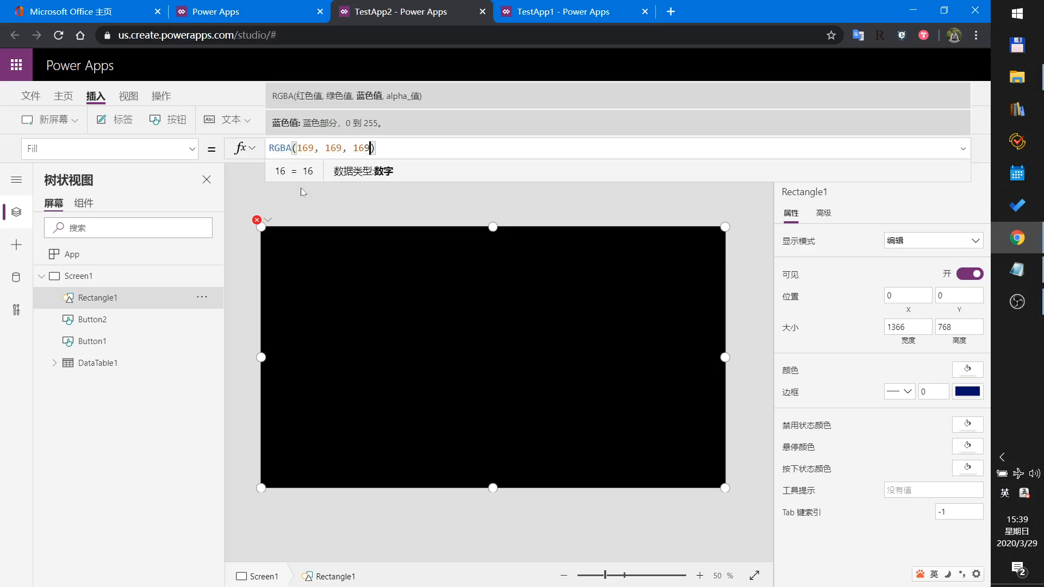
pyautogui.write(',')
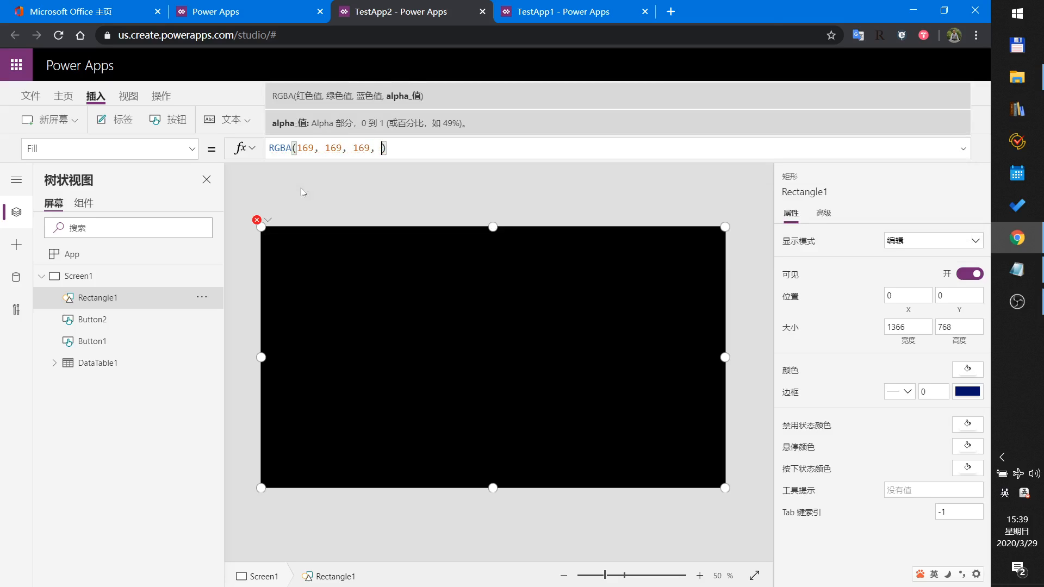
pyautogui.write('.7t')
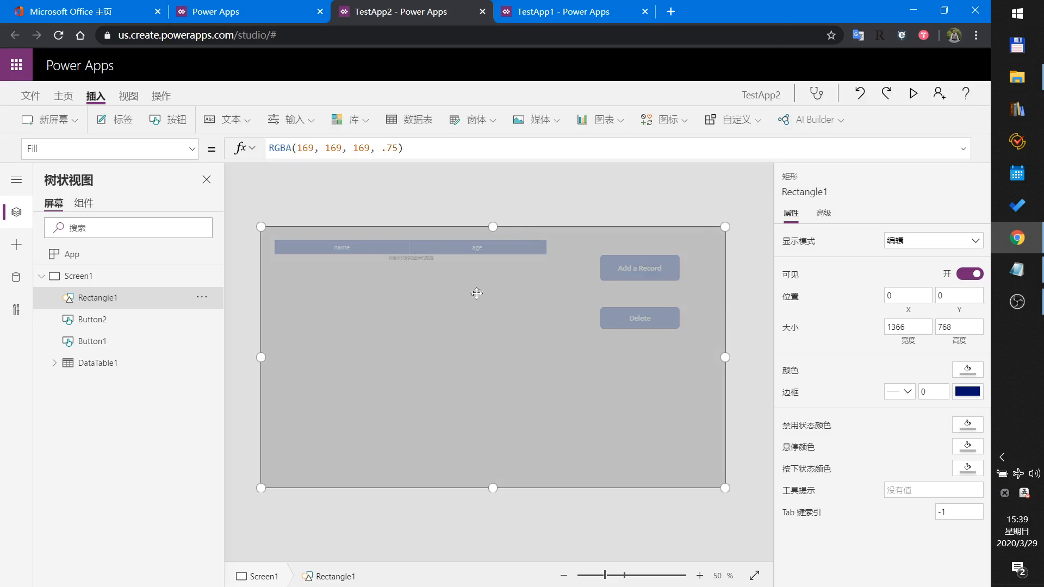
pyautogui.moveTo(127, 174)
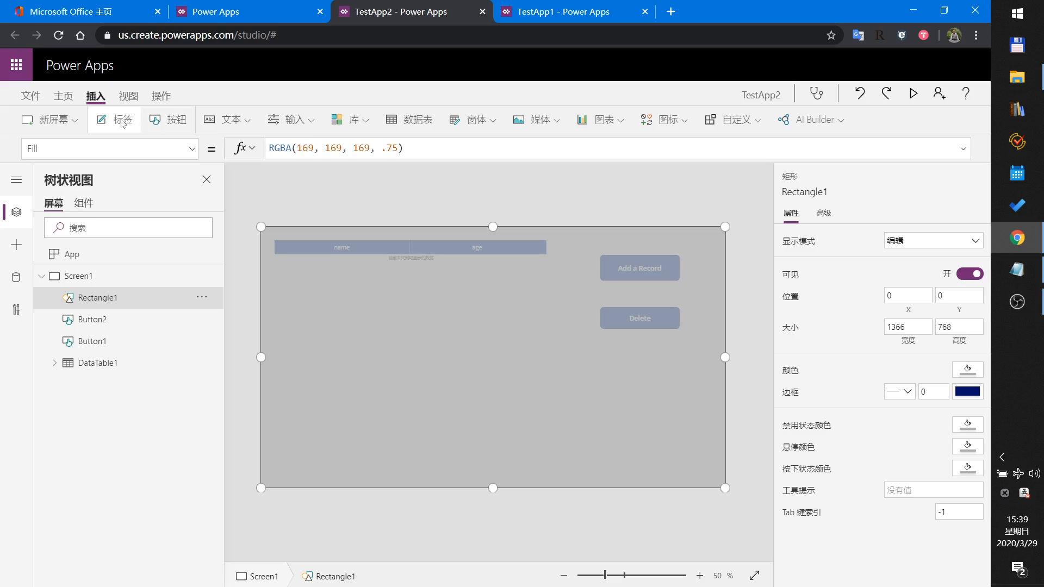
# - Enlarge Label1 over the table and set its text to 'Are you really want to delete these records?'
pyautogui.click(114, 119)
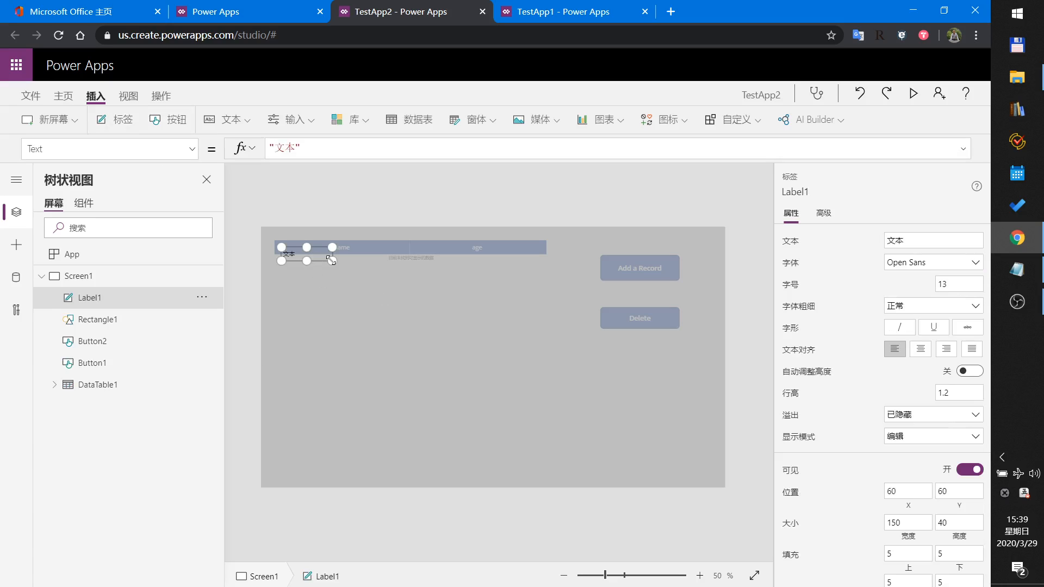
pyautogui.moveTo(332, 260); pyautogui.dragTo(544, 356)
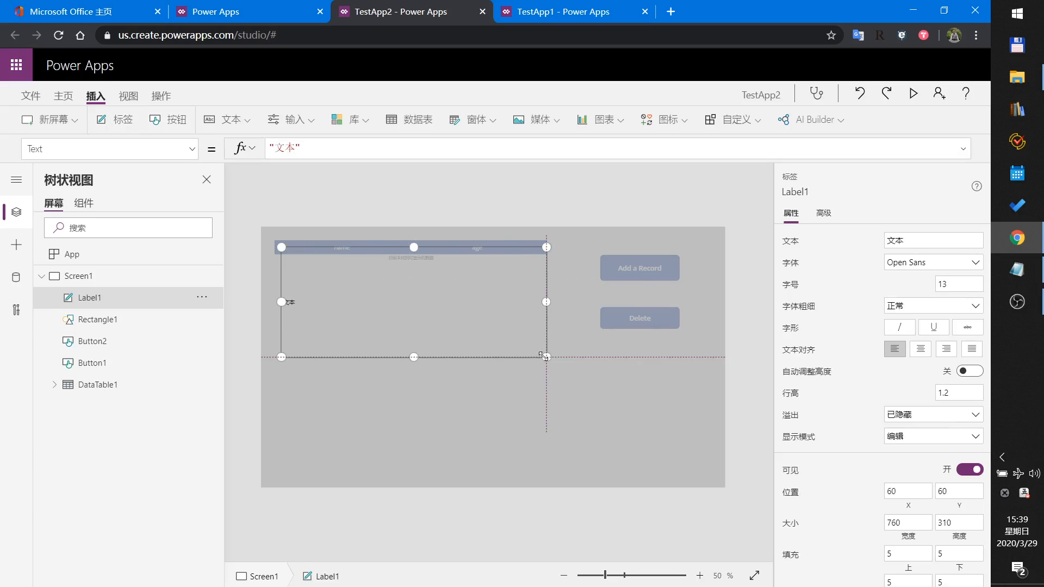
pyautogui.moveTo(546, 356); pyautogui.dragTo(572, 377)
pyautogui.write('Are you really w')
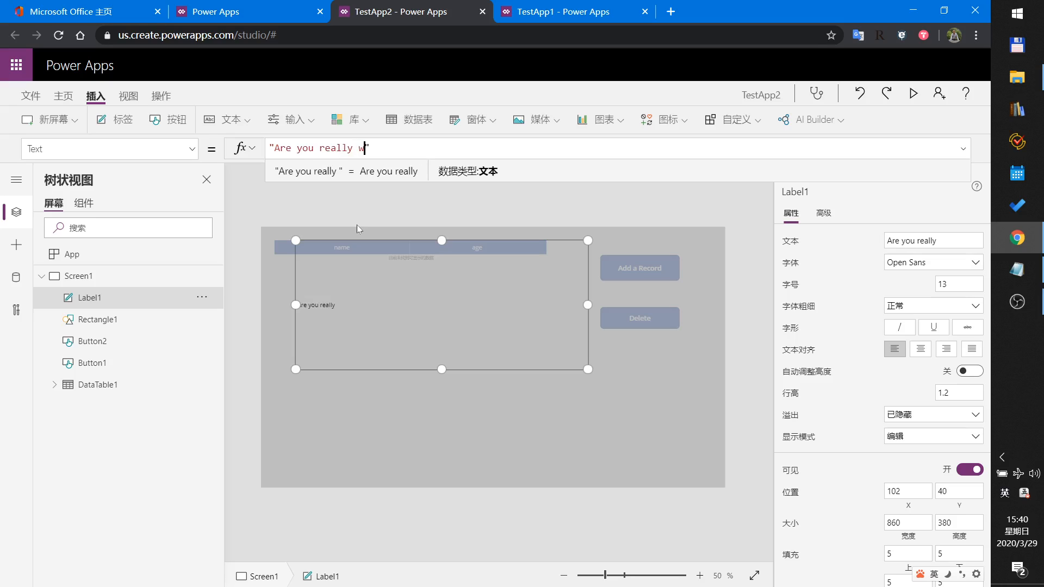
pyautogui.write('ant to')
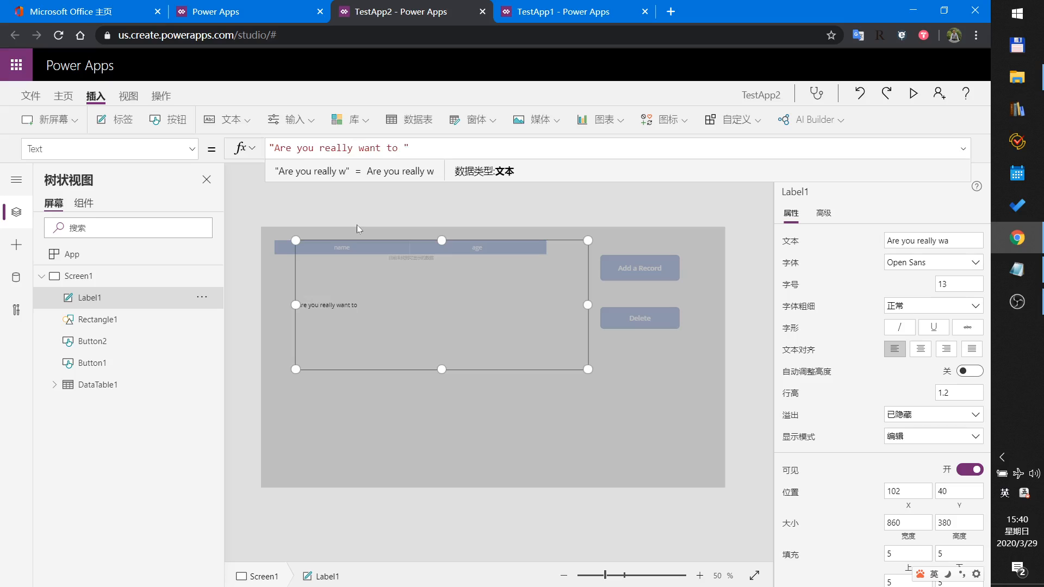
pyautogui.write('delte')
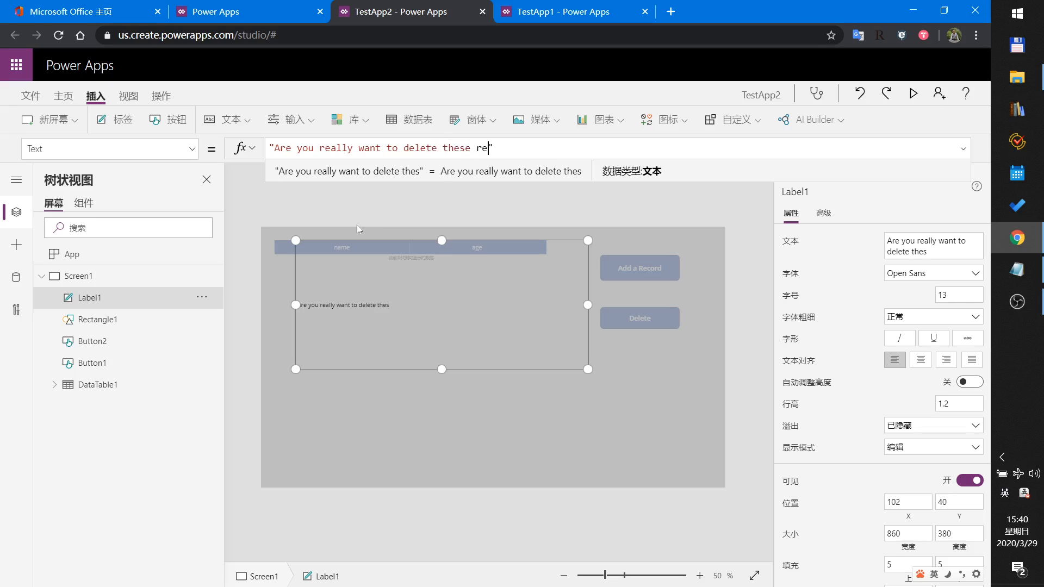
pyautogui.write('cords"')
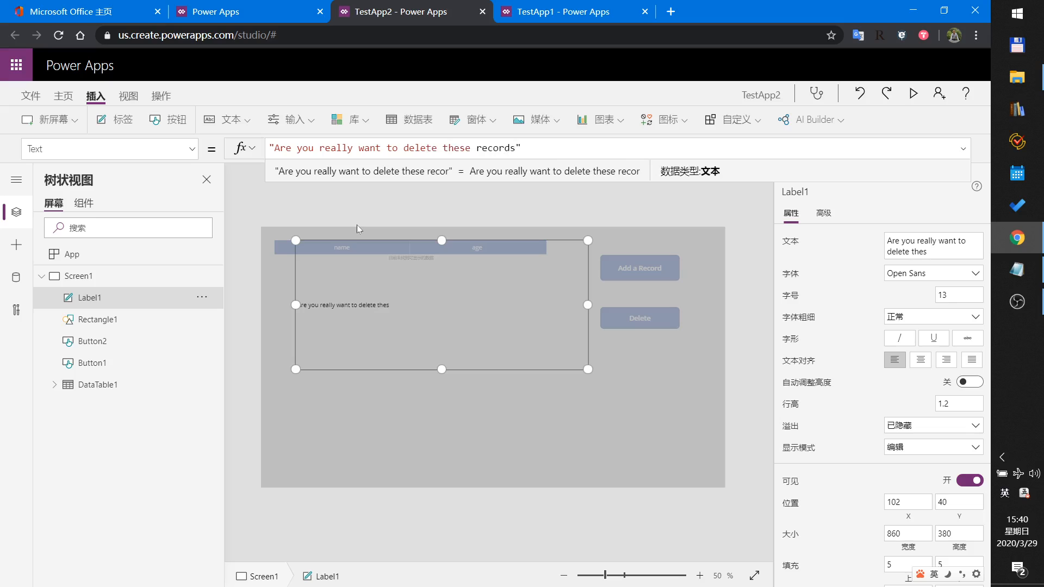
pyautogui.write('?')
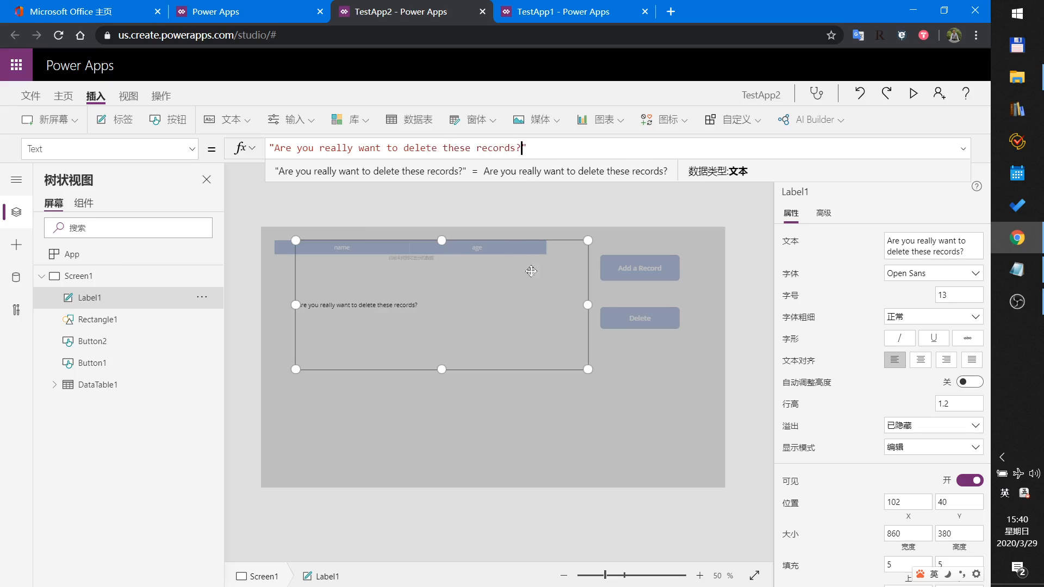
pyautogui.click(957, 295)
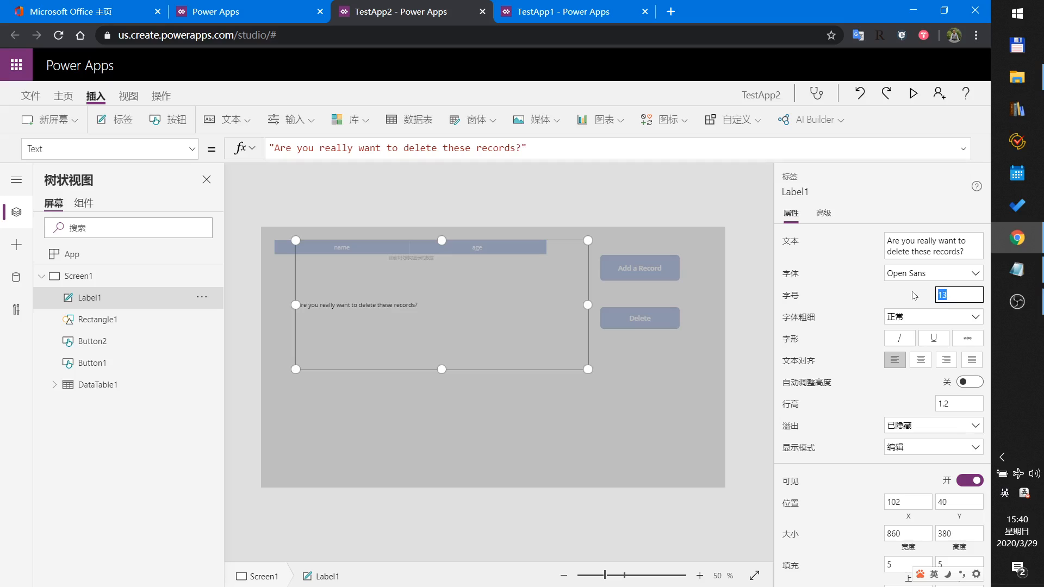
# - Give the question label font size 50 in Lato and stretch the red box wider
pyautogui.write('50')
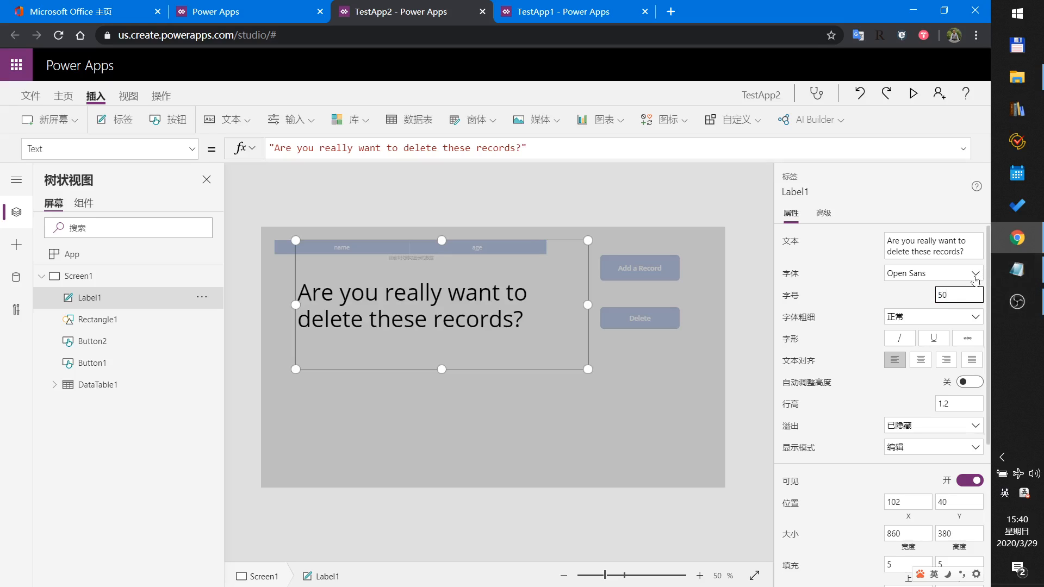
pyautogui.click(931, 273)
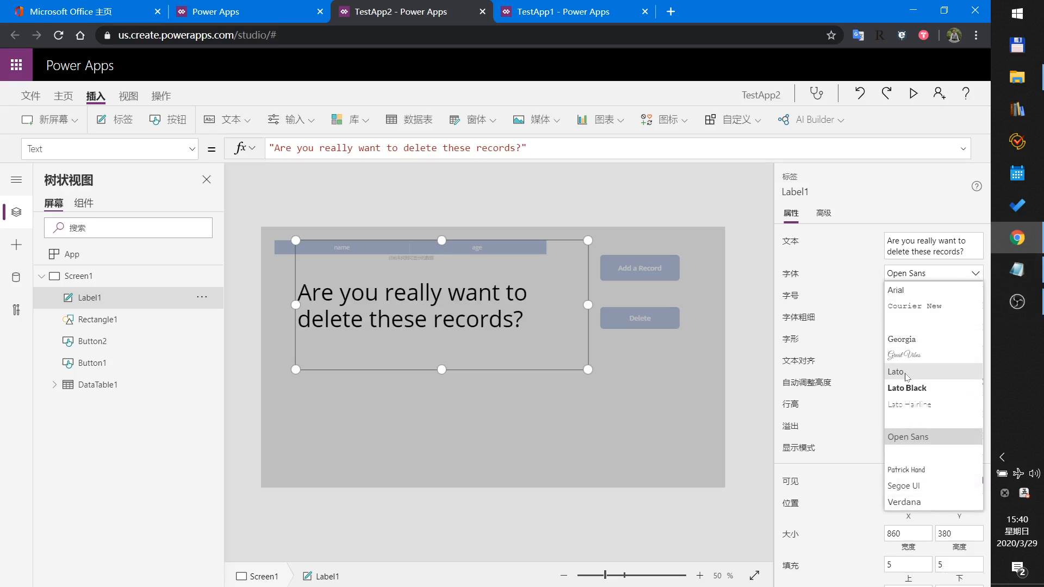
pyautogui.click(907, 387)
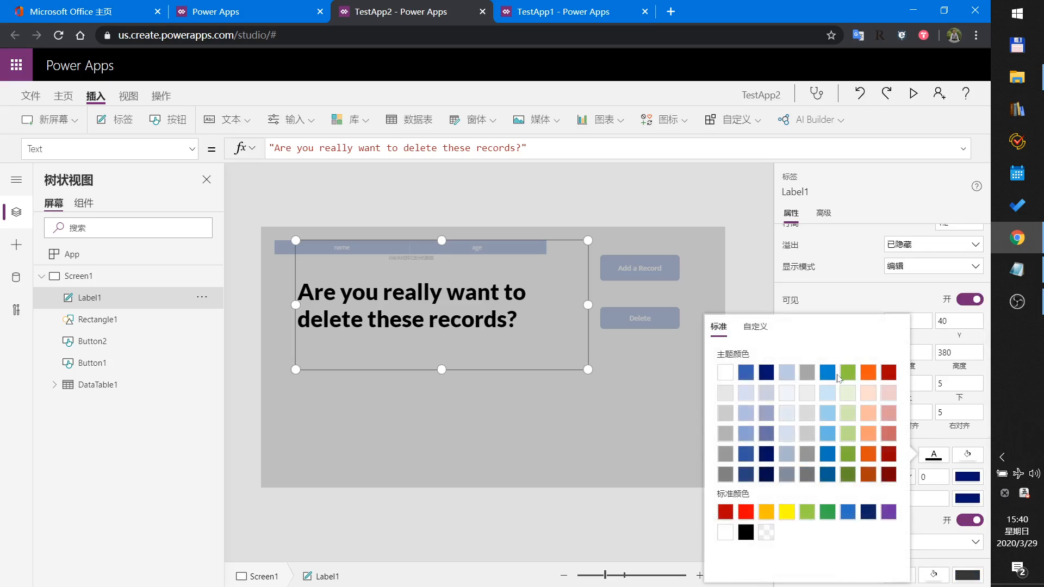
pyautogui.moveTo(868, 372)
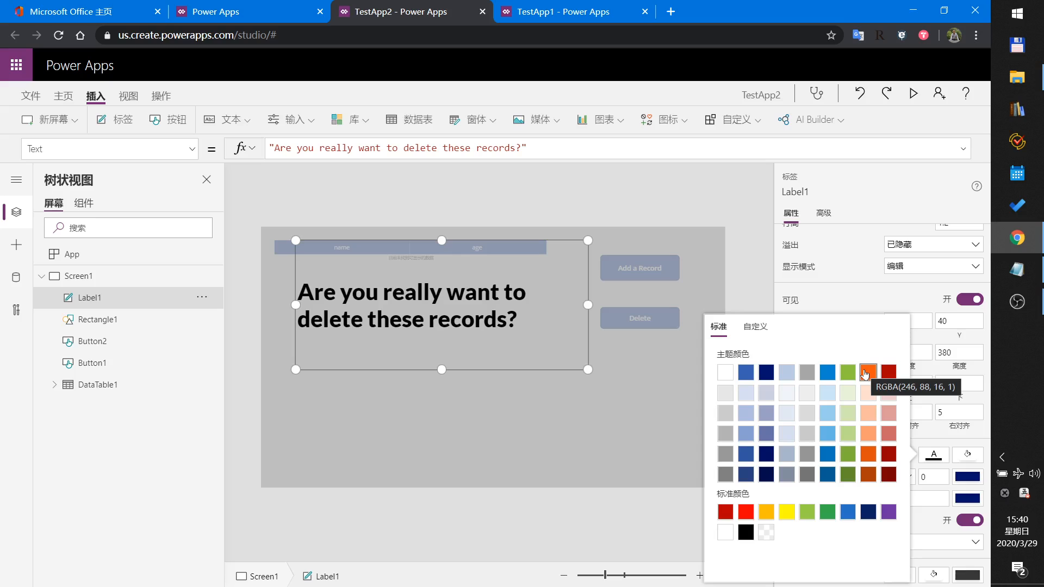
pyautogui.moveTo(744, 392)
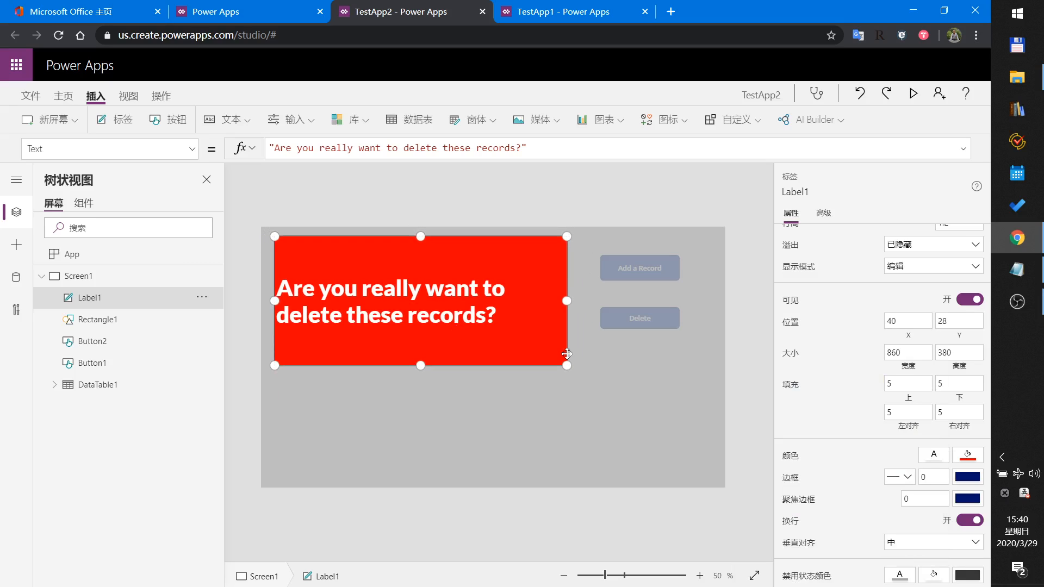
pyautogui.moveTo(566, 364); pyautogui.dragTo(587, 374)
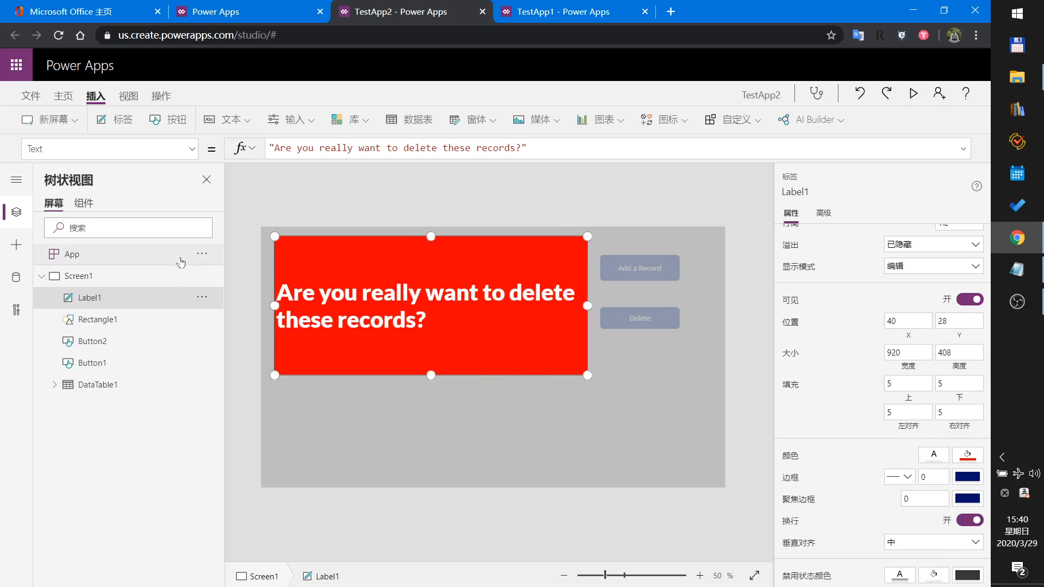
pyautogui.moveTo(430, 237)
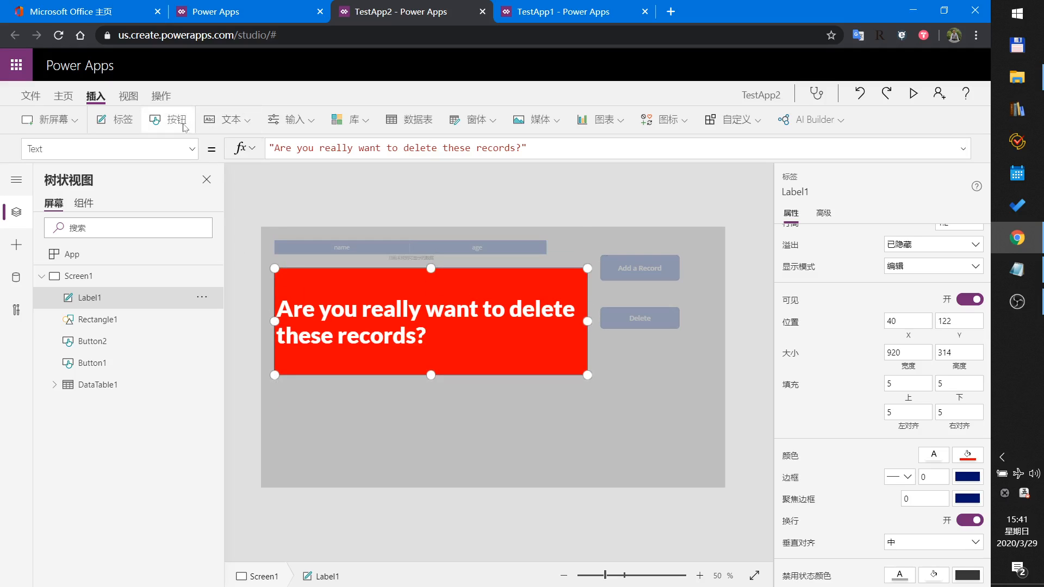
# - Add a button, enlarge it, and place it and a copy side by side under the question
pyautogui.click(168, 119)
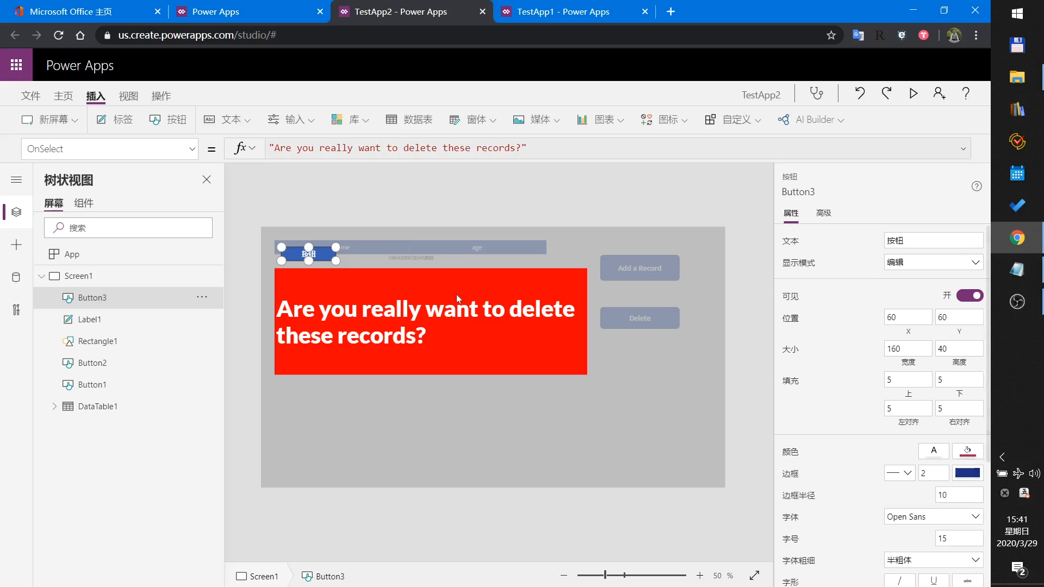
pyautogui.moveTo(308, 255); pyautogui.dragTo(324, 399)
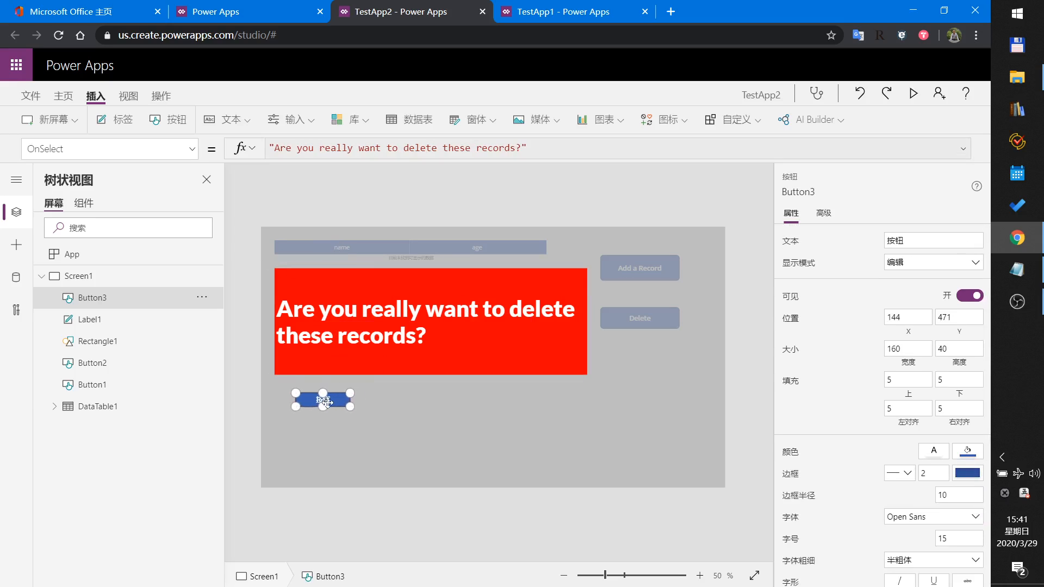
pyautogui.moveTo(321, 400); pyautogui.dragTo(322, 409)
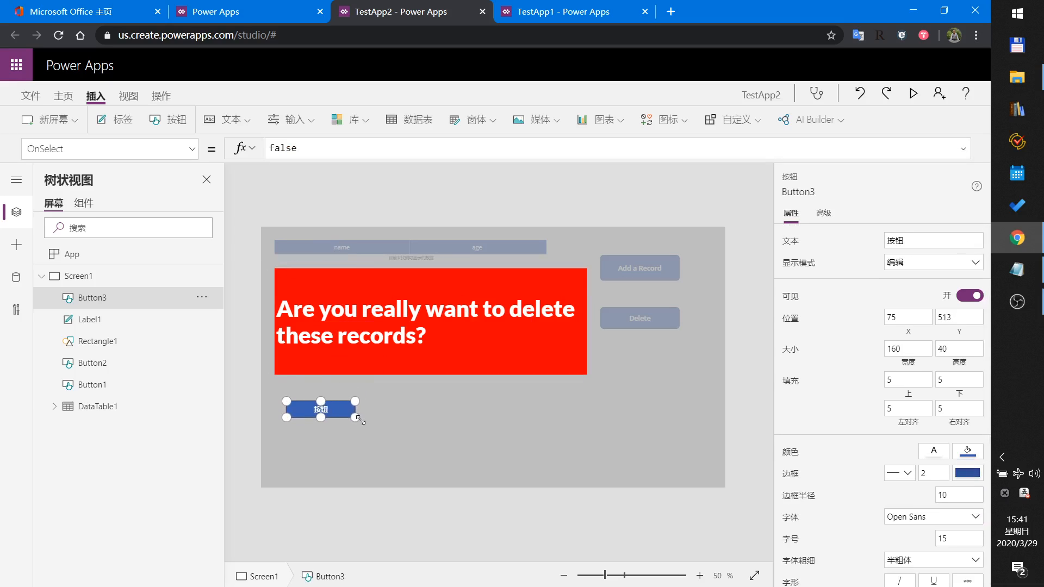
pyautogui.moveTo(358, 424); pyautogui.dragTo(368, 433)
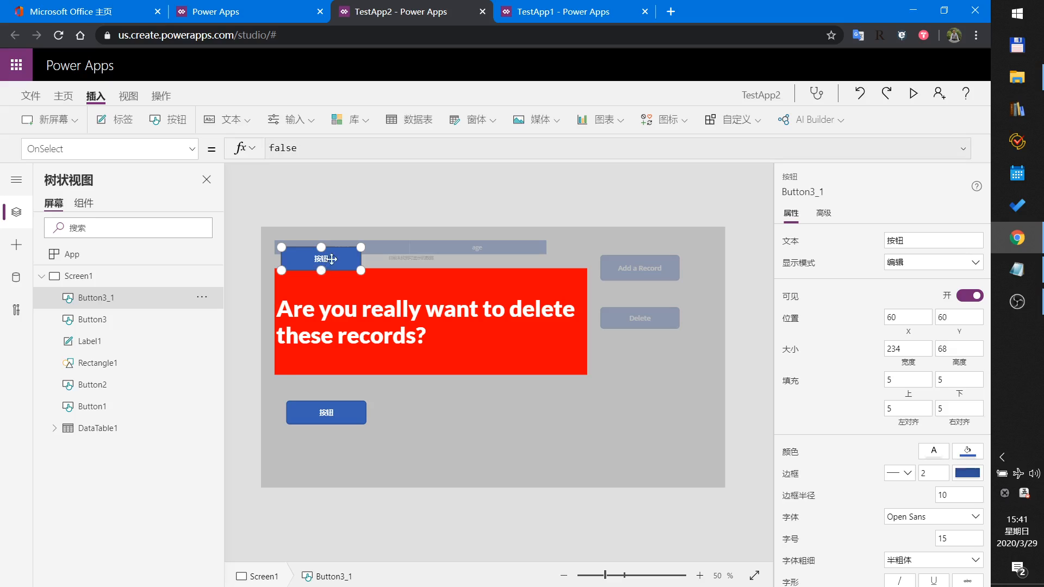
pyautogui.moveTo(319, 258); pyautogui.dragTo(465, 412)
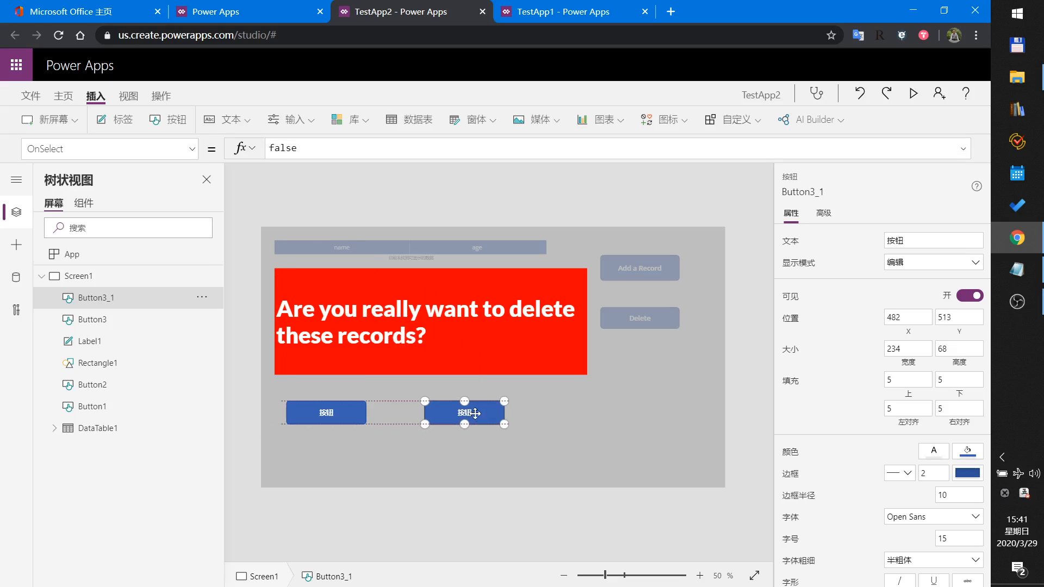
pyautogui.moveTo(466, 412); pyautogui.dragTo(483, 412)
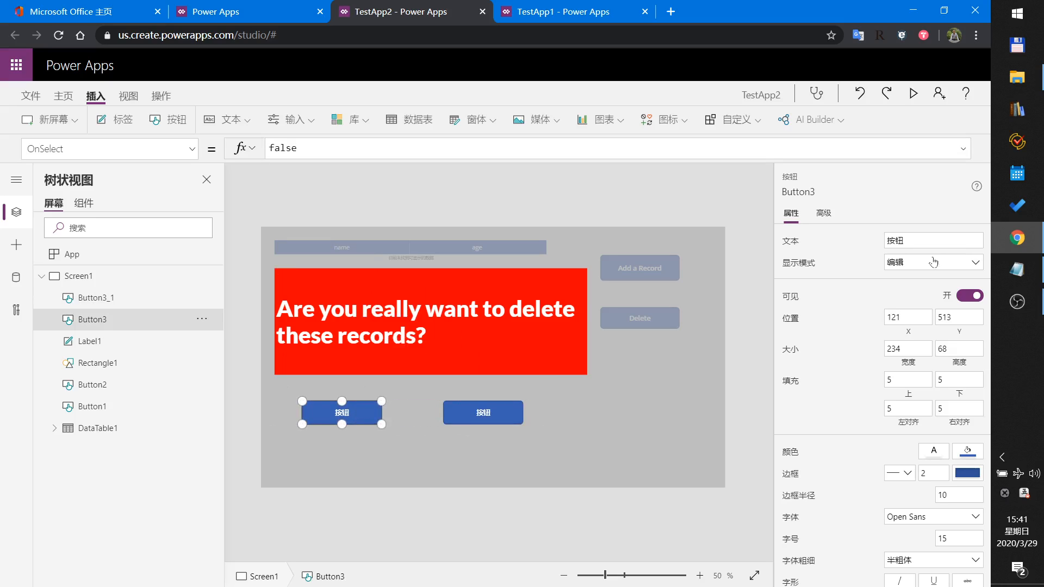
# - Label the buttons Yes and No and begin the Yes button's formula with Clear
pyautogui.write('Ye')
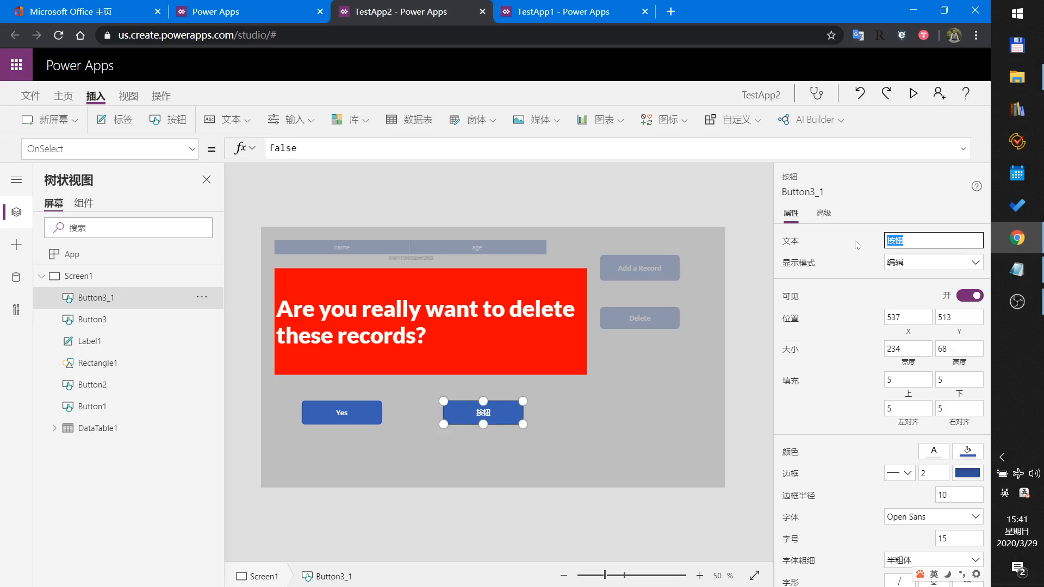
pyautogui.write('No')
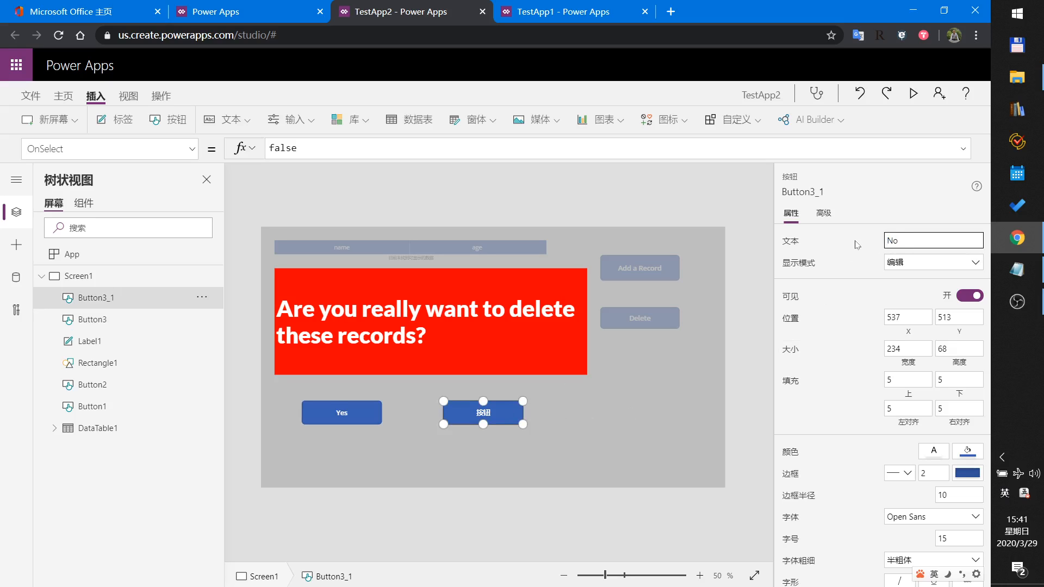
pyautogui.write('No')
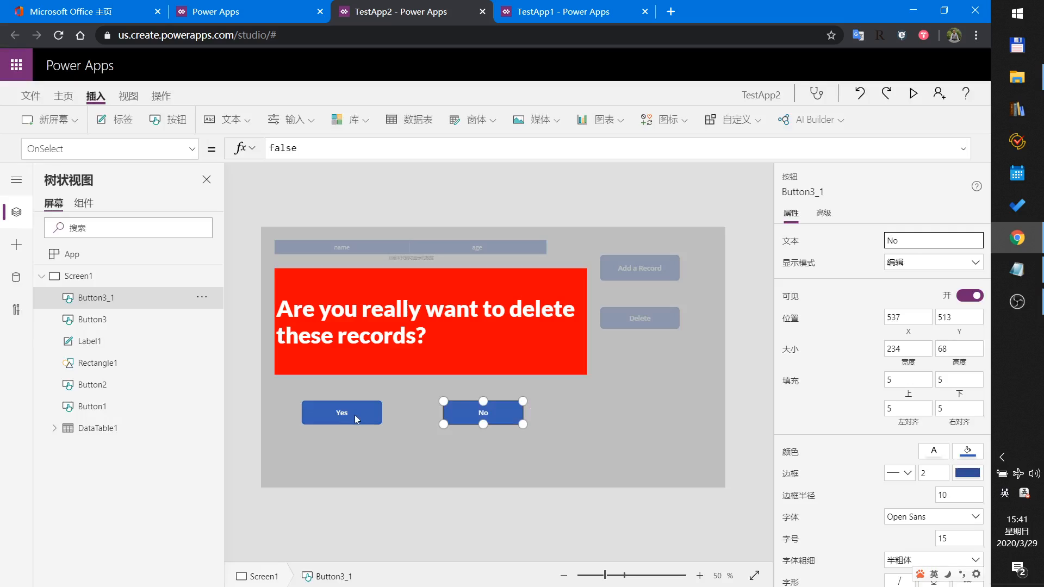
pyautogui.click(341, 412)
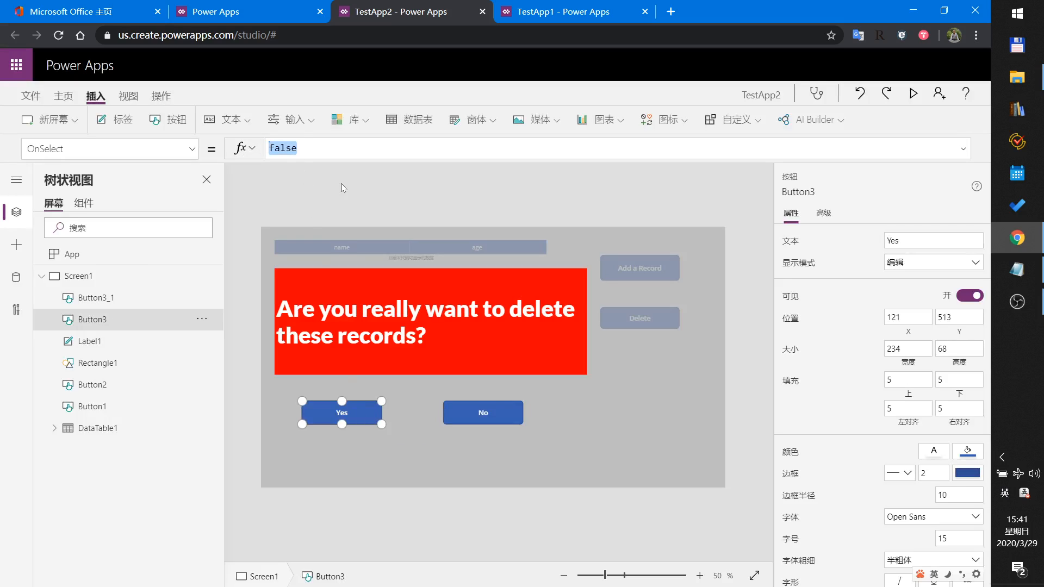
pyautogui.write('clea')
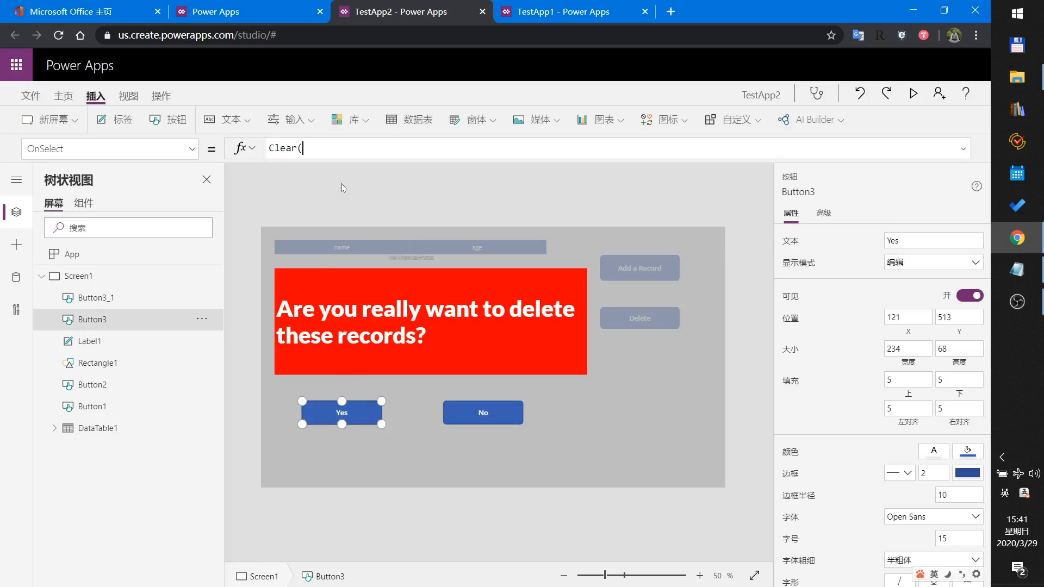
# - Set the Yes button's OnSelect to Clear(col2);UpdateContext({showPop:false})
pyautogui.write('co')
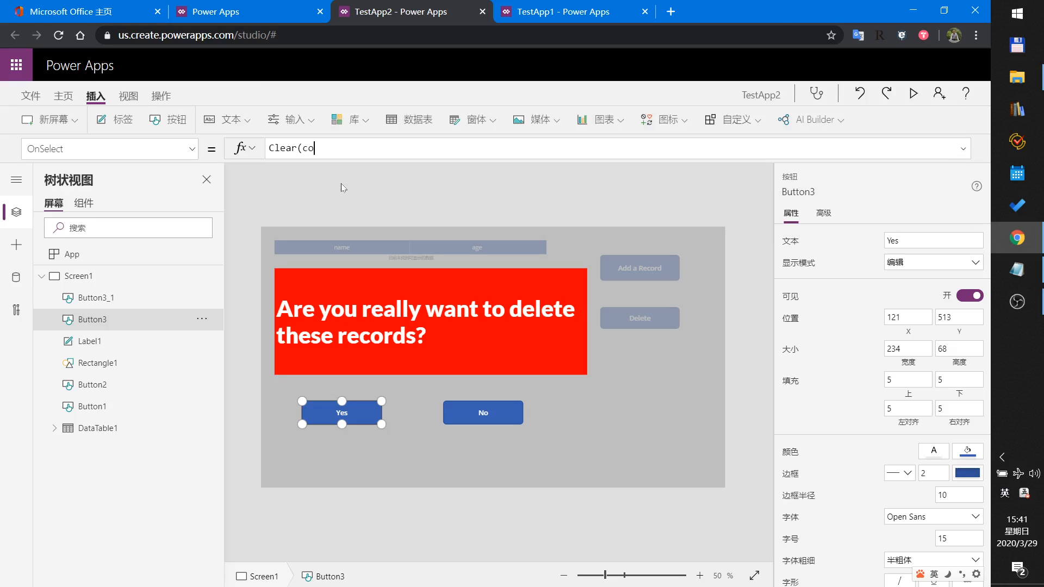
pyautogui.press('Backspace')
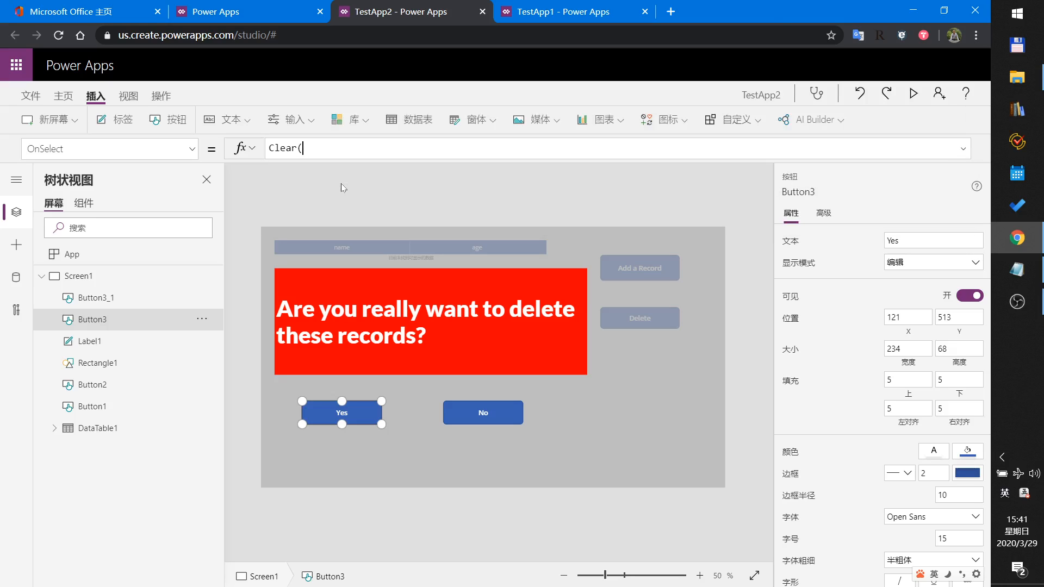
pyautogui.press('Backspace')
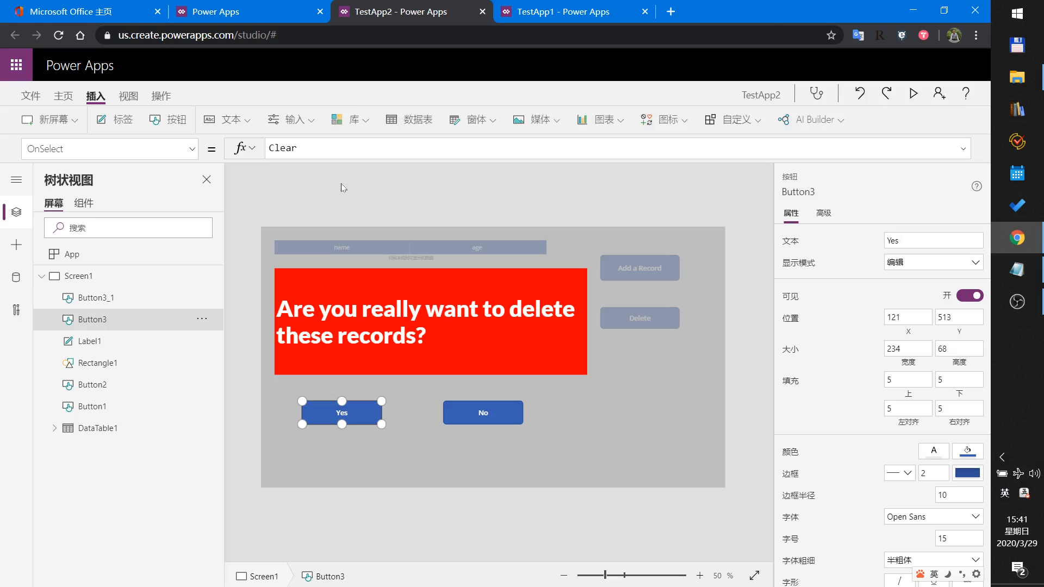
pyautogui.write('(')
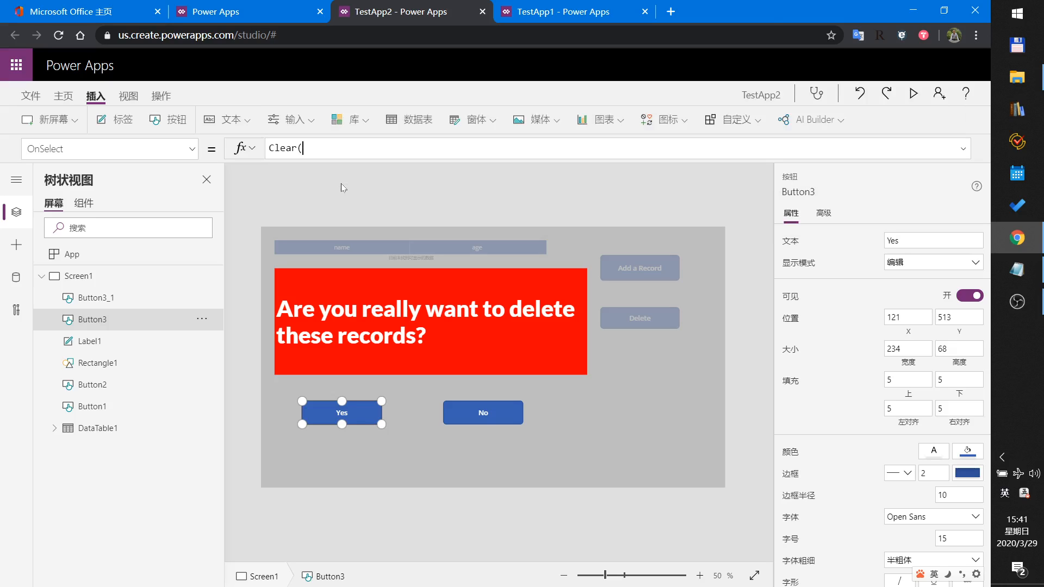
pyautogui.write('col2')
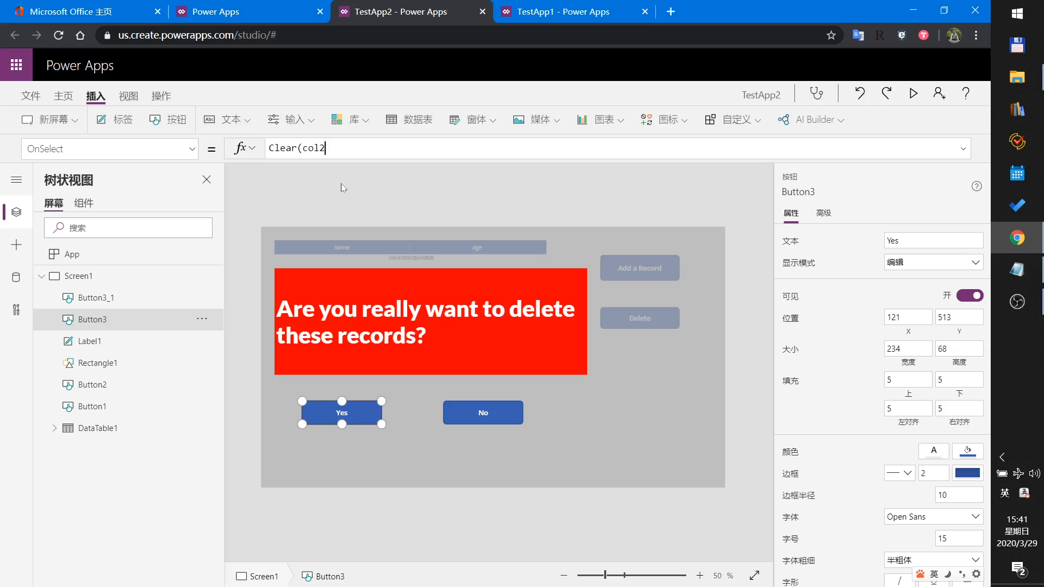
pyautogui.write(');')
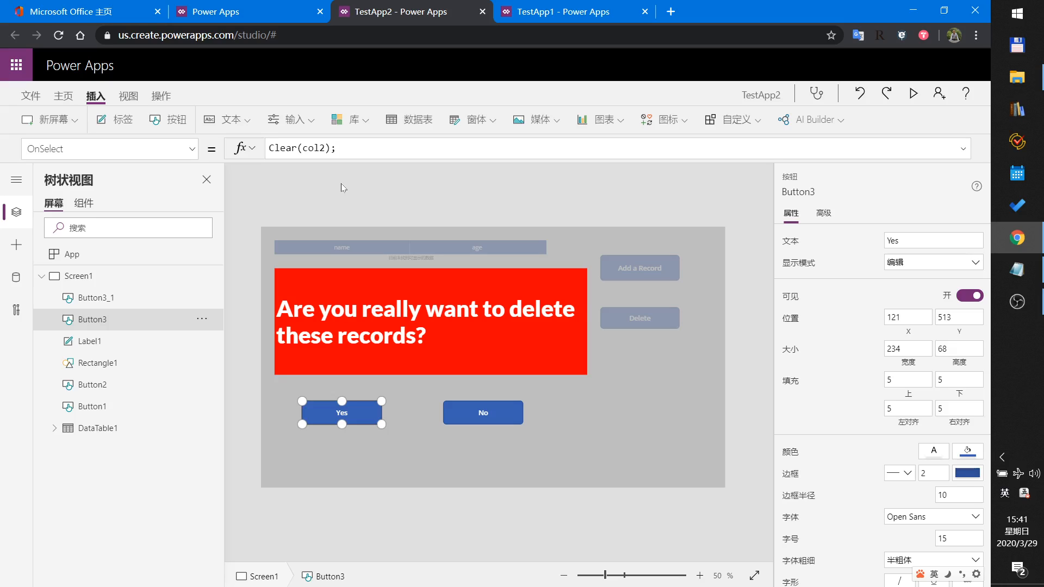
pyautogui.write('updateContext({showPop:')
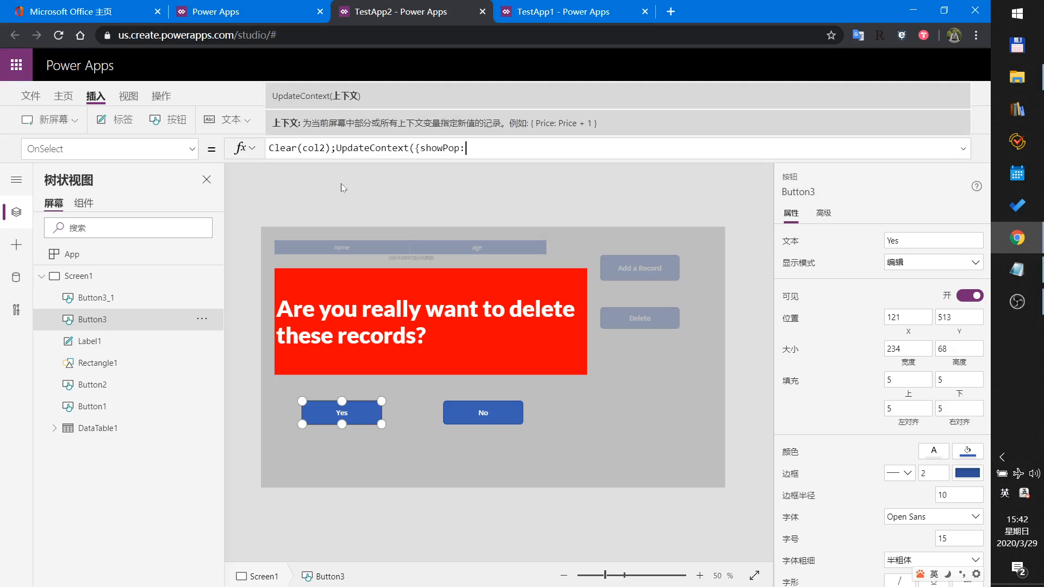
pyautogui.write('false')
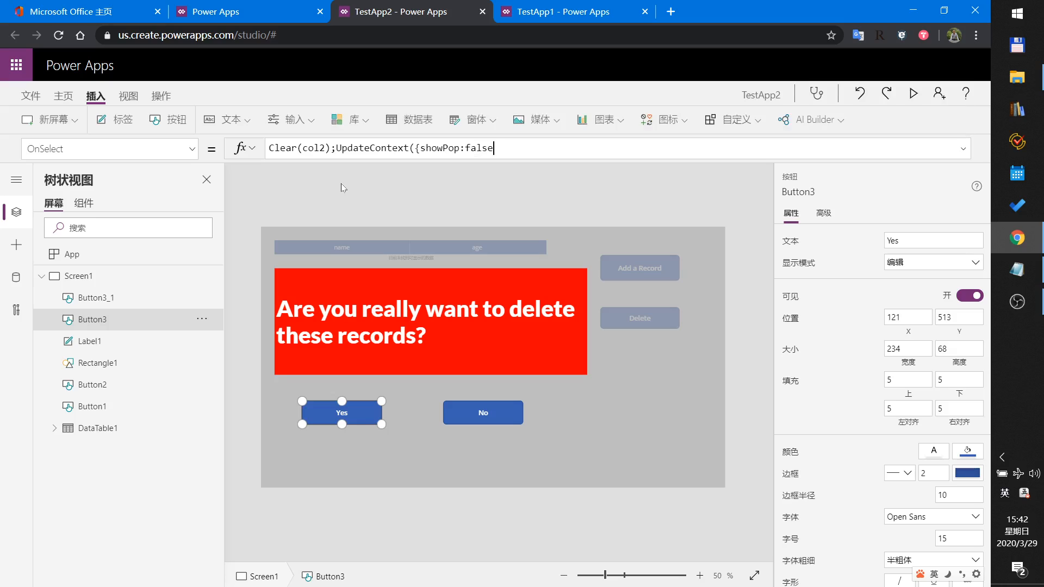
pyautogui.write('})')
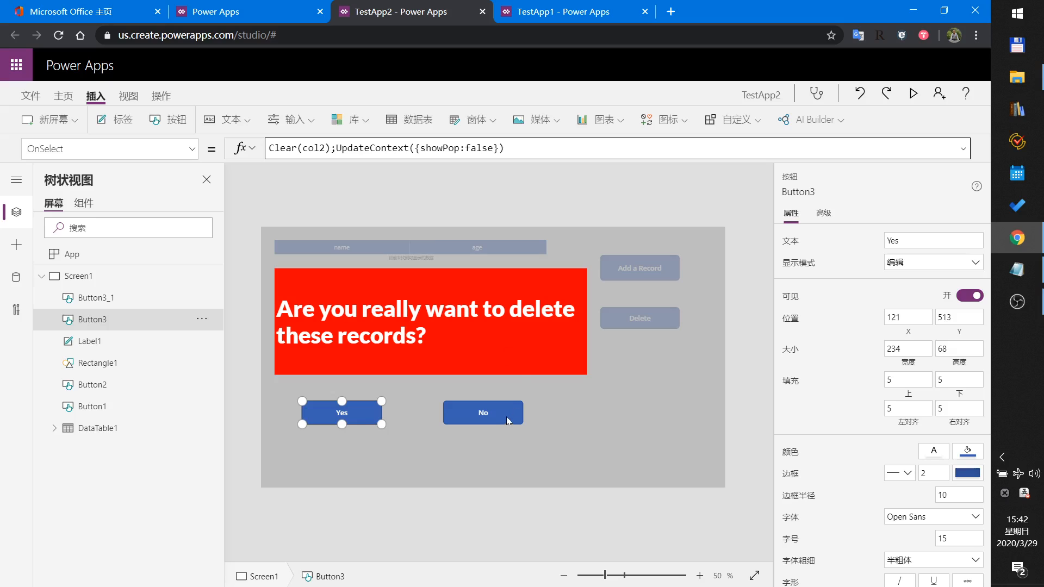
# - Give the No button (Button3_1) the OnSelect formula UpdateContext({showPop:false})
pyautogui.click(483, 412)
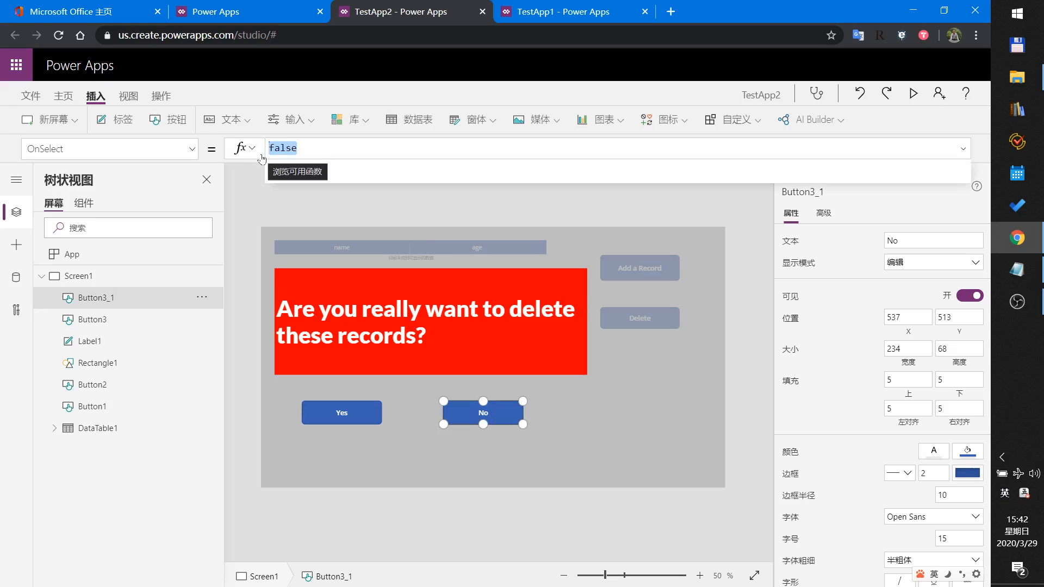
pyautogui.write('UpdateContext(e')
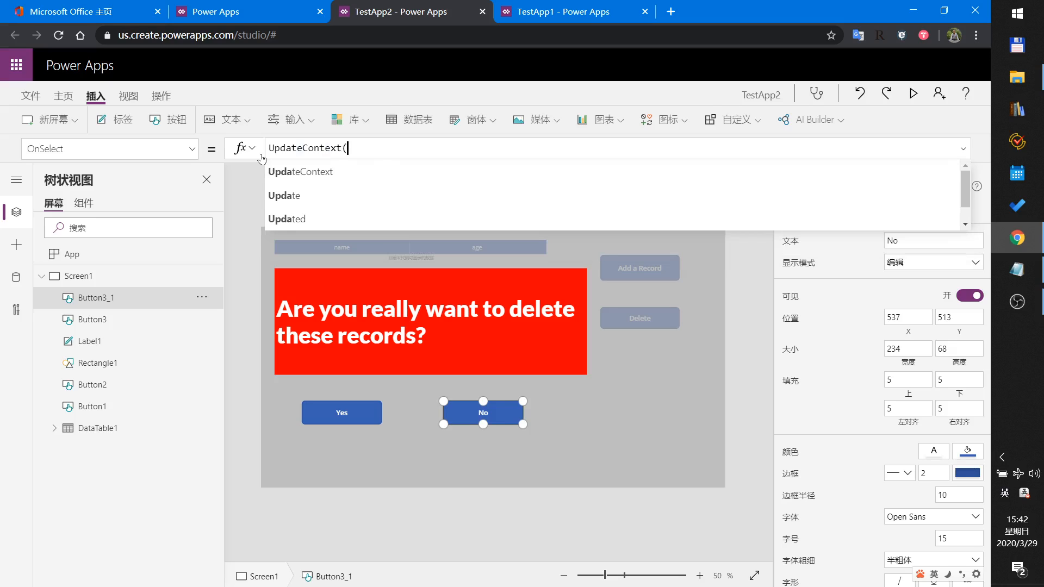
pyautogui.press('Backspace')
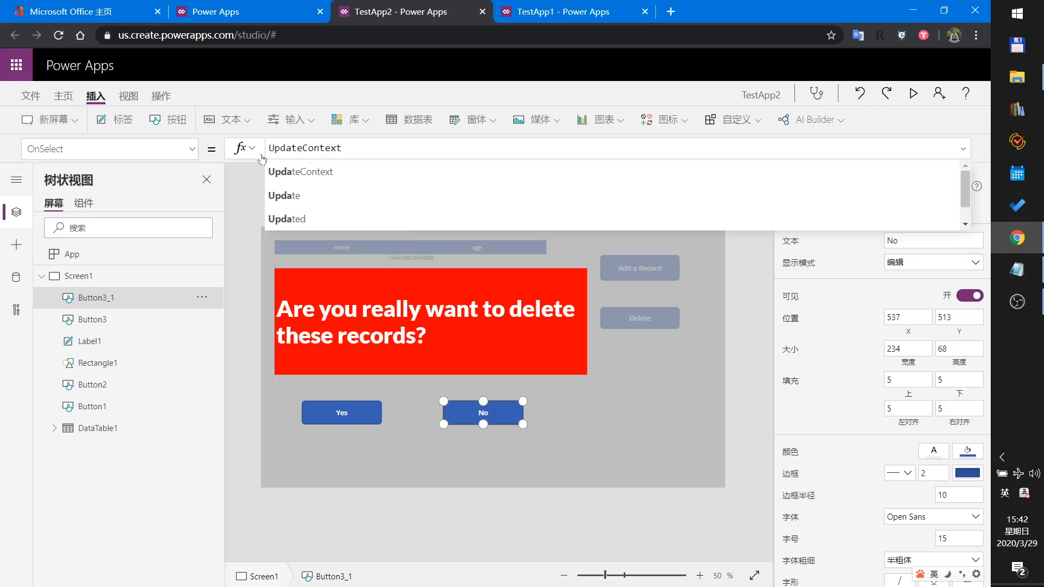
pyautogui.write('(')
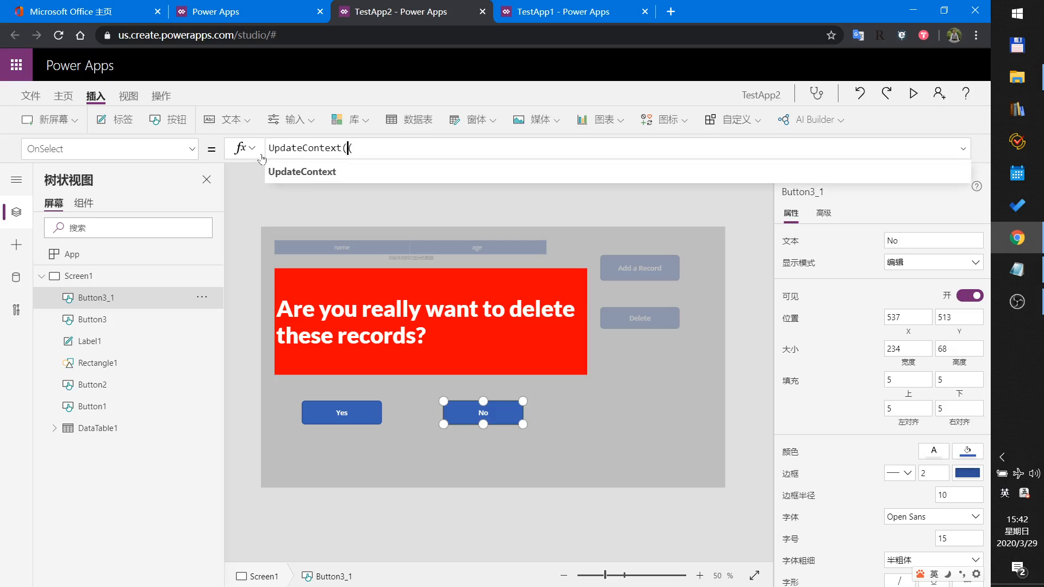
pyautogui.write('{showPop:')
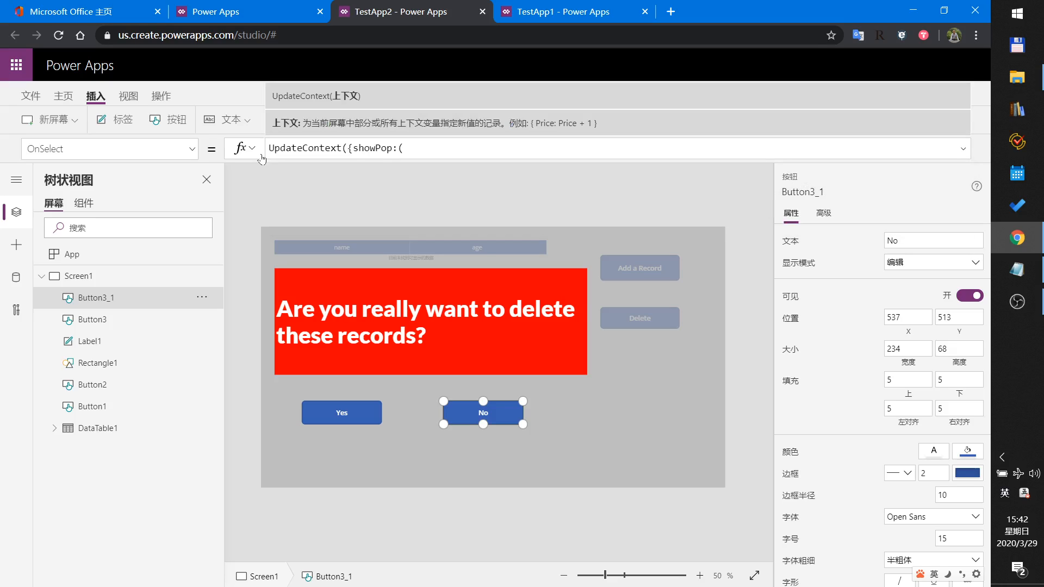
pyautogui.write('false')
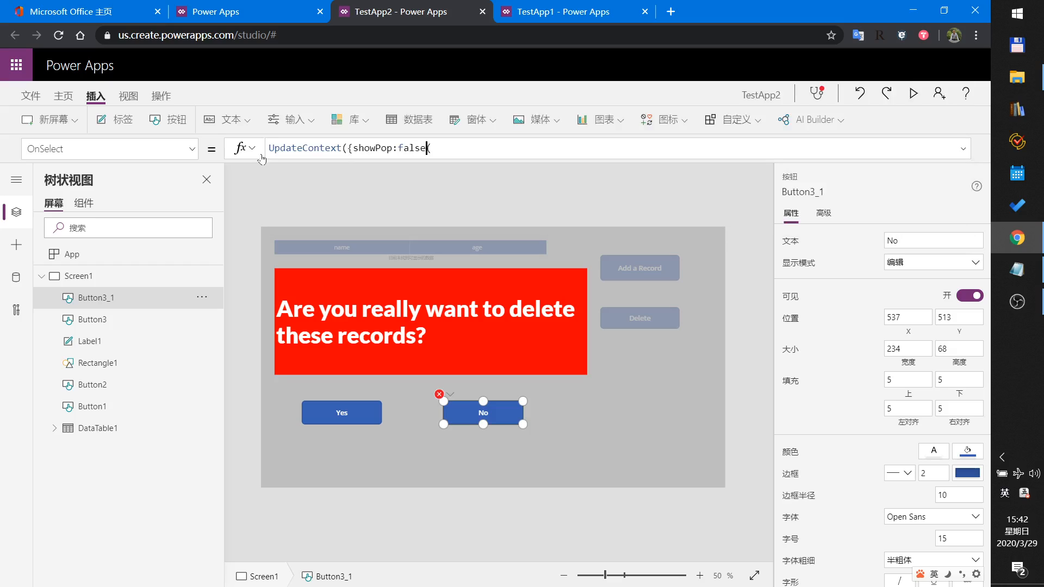
pyautogui.write('})')
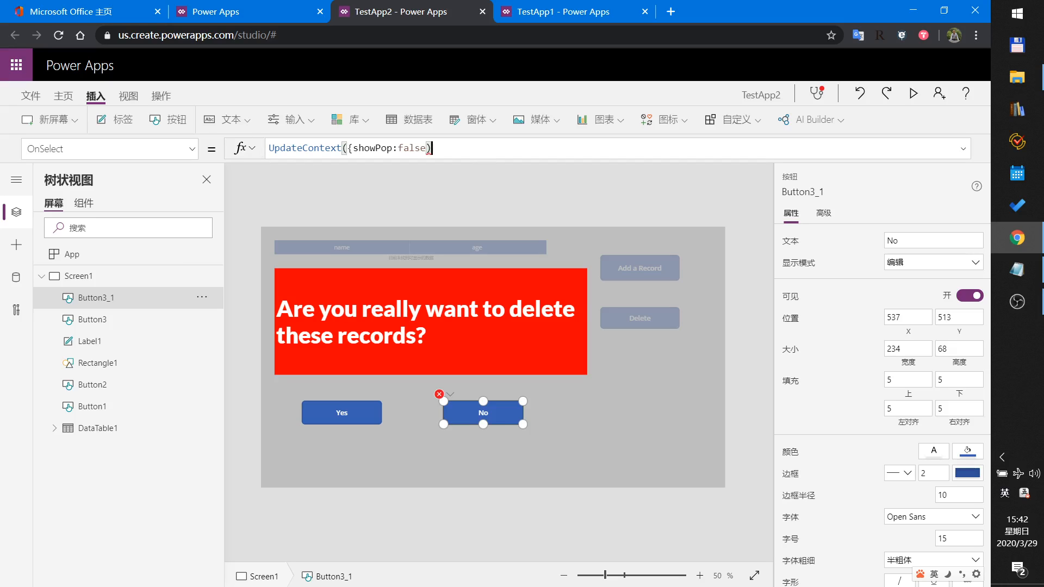
pyautogui.press('Backspace')
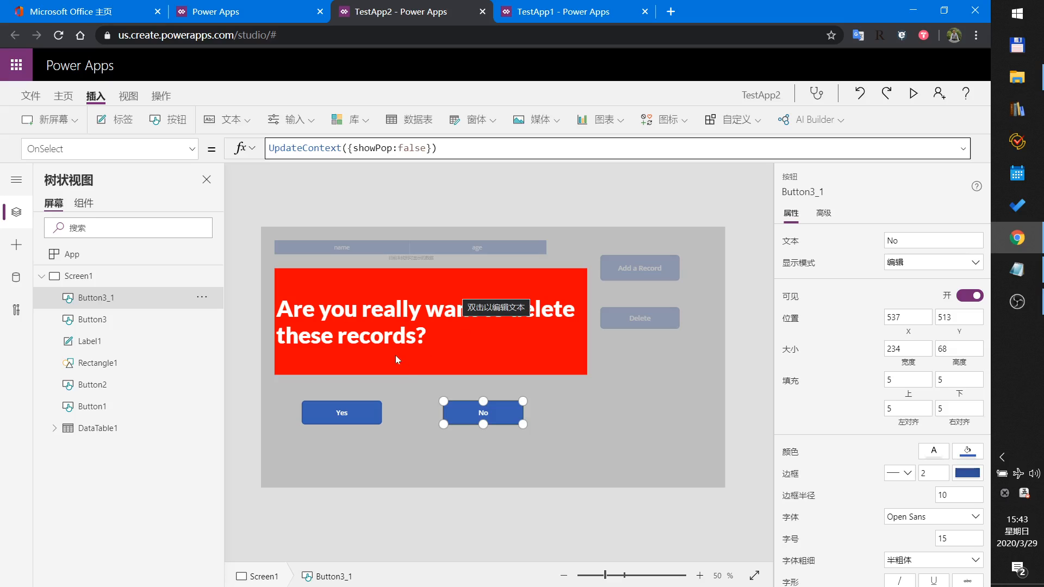
pyautogui.moveTo(85, 310)
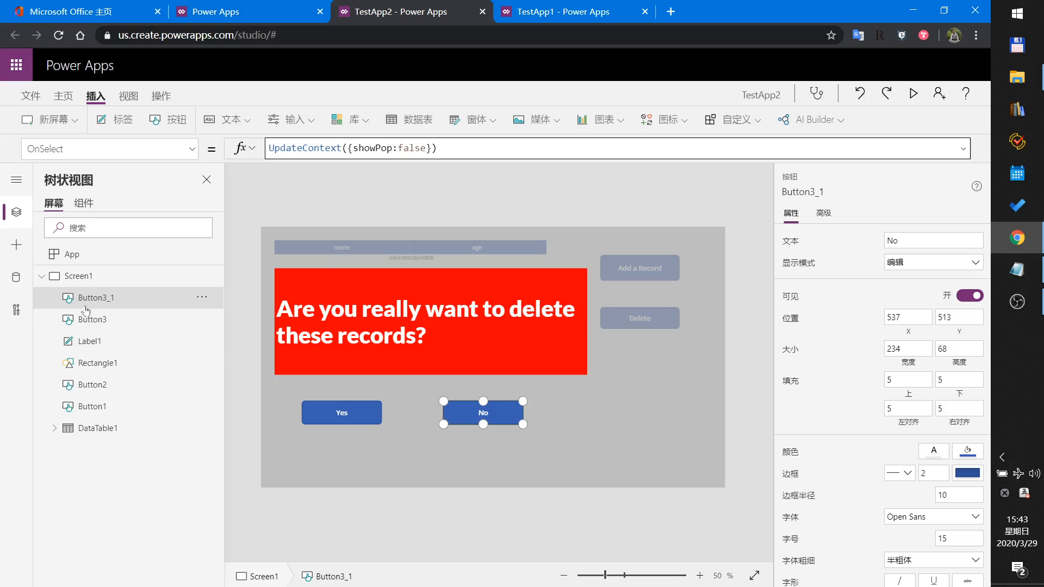
pyautogui.moveTo(93, 300)
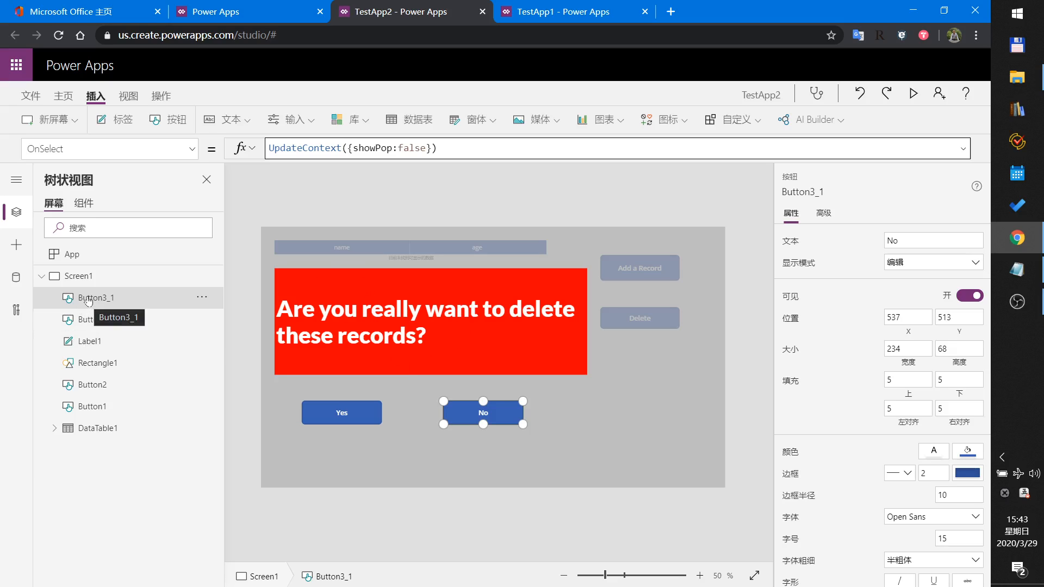
# - Group Button3_1, Button3, Label1 and Rectangle1 into Group1 and expand it
pyautogui.click(80, 276)
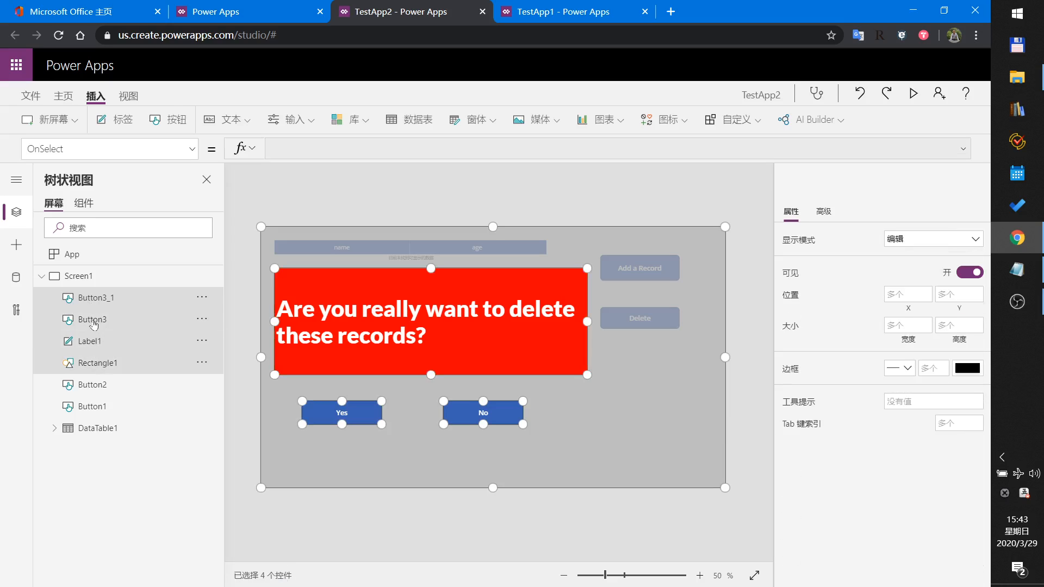
pyautogui.rightClick(92, 319)
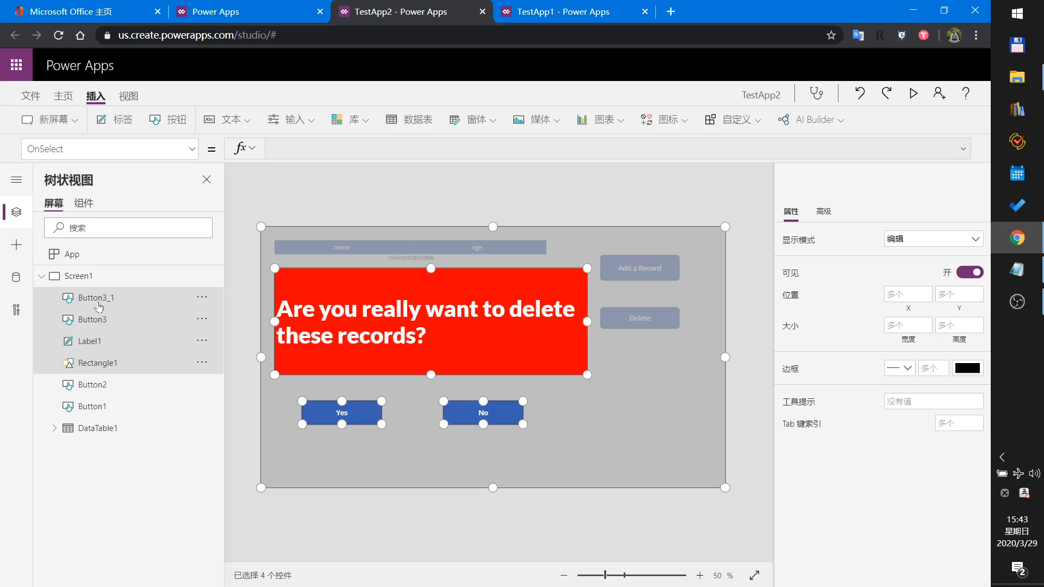
pyautogui.moveTo(99, 329)
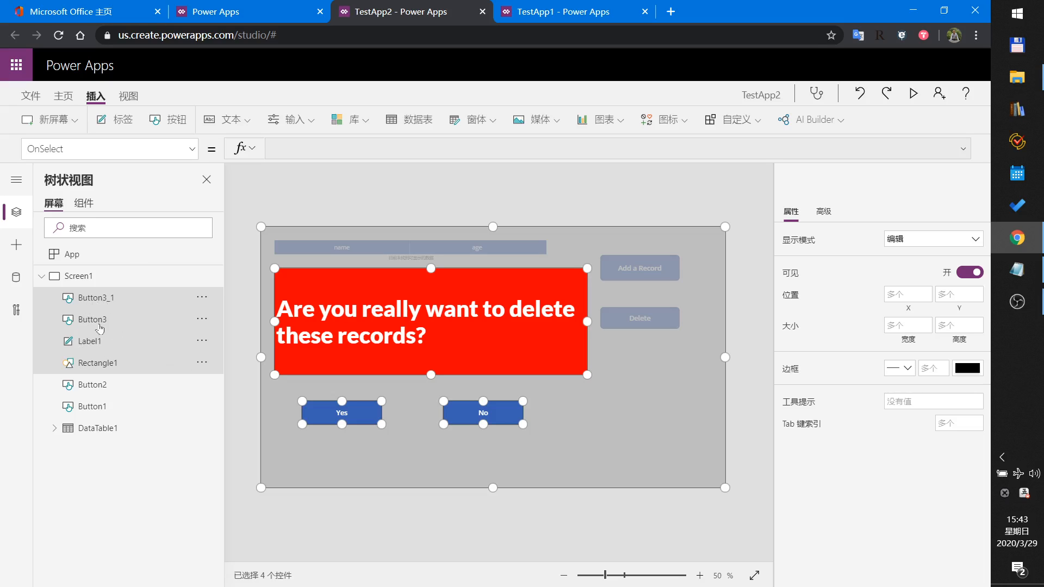
pyautogui.moveTo(145, 317)
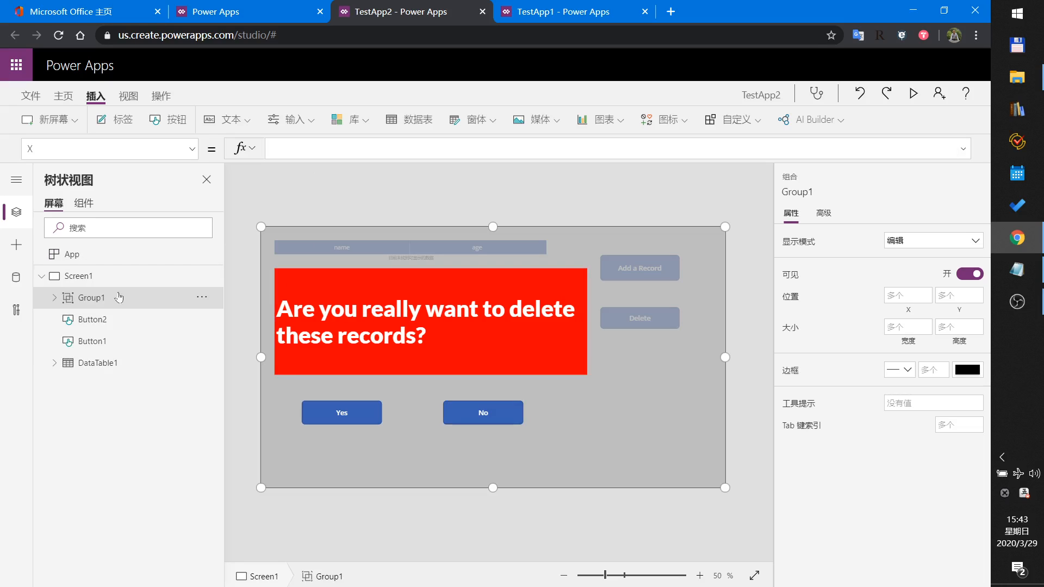
pyautogui.click(54, 297)
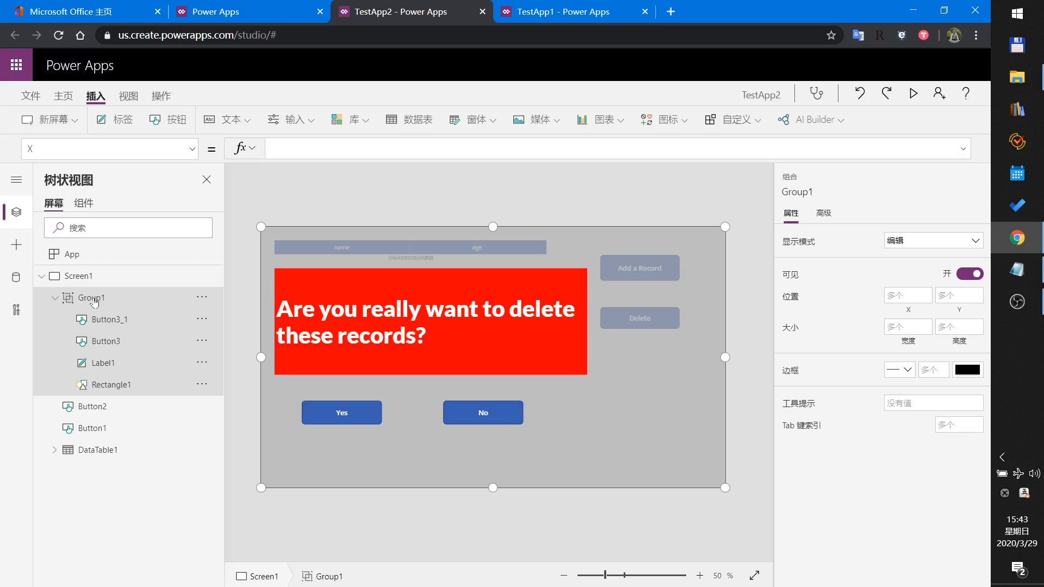
# - Bind Group1's Visible property to showPop
pyautogui.click(106, 148)
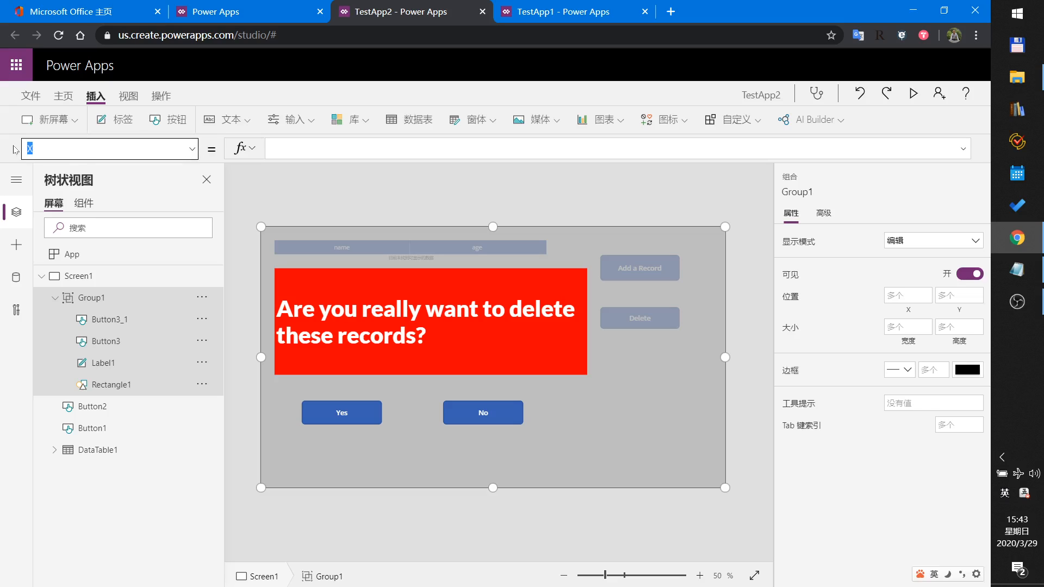
pyautogui.click(186, 149)
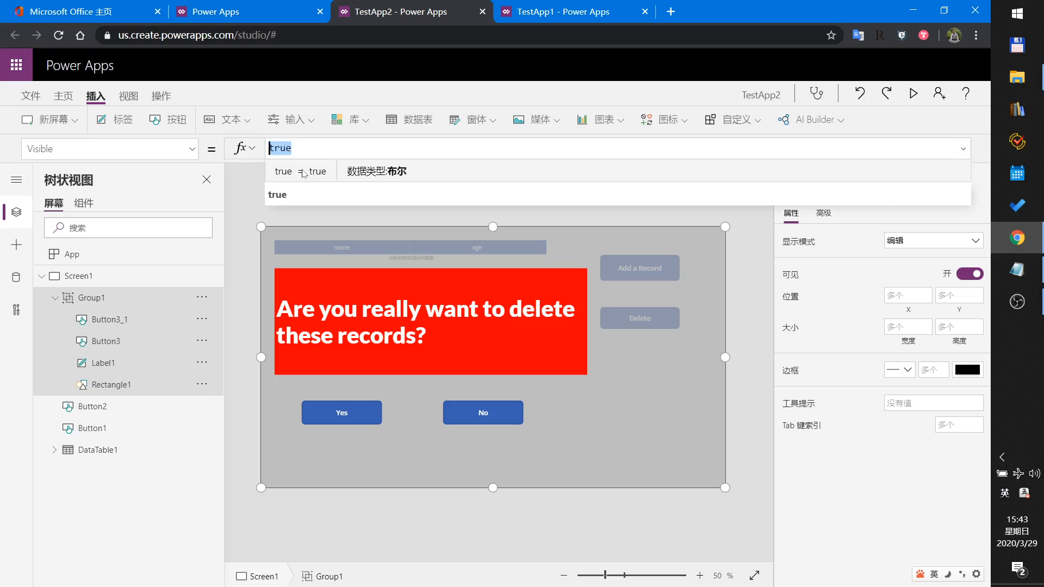
pyautogui.write('showp')
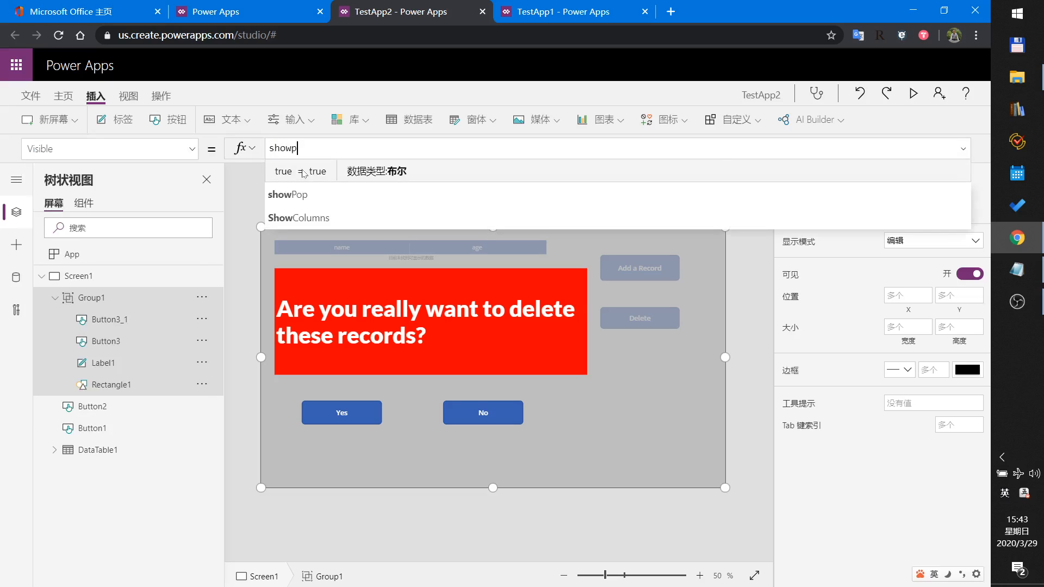
pyautogui.click(288, 195)
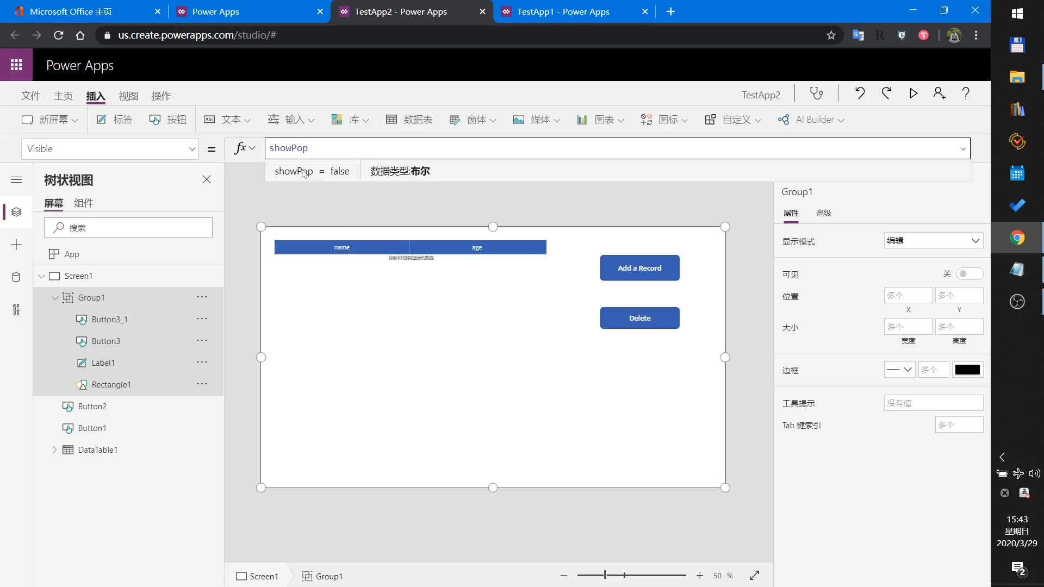
pyautogui.moveTo(406, 274)
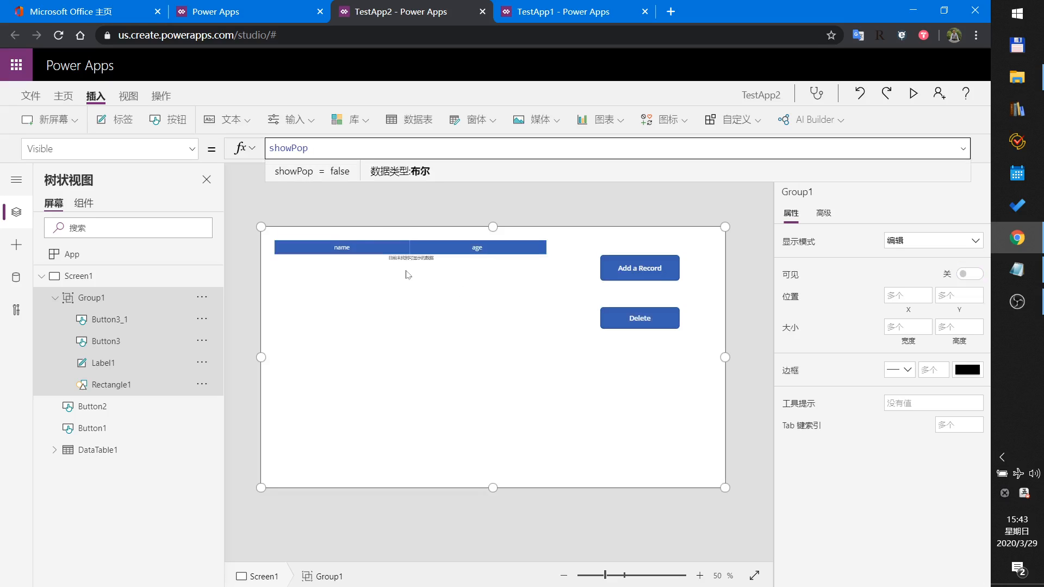
pyautogui.moveTo(839, 179)
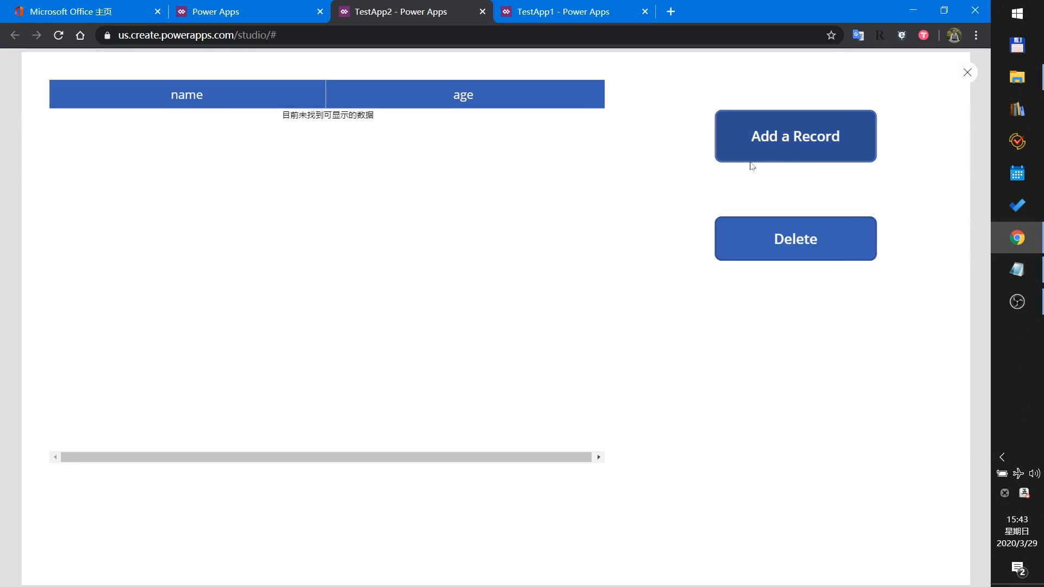
# - In preview, add bob/21 records, trigger Delete, answer Yes, then dismiss the popup
pyautogui.click(794, 136)
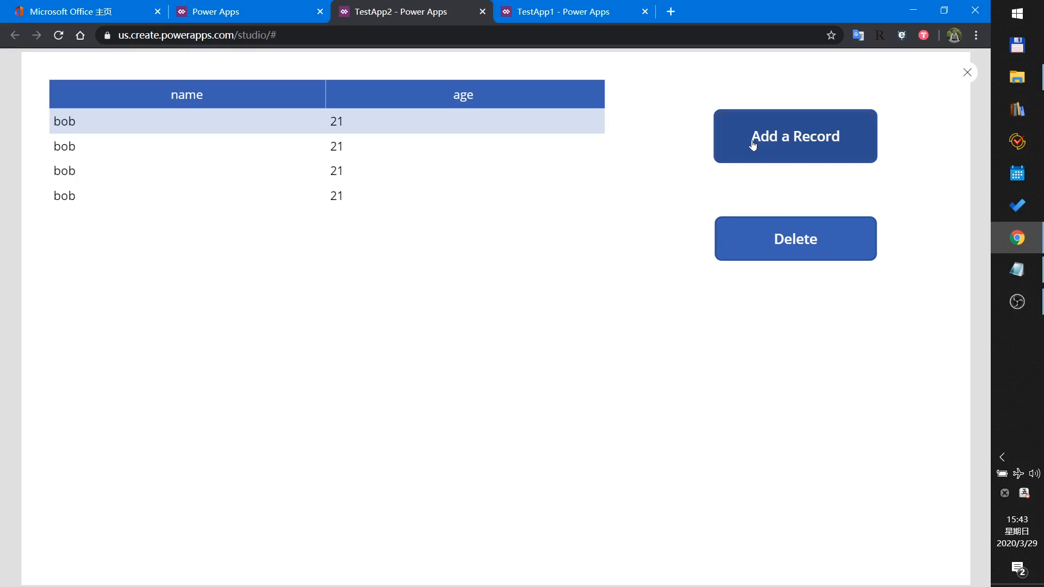
pyautogui.click(794, 238)
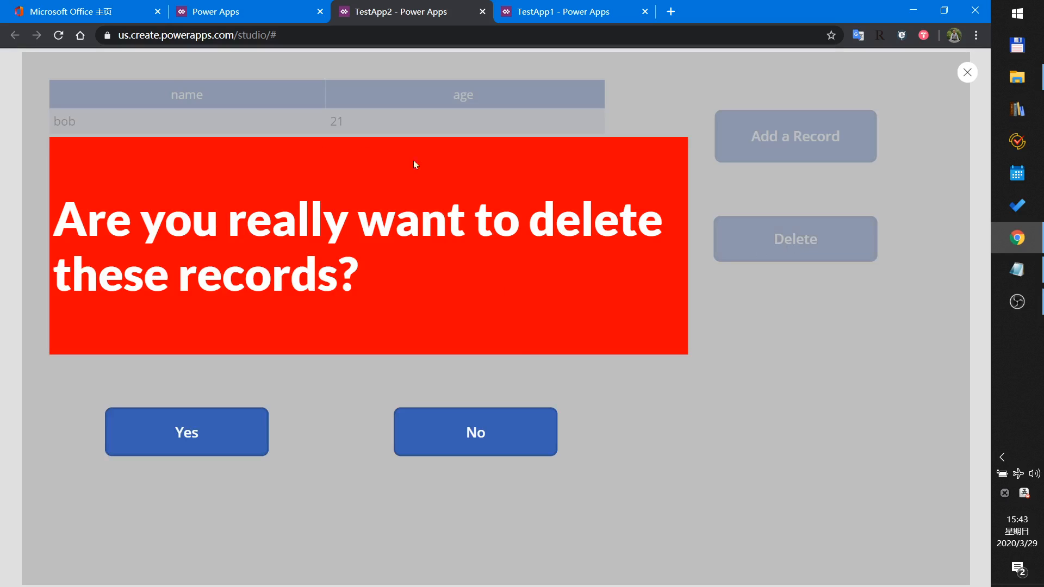
pyautogui.moveTo(187, 438)
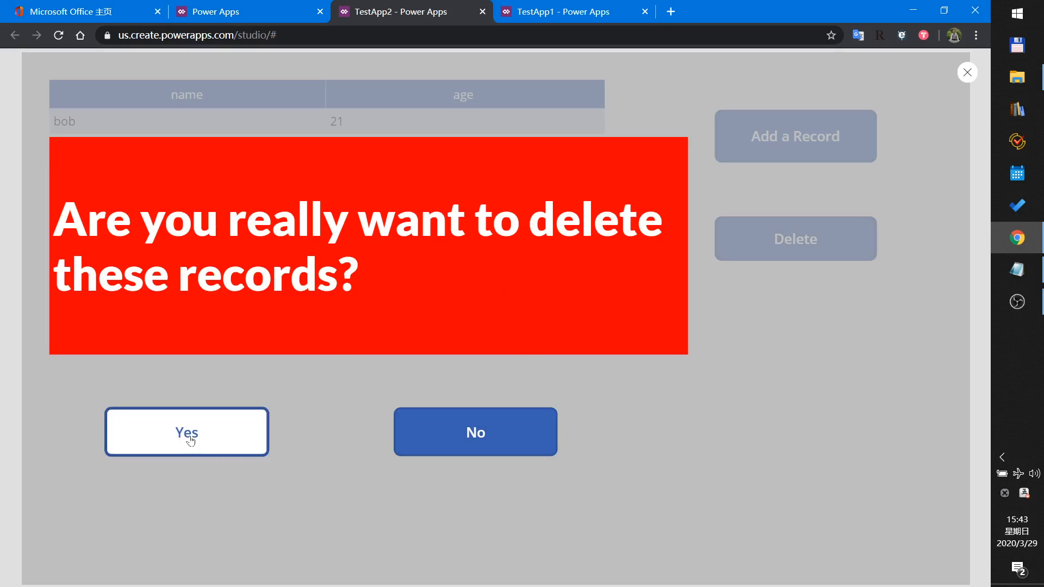
pyautogui.click(186, 431)
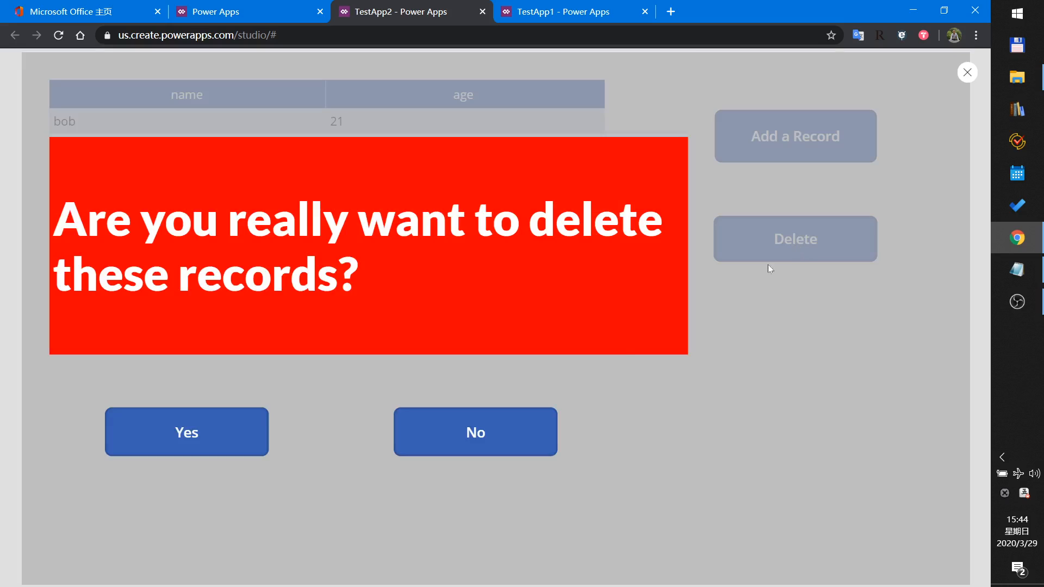
pyautogui.click(474, 431)
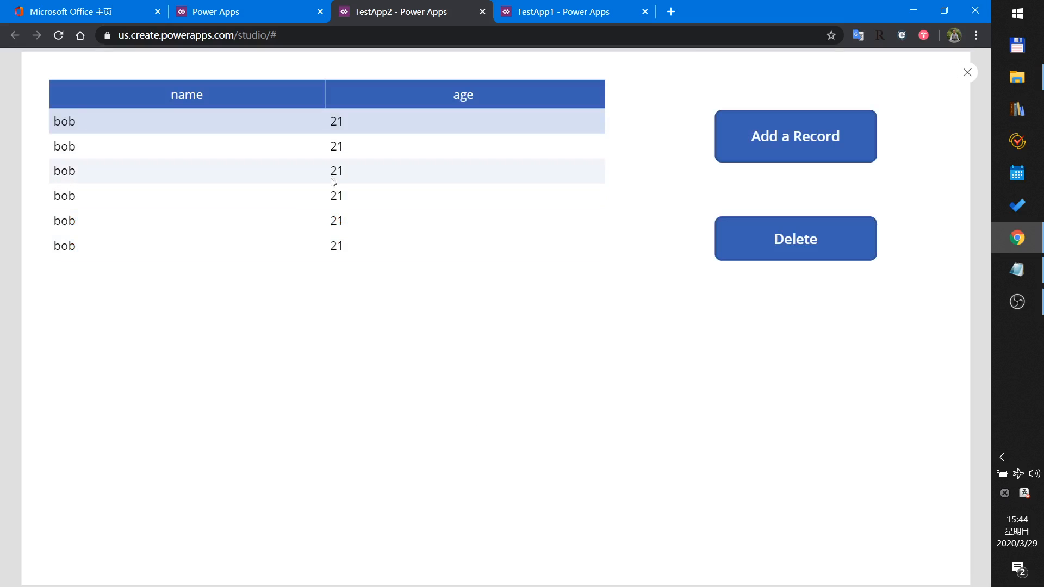